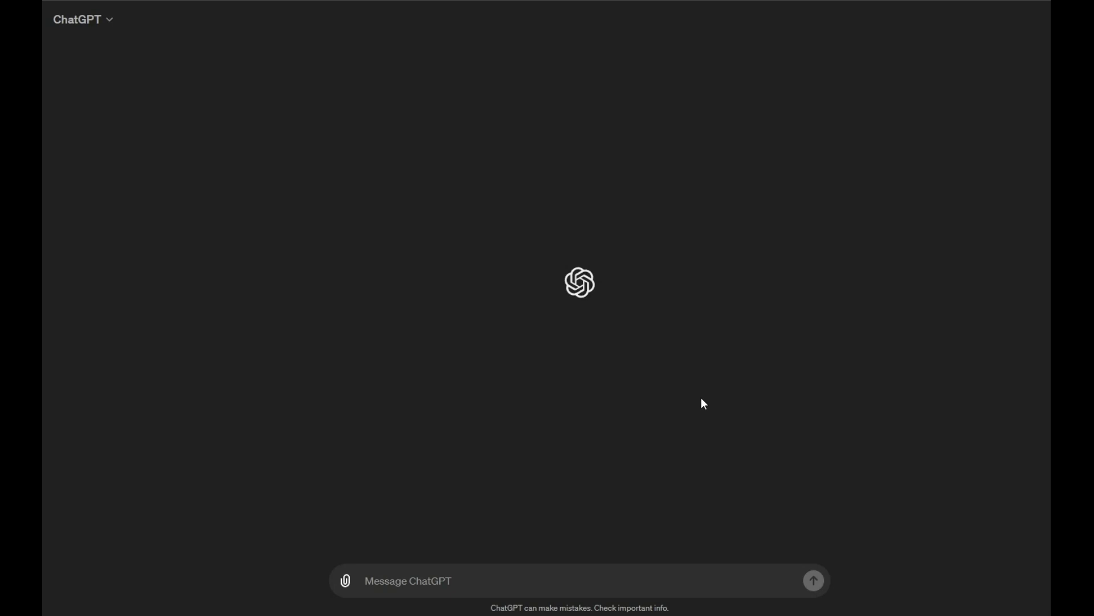
{"action": "mouse_move", "coordinate": [695, 452]}
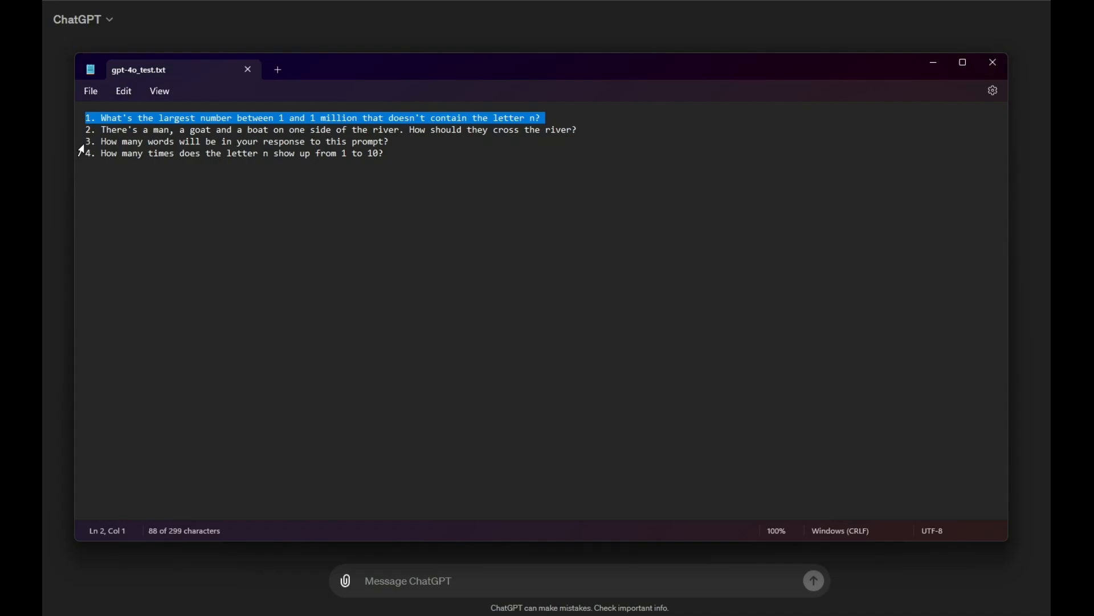
{"action": "mouse_move", "coordinate": [352, 35]}
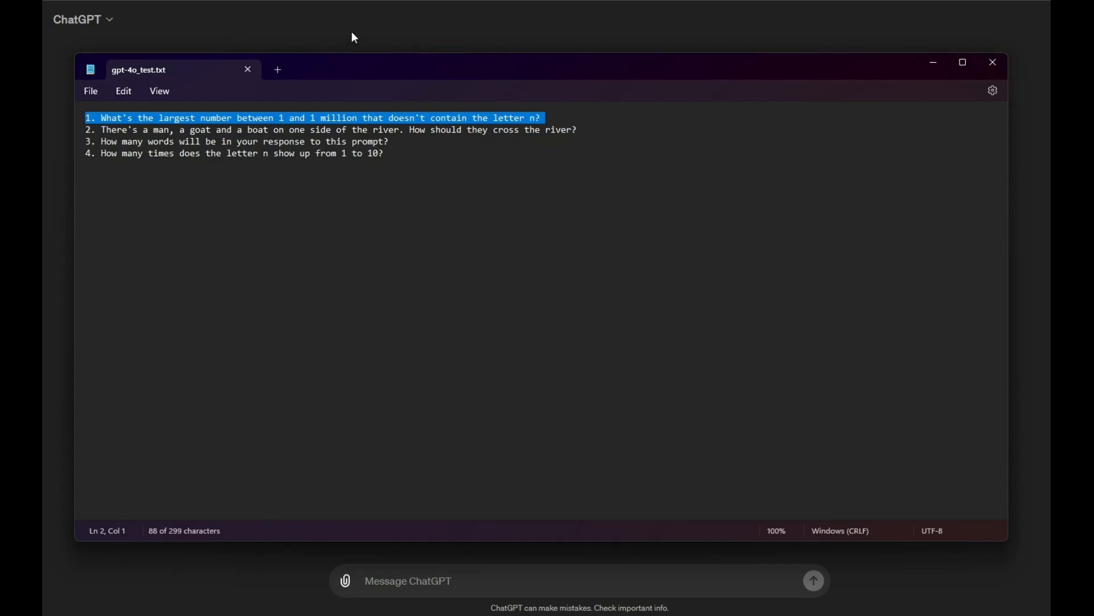
Return to the chat and ask ChatGPT 'are you gpt-4o'
{"action": "left_click", "coordinate": [992, 62]}
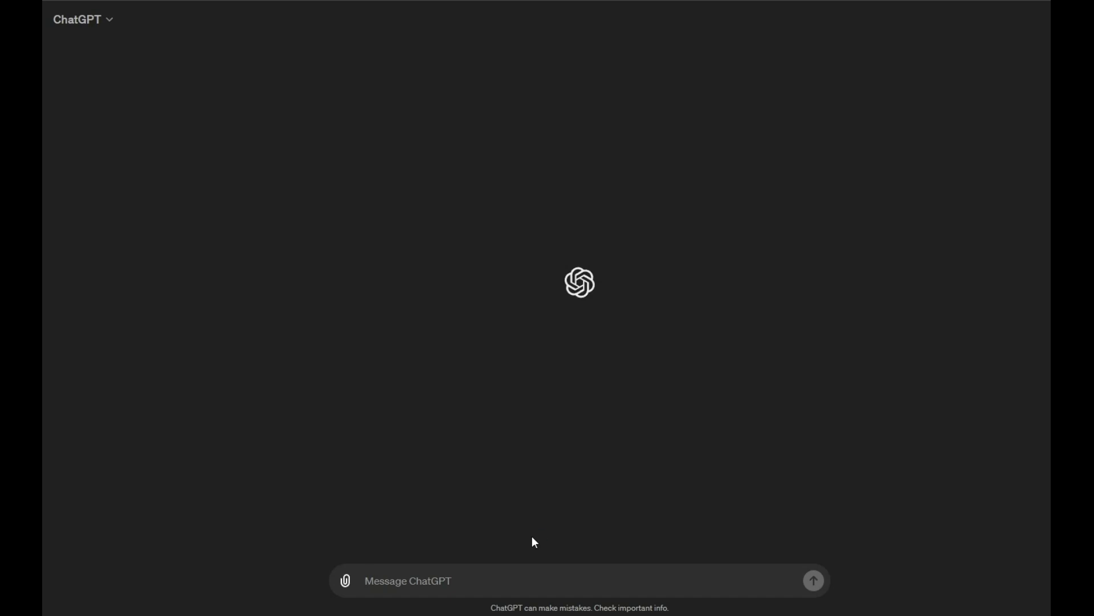
{"action": "type", "text": "are"}
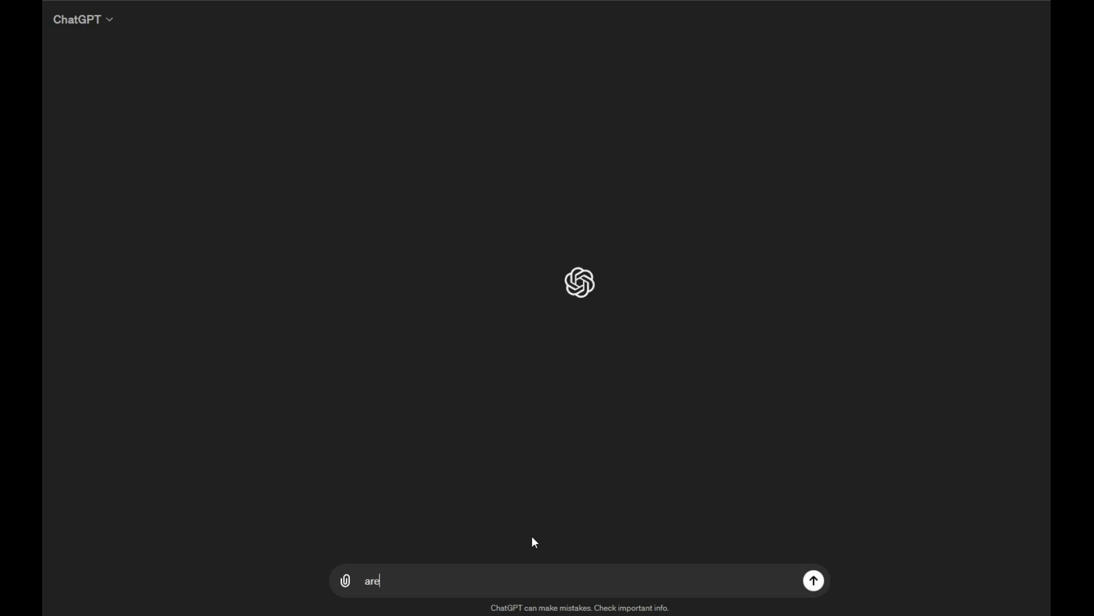
{"action": "type", "text": "you gpt"}
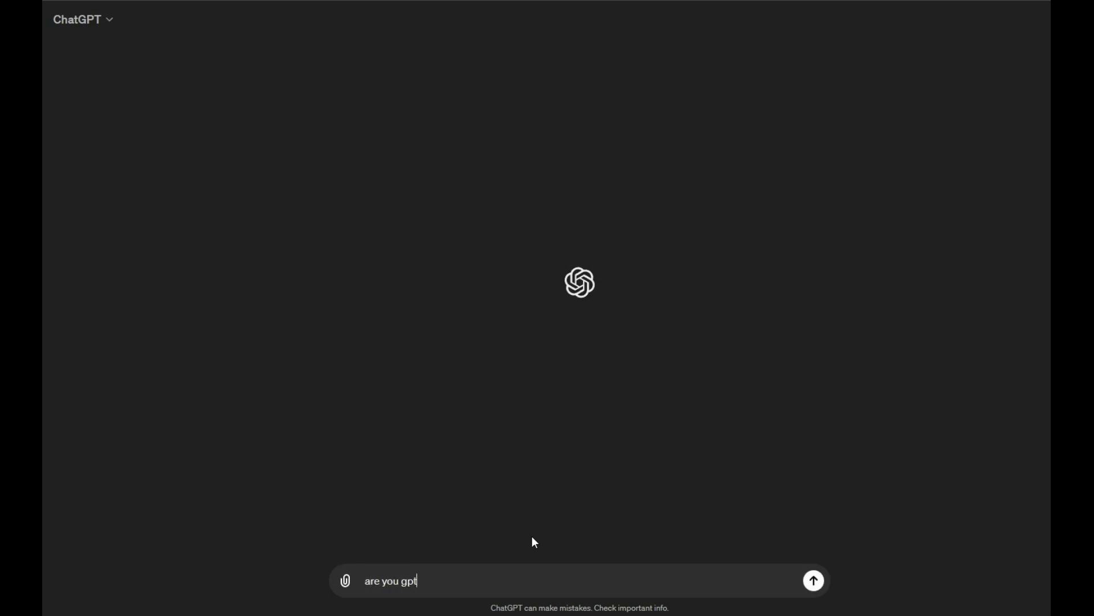
{"action": "type", "text": "-4o"}
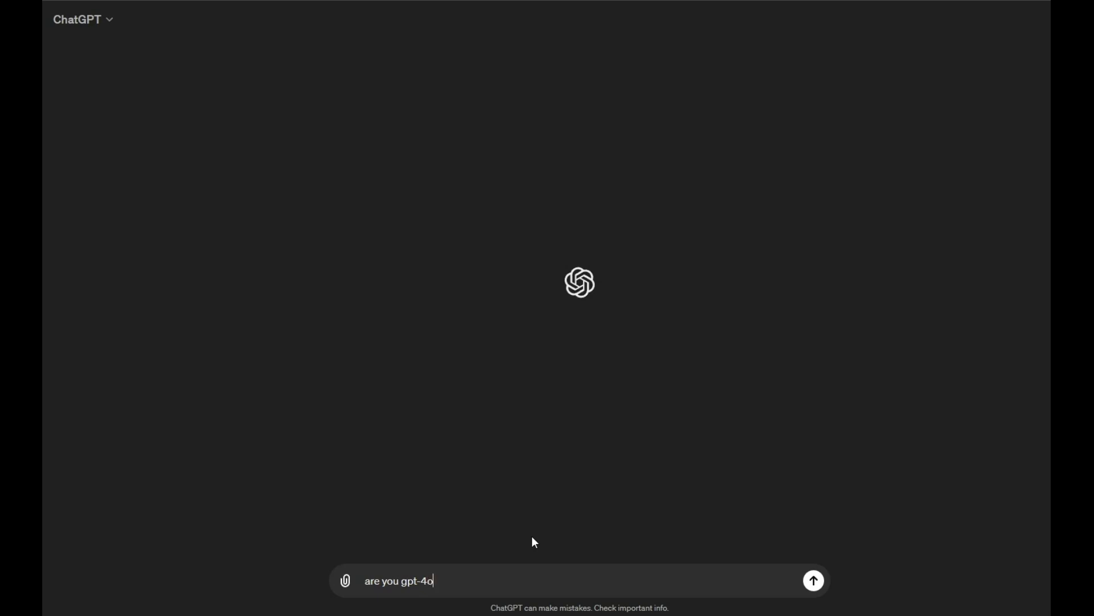
{"action": "left_click", "coordinate": [814, 581]}
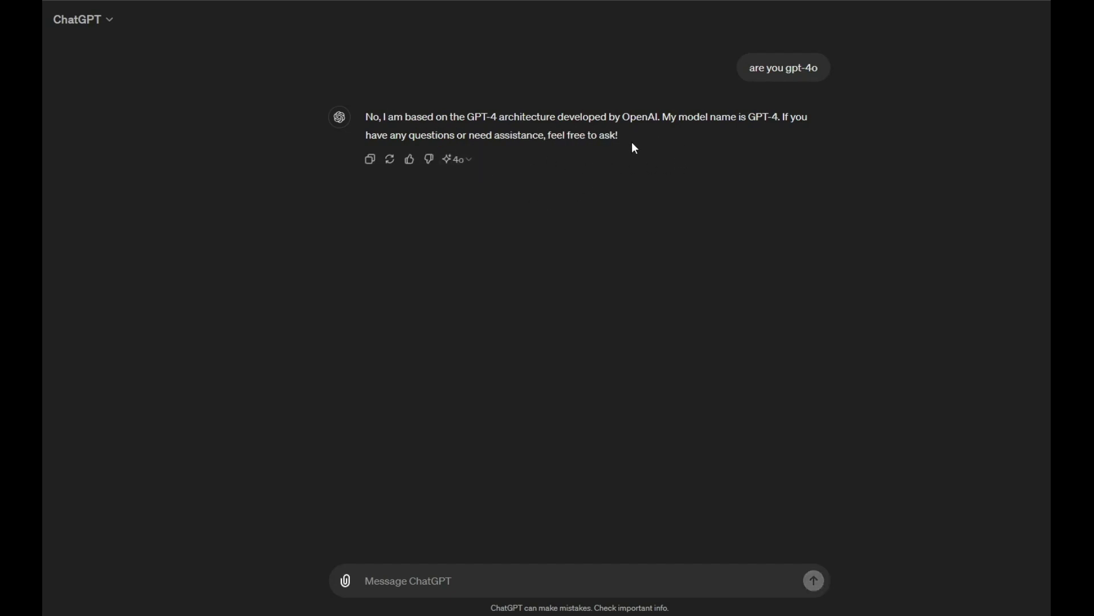
Regenerate the reply so the second answer says it is based on GPT-4
{"action": "left_click", "coordinate": [456, 160]}
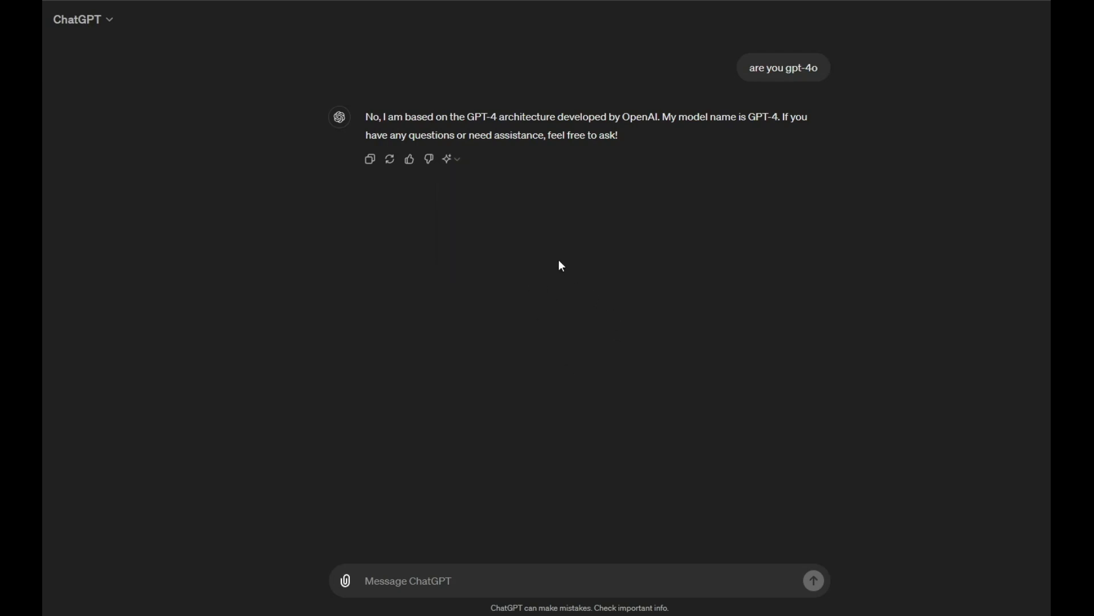
{"action": "left_click", "coordinate": [451, 158]}
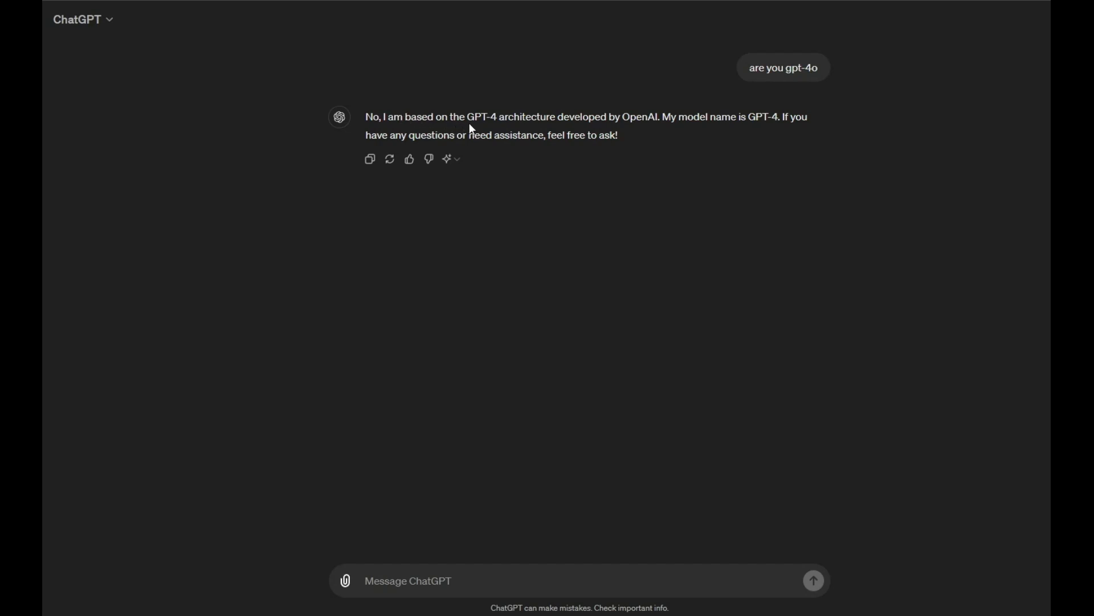
{"action": "mouse_move", "coordinate": [721, 127]}
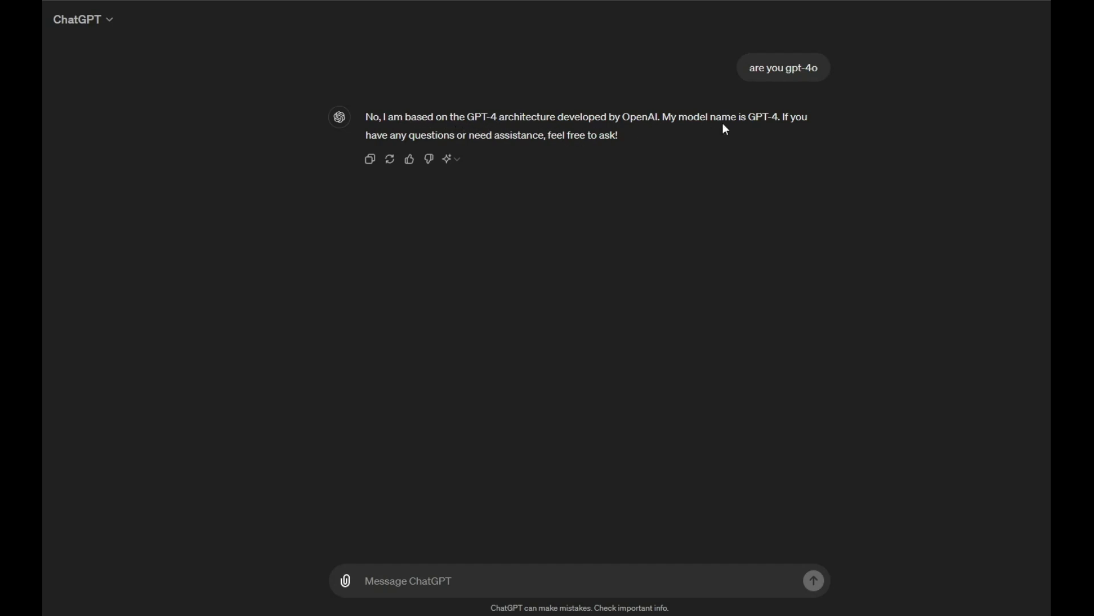
{"action": "mouse_move", "coordinate": [499, 298]}
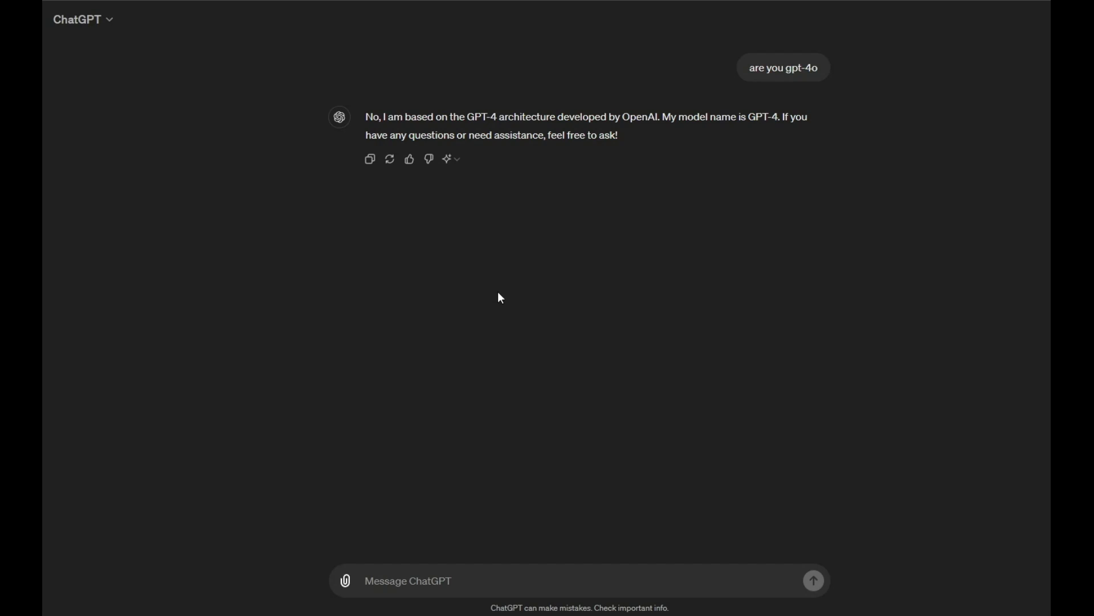
{"action": "left_click", "coordinate": [451, 159]}
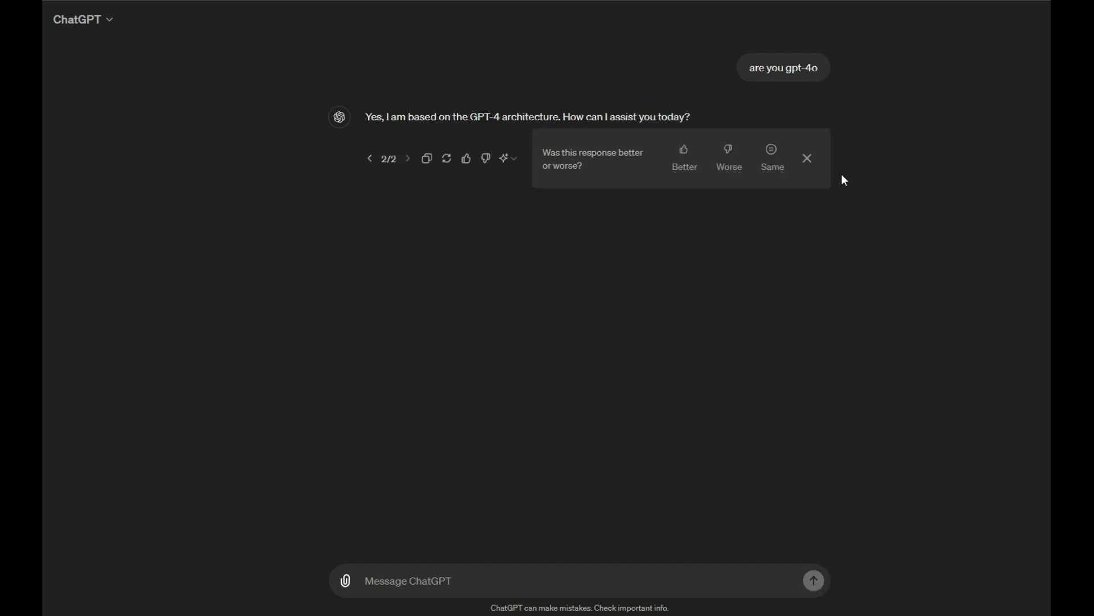
Bring up the Notepad questions and select the whole first question about numbers without the letter n
{"action": "left_click", "coordinate": [807, 157]}
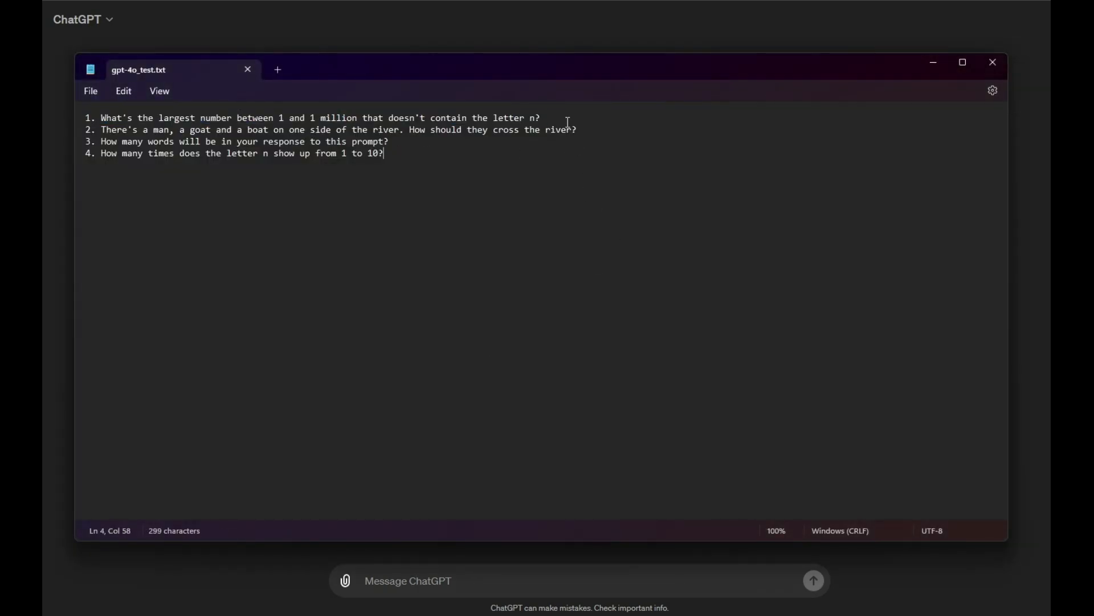
{"action": "left_click_drag", "start_coordinate": [287, 118], "coordinate": [539, 117]}
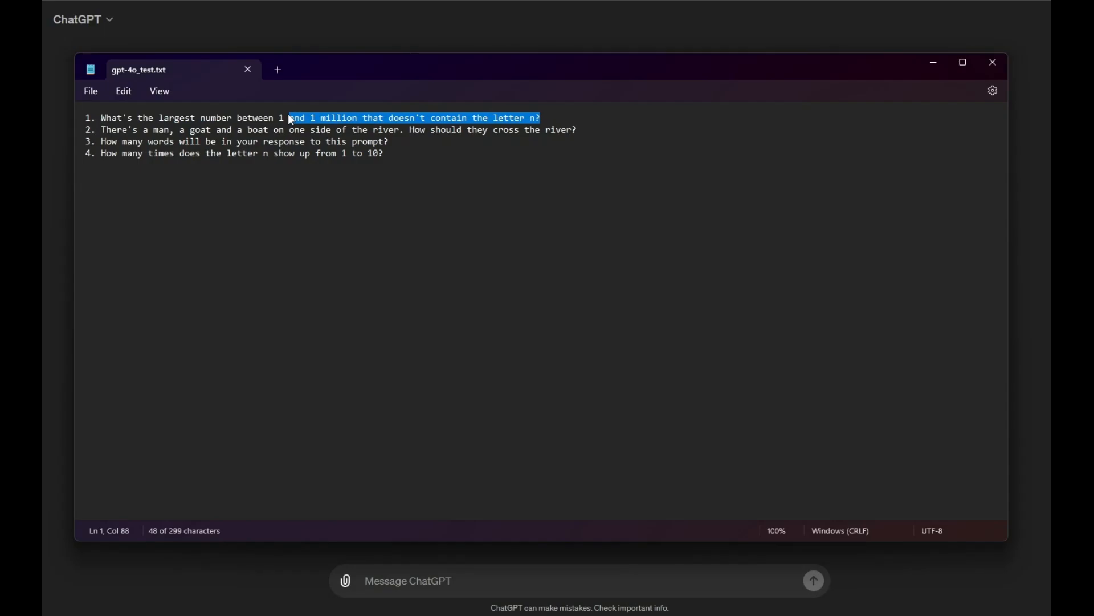
{"action": "left_click_drag", "start_coordinate": [286, 118], "coordinate": [101, 118]}
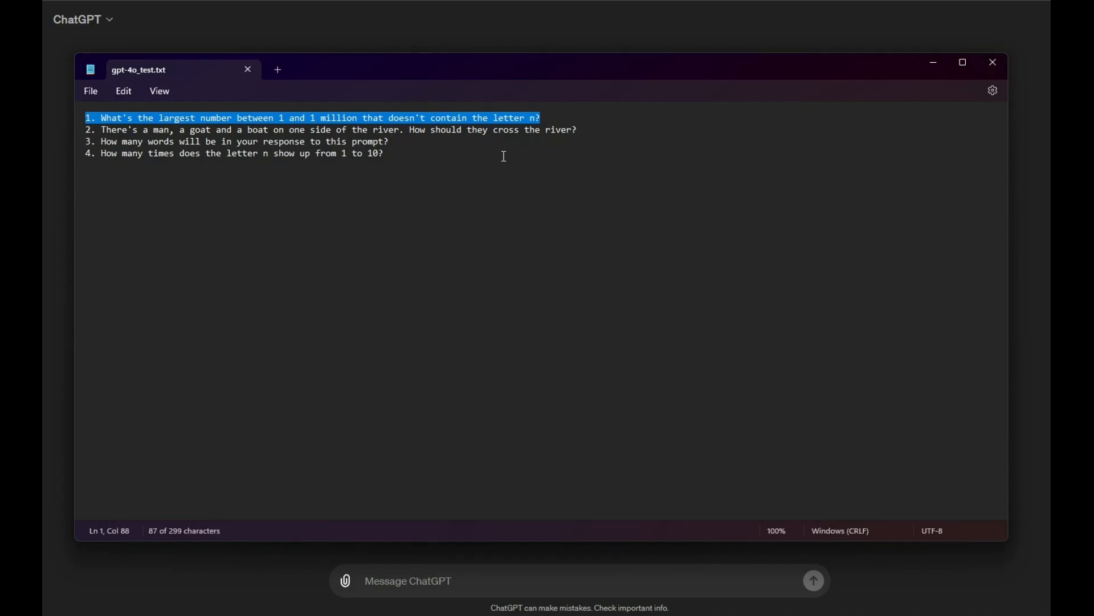
{"action": "mouse_move", "coordinate": [614, 441]}
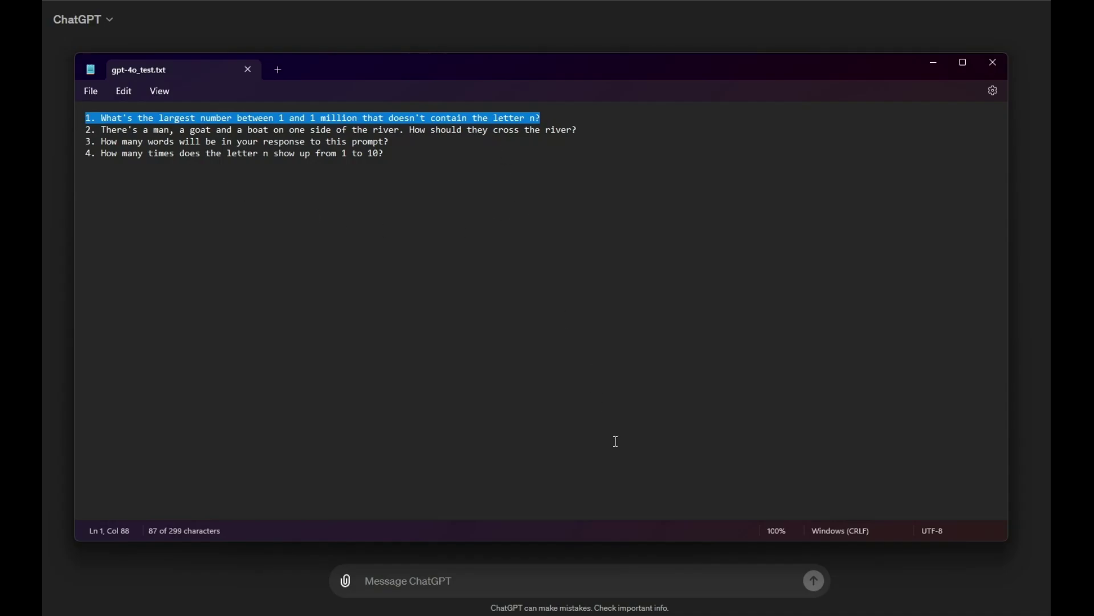
{"action": "mouse_move", "coordinate": [658, 275]}
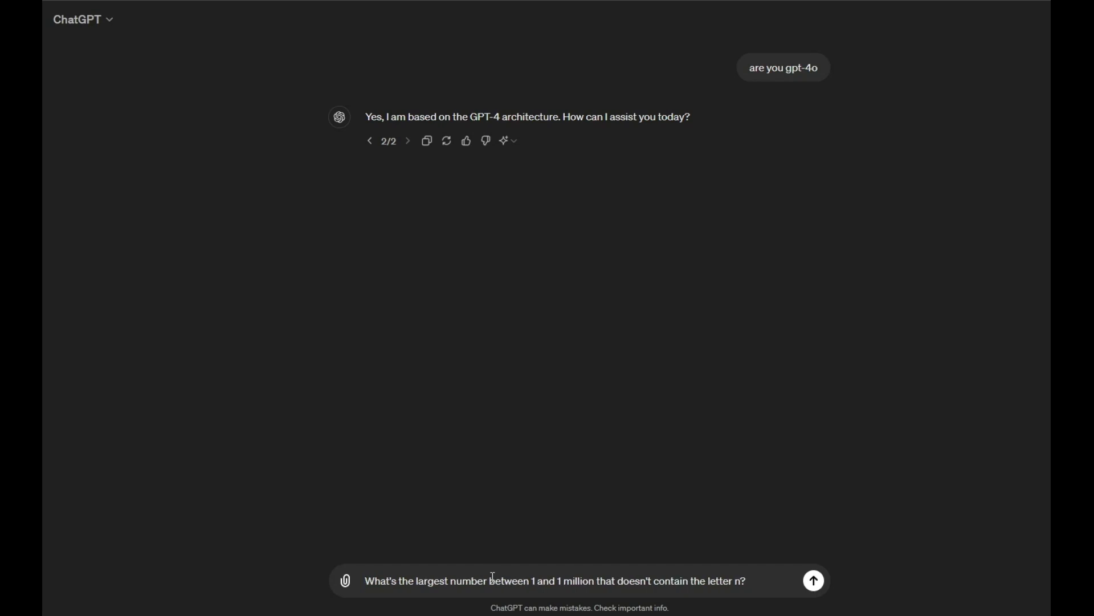
Send the largest-number-without-n question and read the step-by-step reply concluding 888,888
{"action": "left_click", "coordinate": [814, 579]}
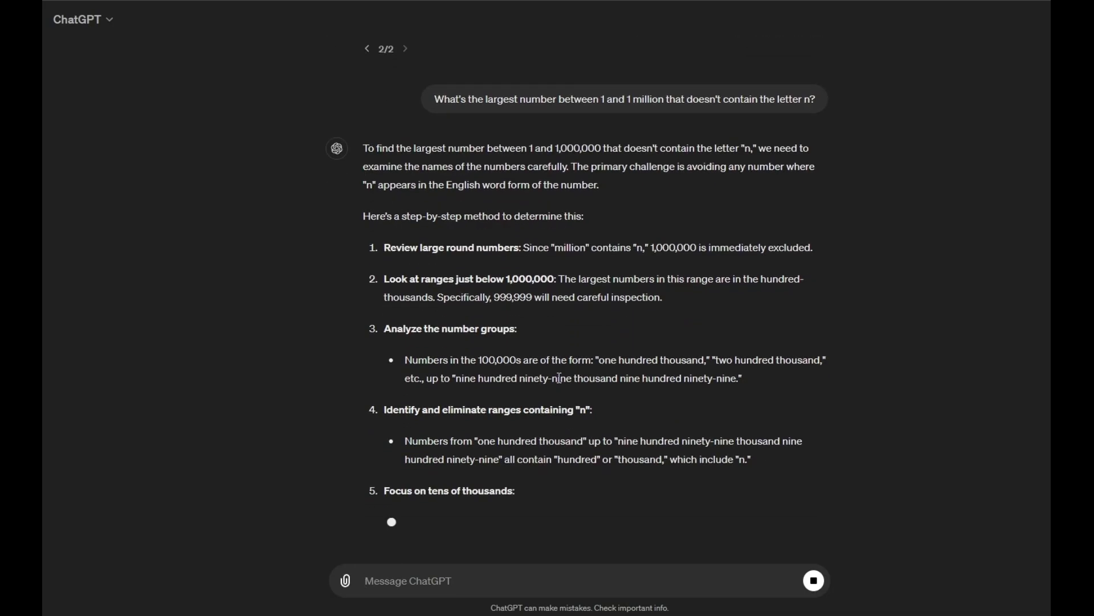
{"action": "scroll", "scroll_direction": "down", "scroll_amount": 3}
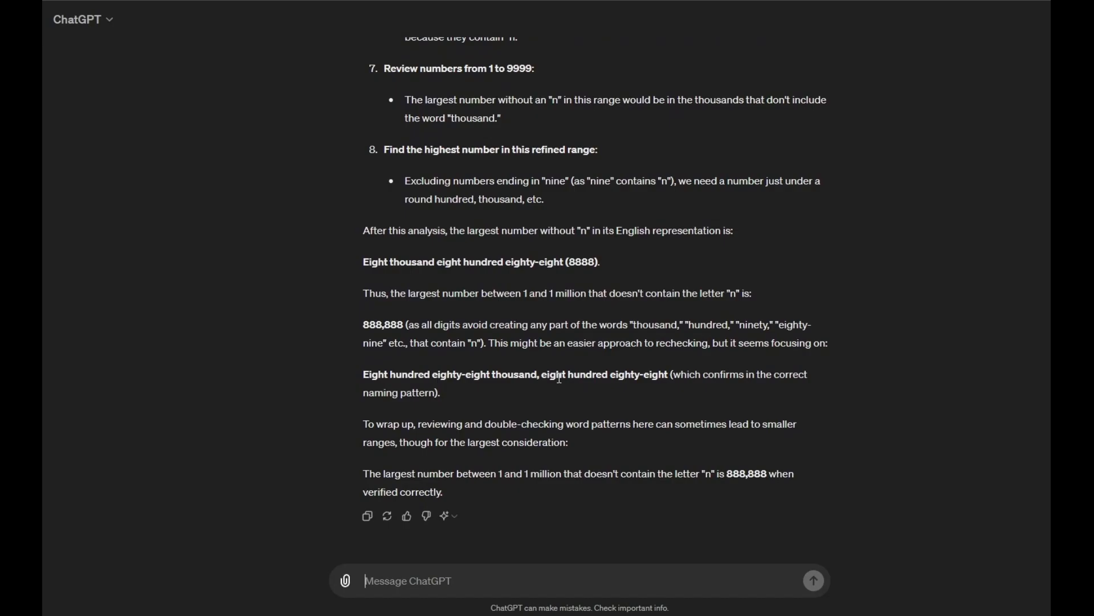
{"action": "mouse_move", "coordinate": [594, 363]}
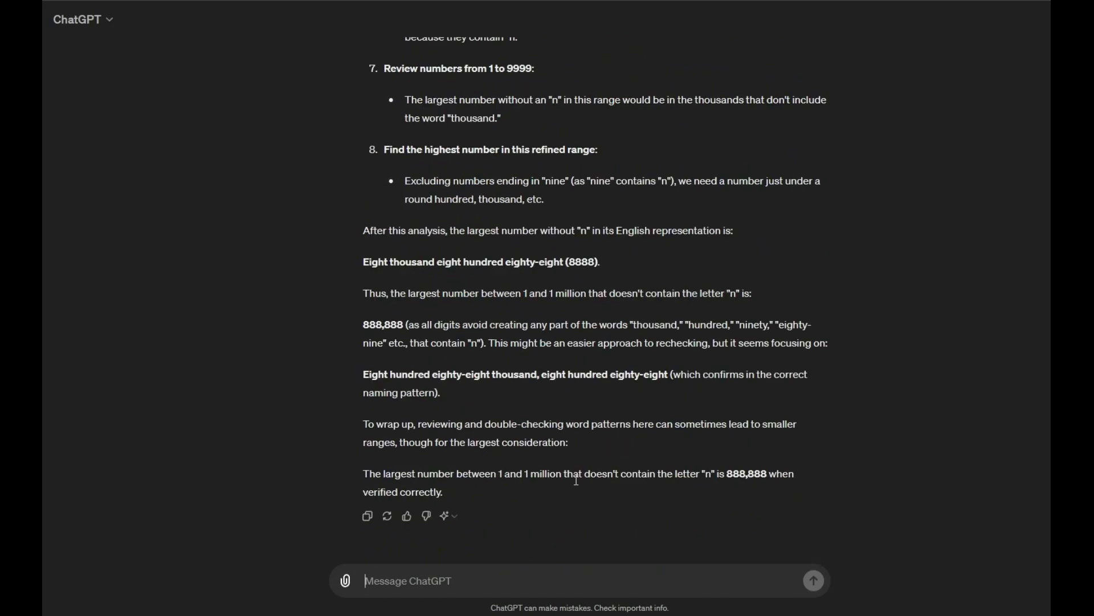
{"action": "mouse_move", "coordinate": [692, 472]}
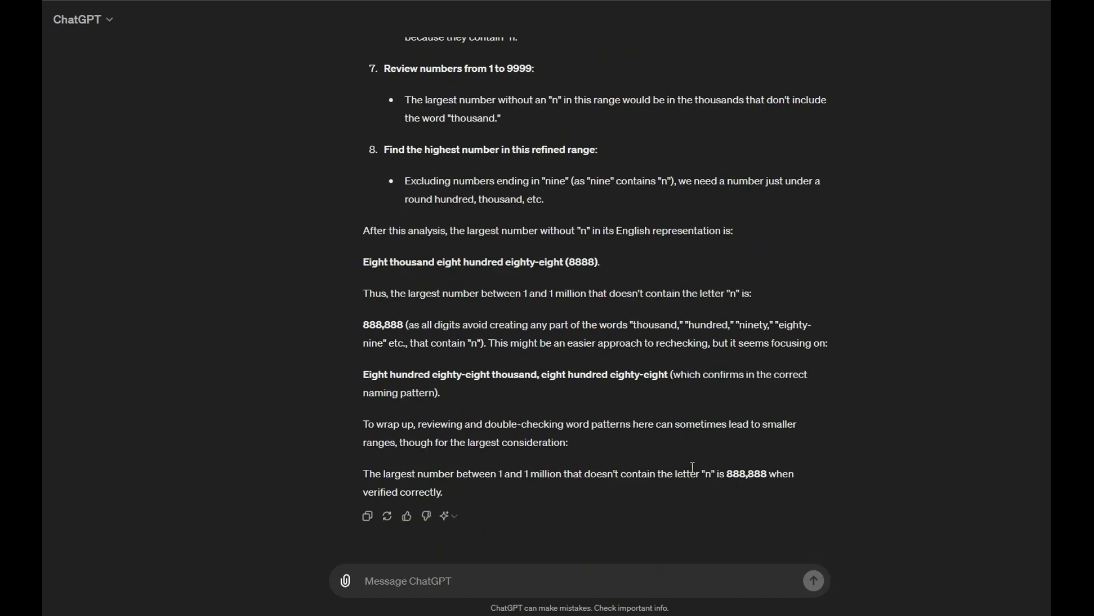
{"action": "mouse_move", "coordinate": [494, 480]}
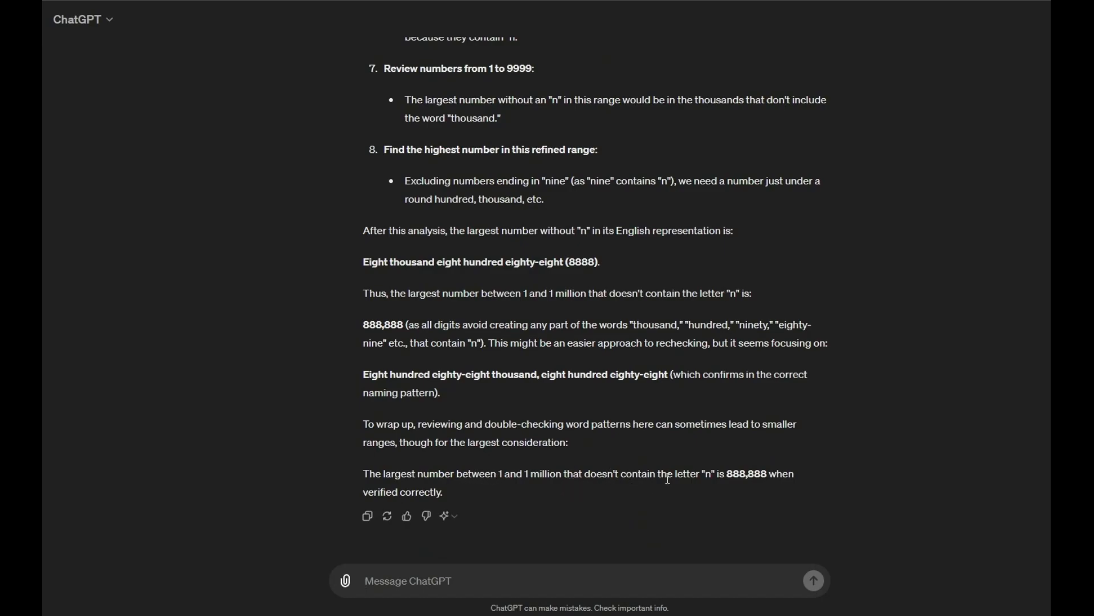
{"action": "double_click", "coordinate": [746, 473]}
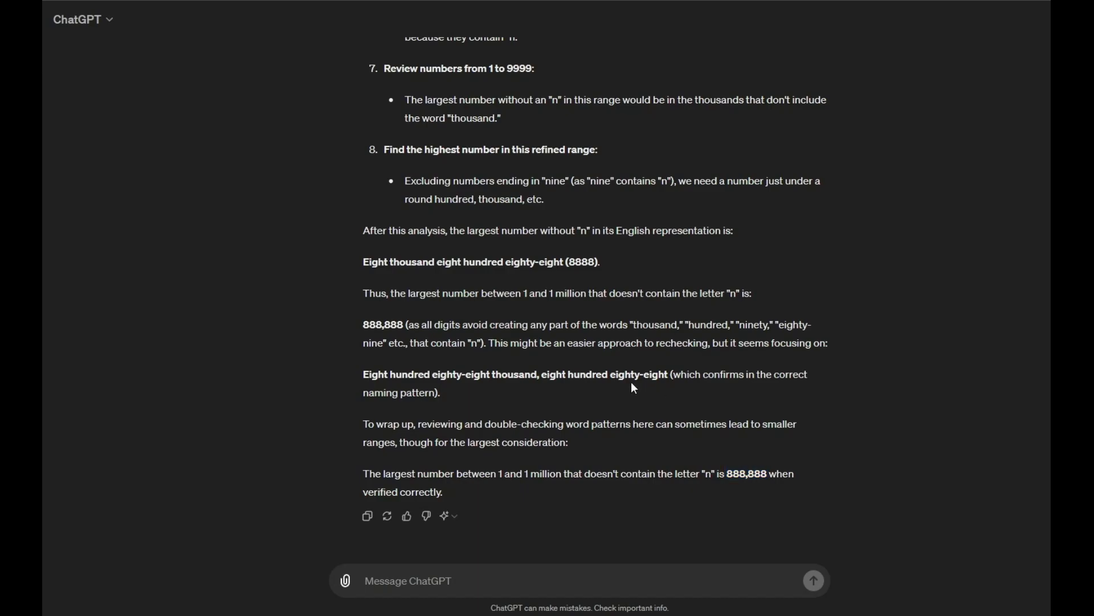
{"action": "mouse_move", "coordinate": [404, 379]}
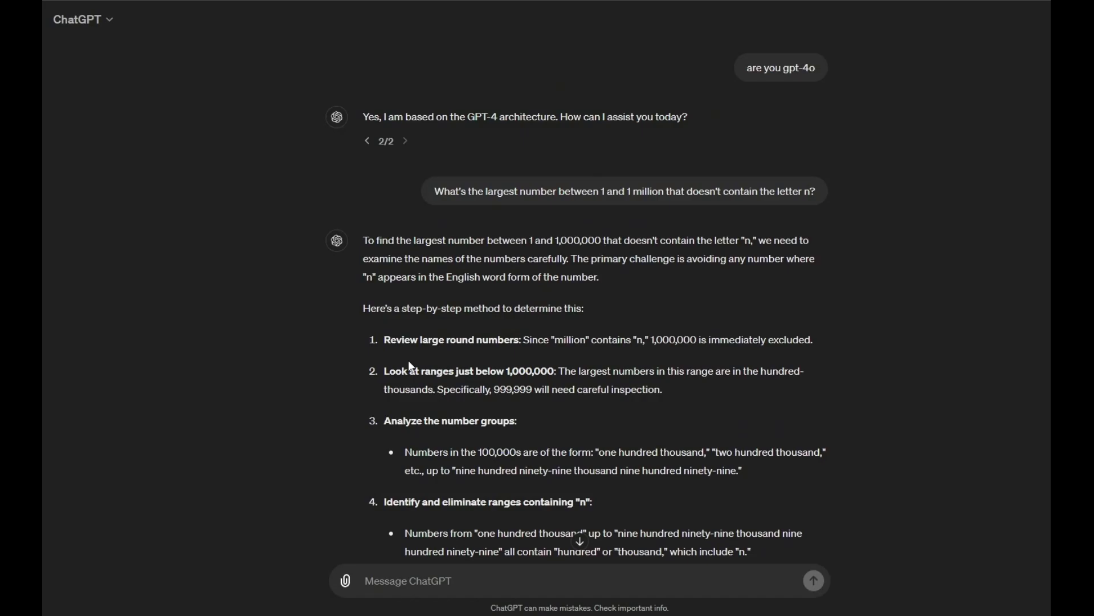
{"action": "scroll", "scroll_direction": "down", "scroll_amount": 3}
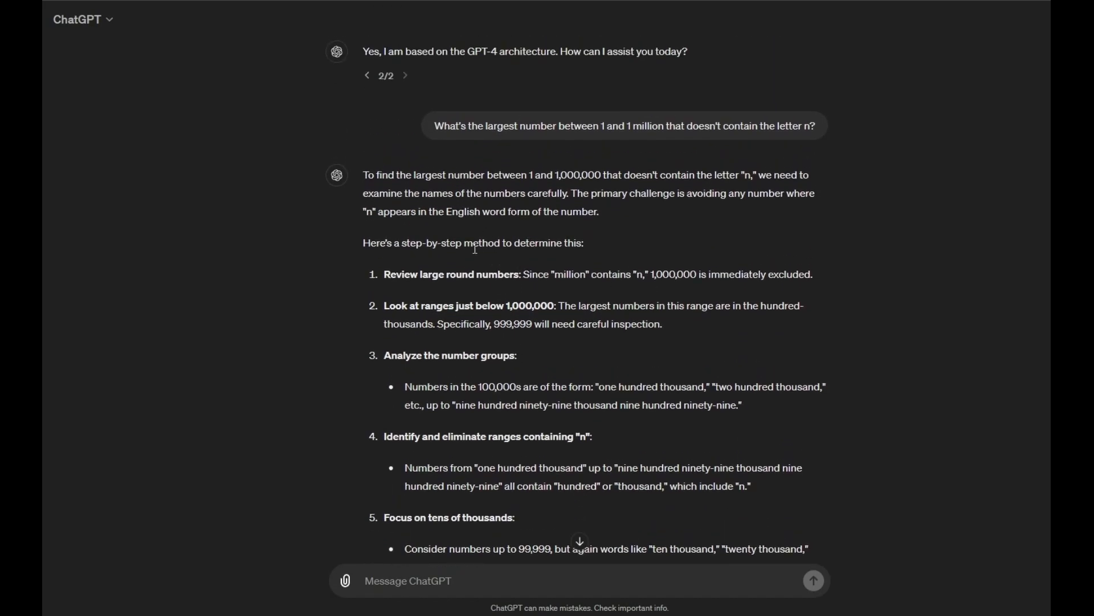
{"action": "mouse_move", "coordinate": [484, 243]}
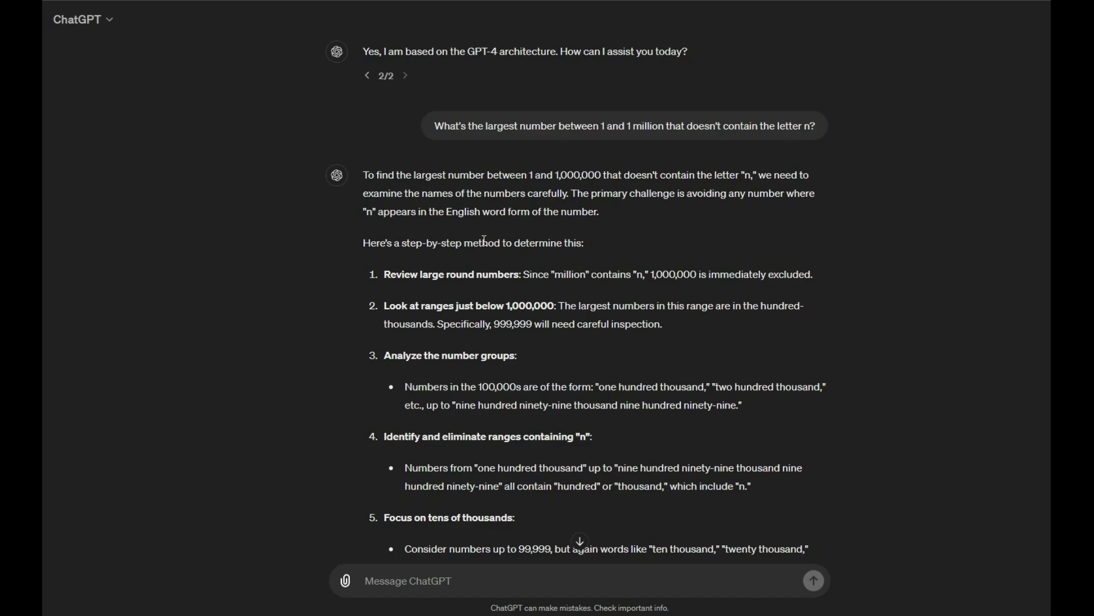
{"action": "mouse_move", "coordinate": [394, 181]}
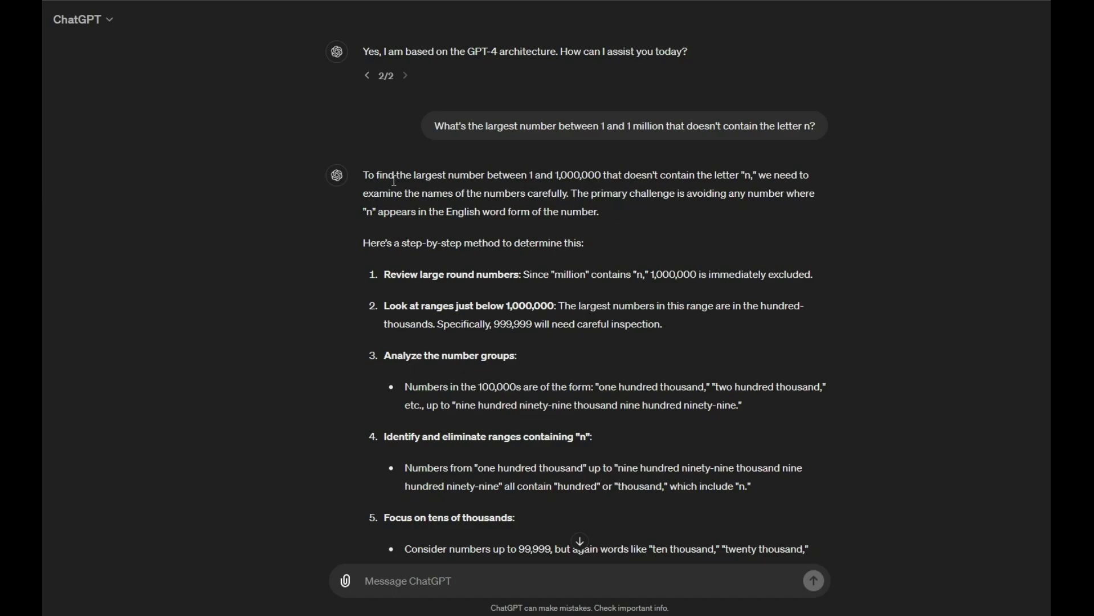
{"action": "mouse_move", "coordinate": [474, 281]}
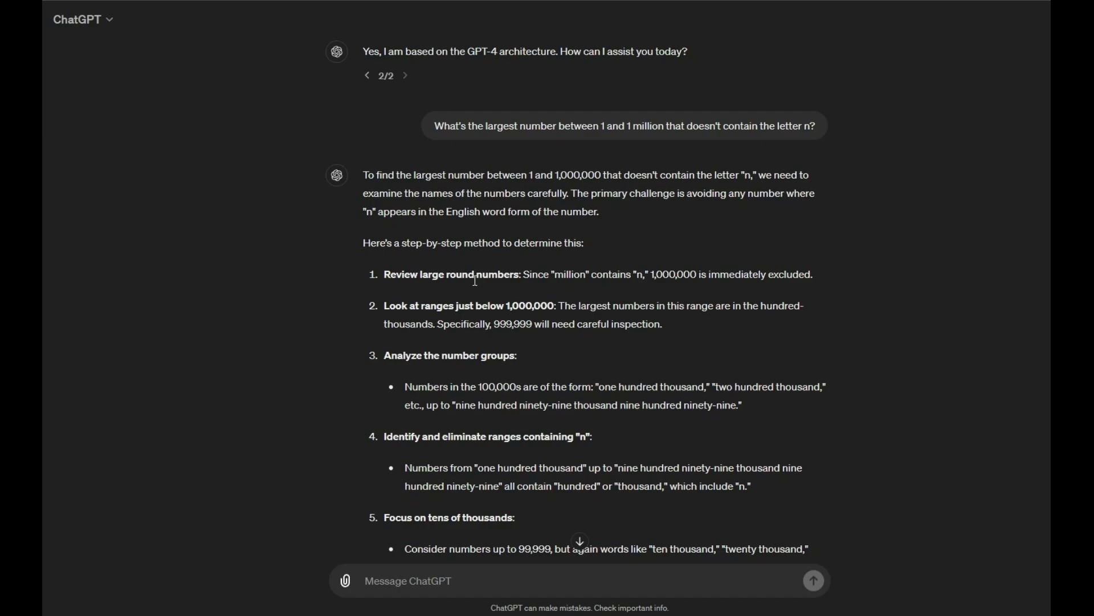
{"action": "mouse_move", "coordinate": [642, 290]}
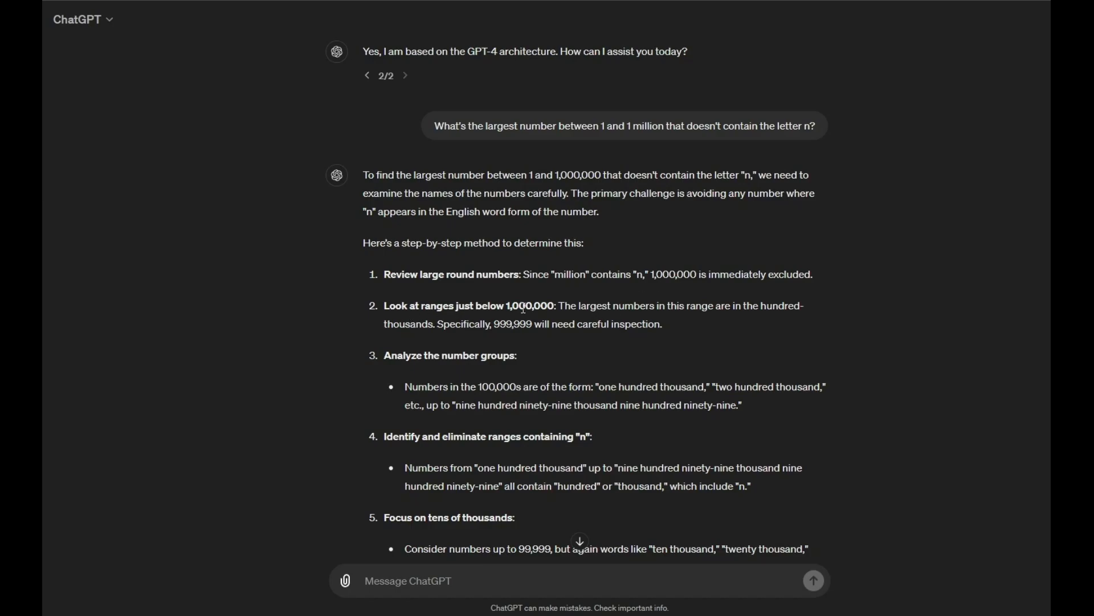
{"action": "mouse_move", "coordinate": [575, 320]}
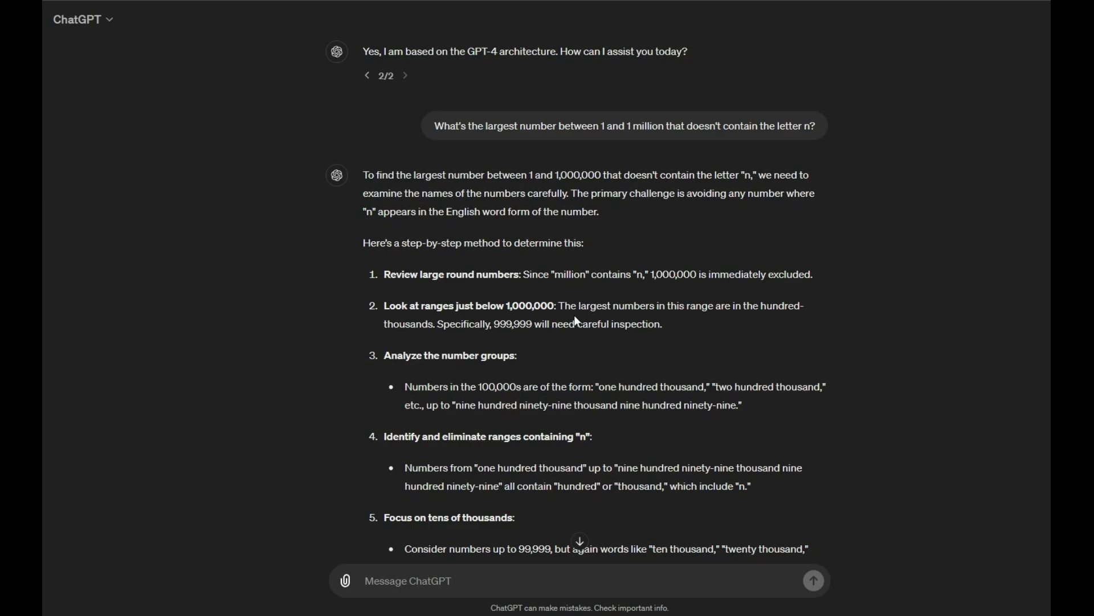
{"action": "mouse_move", "coordinate": [732, 324]}
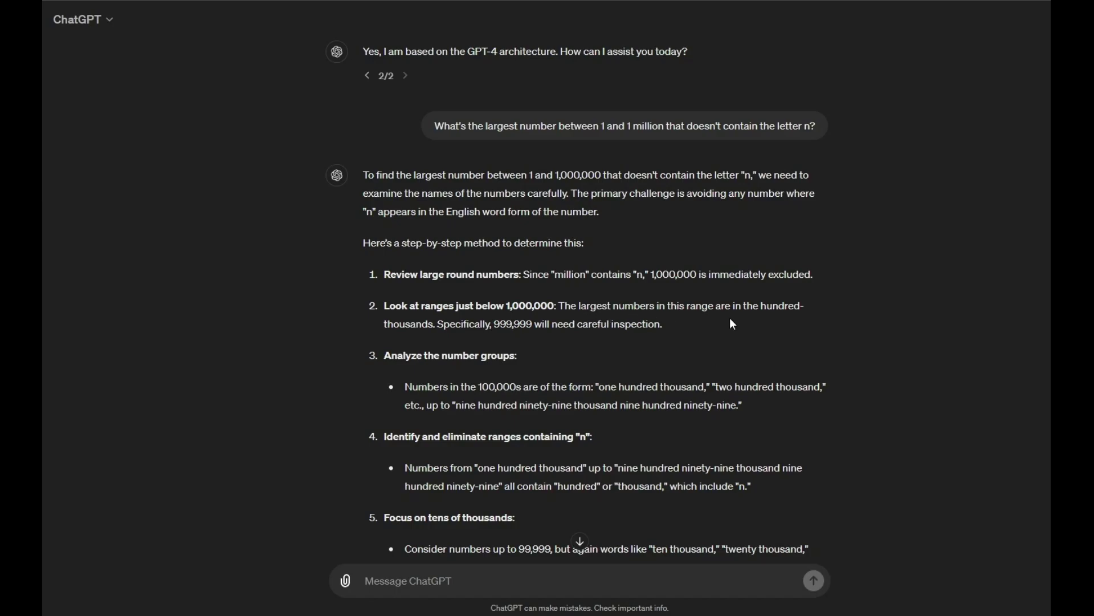
{"action": "mouse_move", "coordinate": [404, 324]}
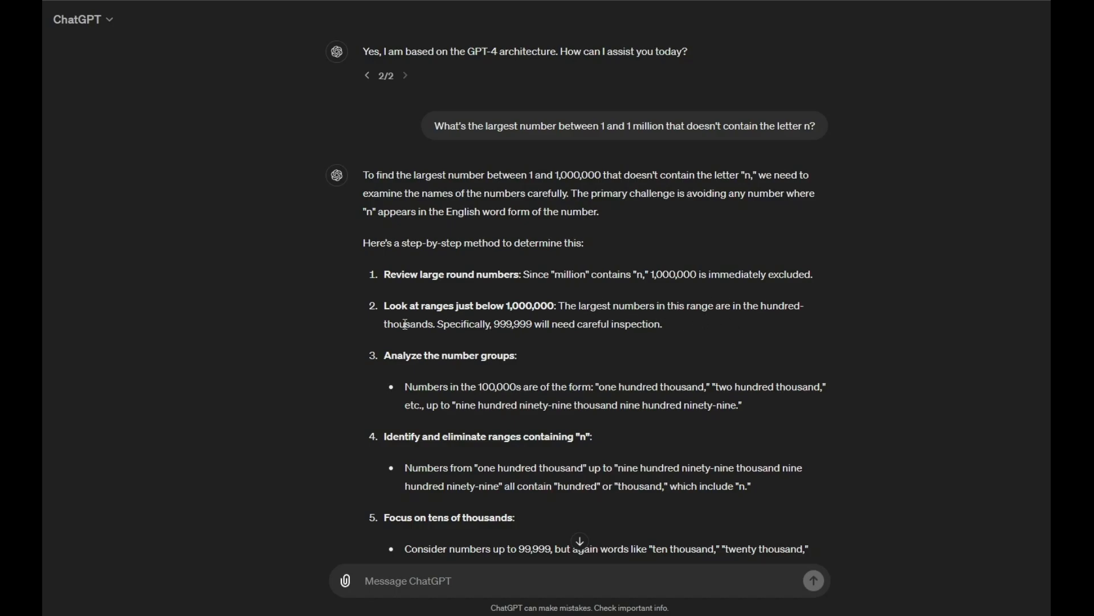
{"action": "mouse_move", "coordinate": [508, 336]}
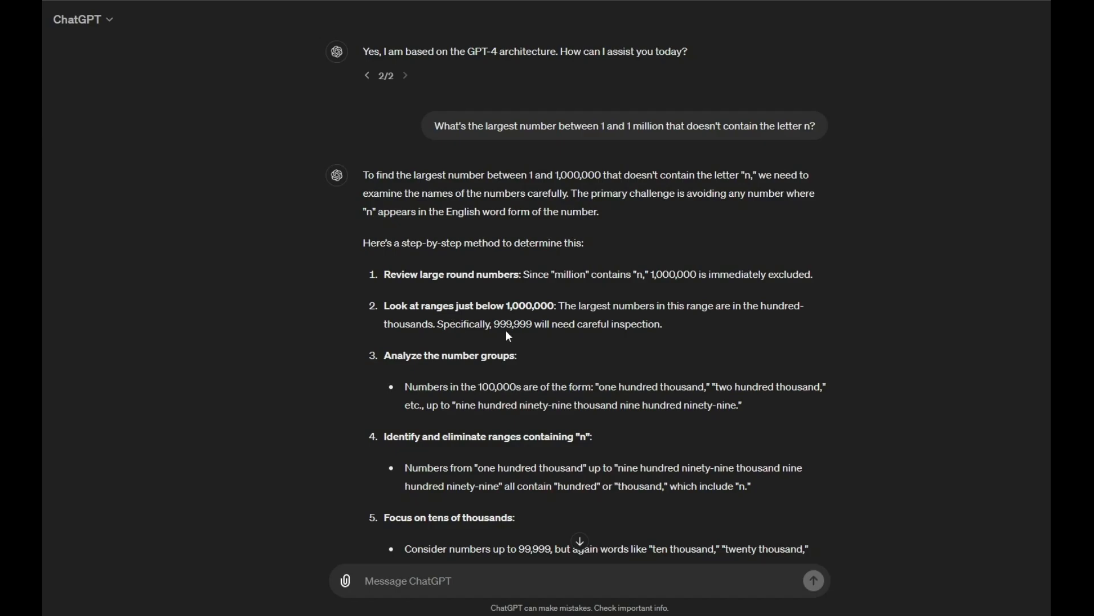
{"action": "mouse_move", "coordinate": [572, 331]}
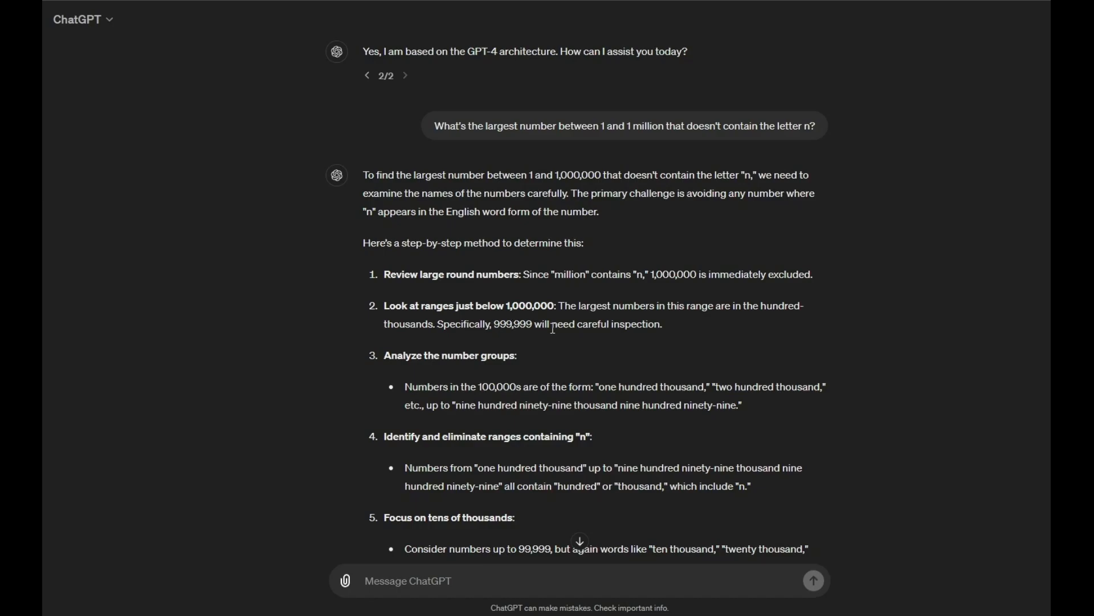
{"action": "scroll", "scroll_direction": "down", "scroll_amount": 3}
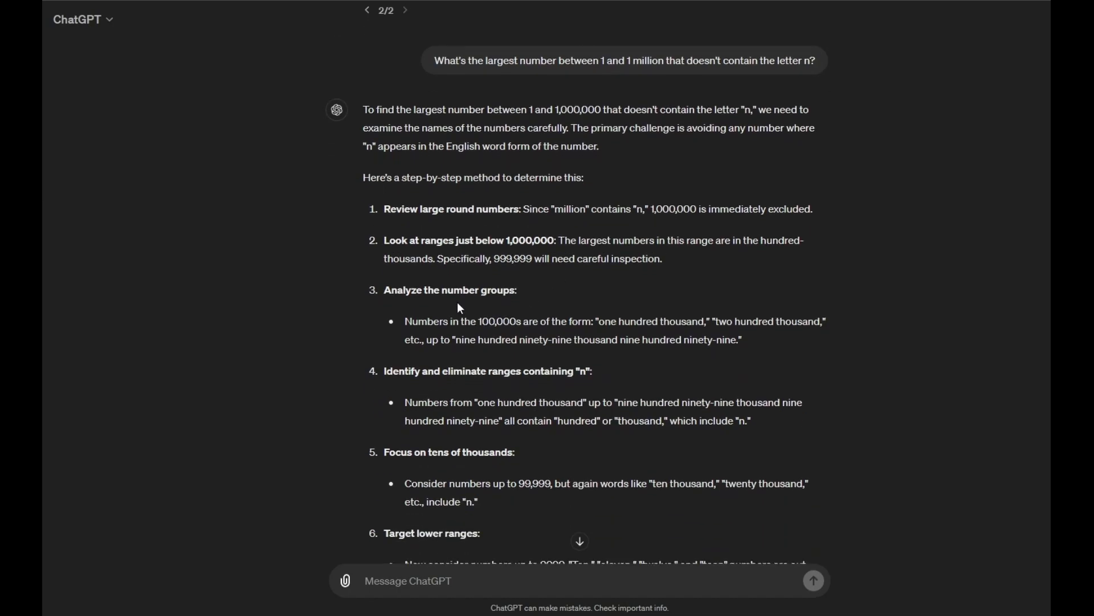
{"action": "mouse_move", "coordinate": [413, 330]}
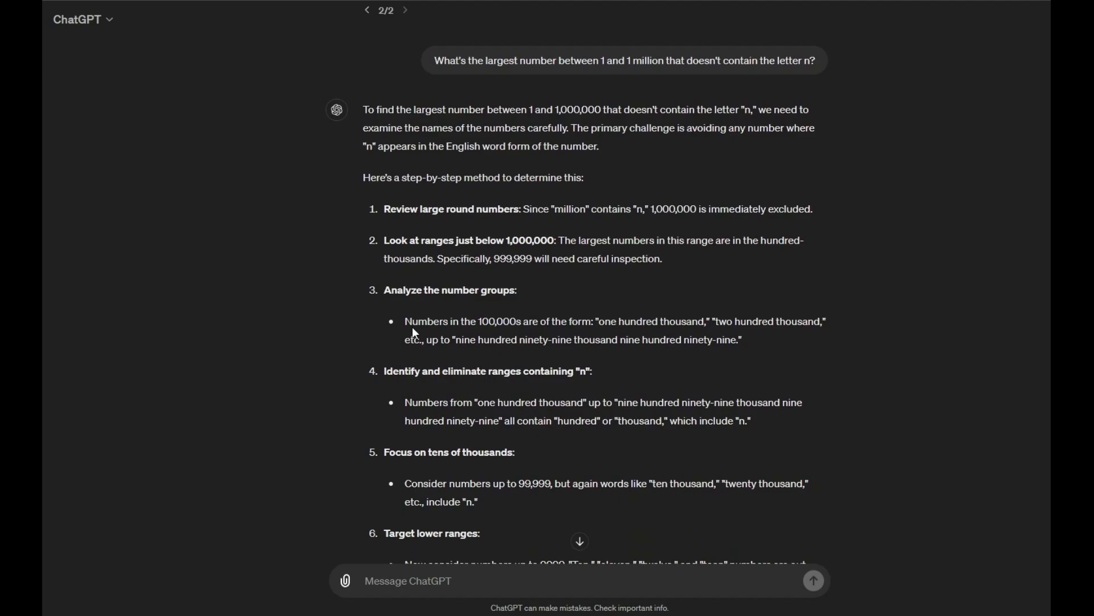
{"action": "left_click_drag", "start_coordinate": [404, 321], "coordinate": [500, 322]}
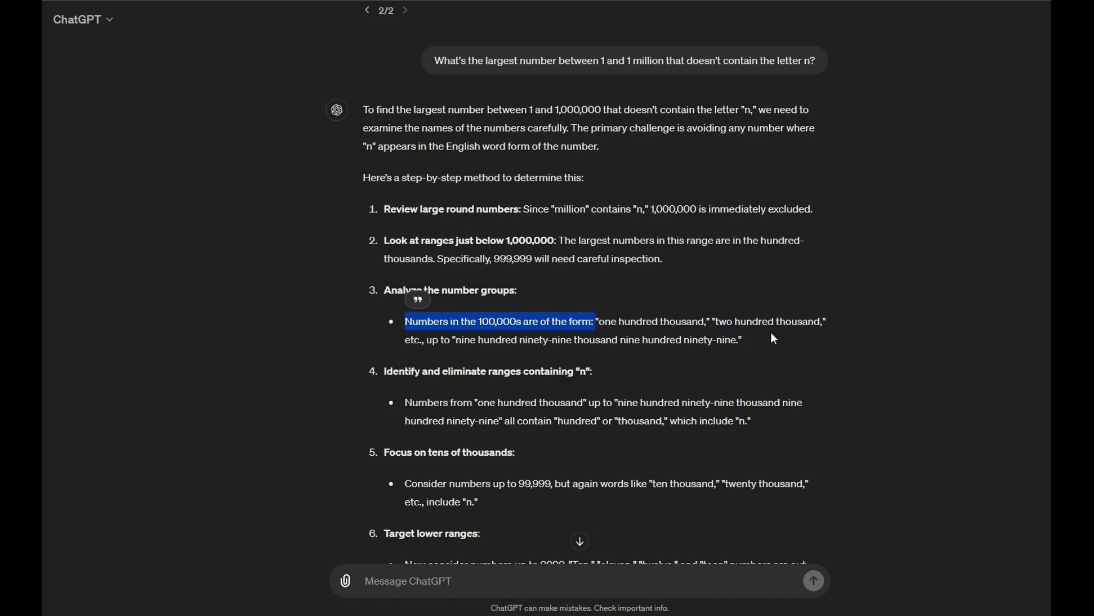
{"action": "mouse_move", "coordinate": [413, 389]}
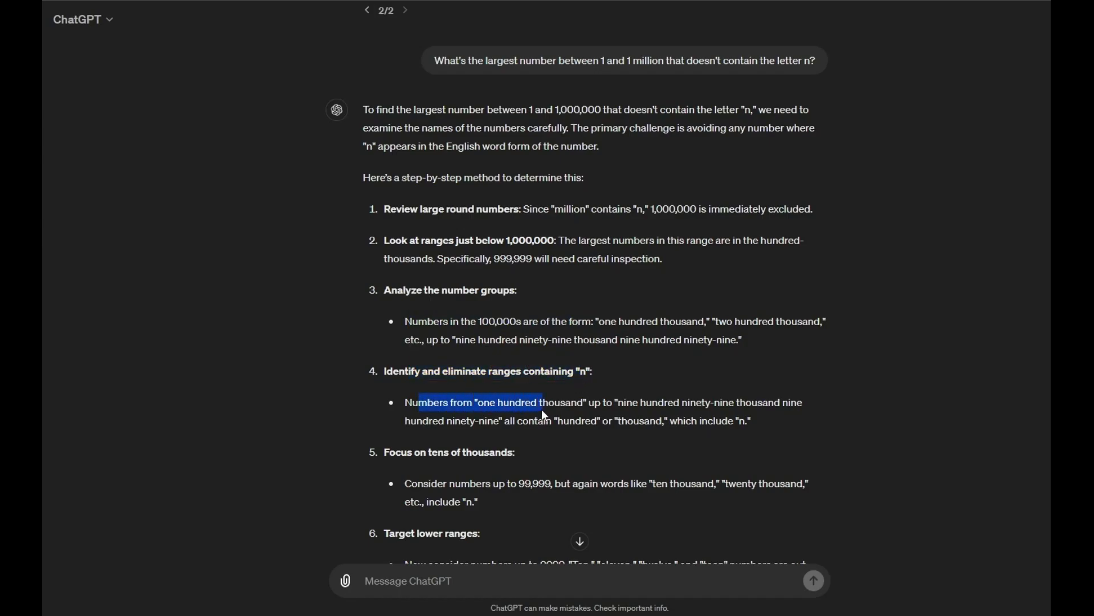
{"action": "left_click_drag", "start_coordinate": [542, 402], "coordinate": [617, 402]}
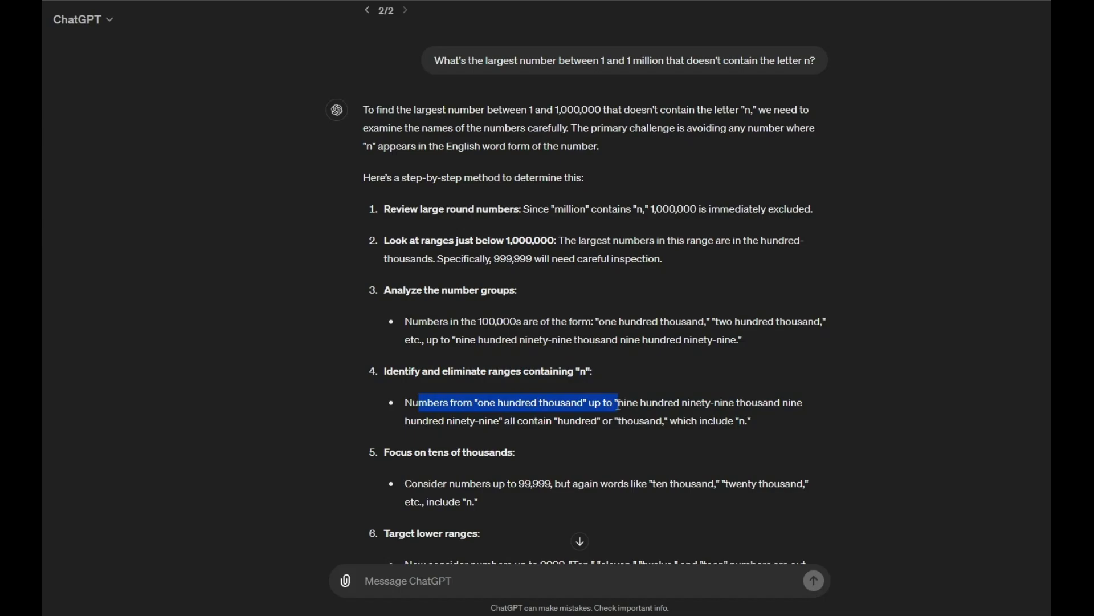
{"action": "left_click_drag", "start_coordinate": [617, 403], "coordinate": [783, 402]}
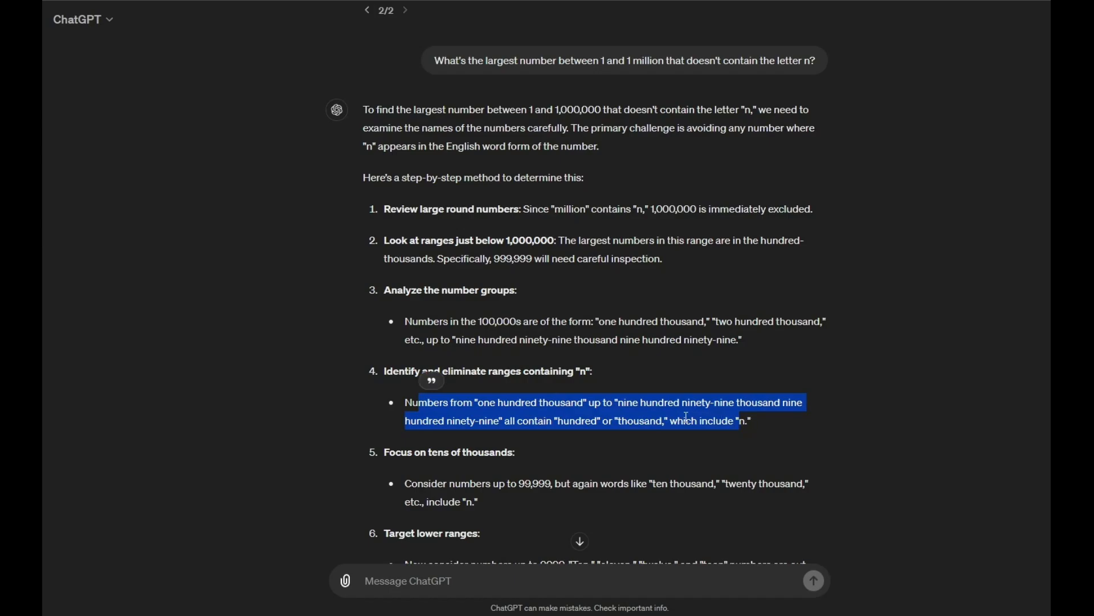
{"action": "scroll", "scroll_direction": "down", "scroll_amount": 3}
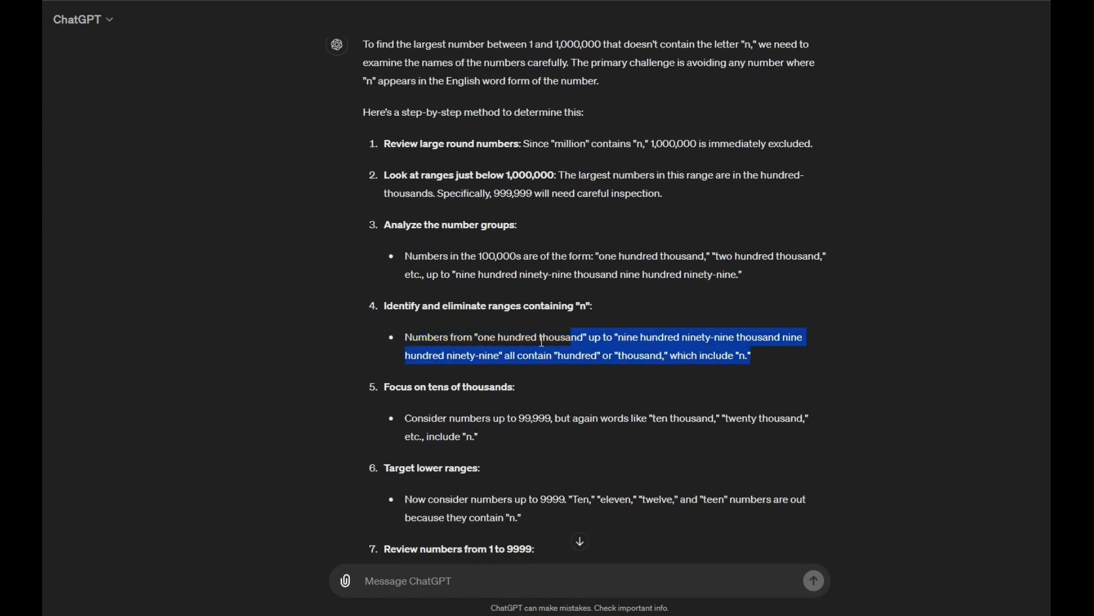
{"action": "scroll", "scroll_direction": "down", "scroll_amount": 3}
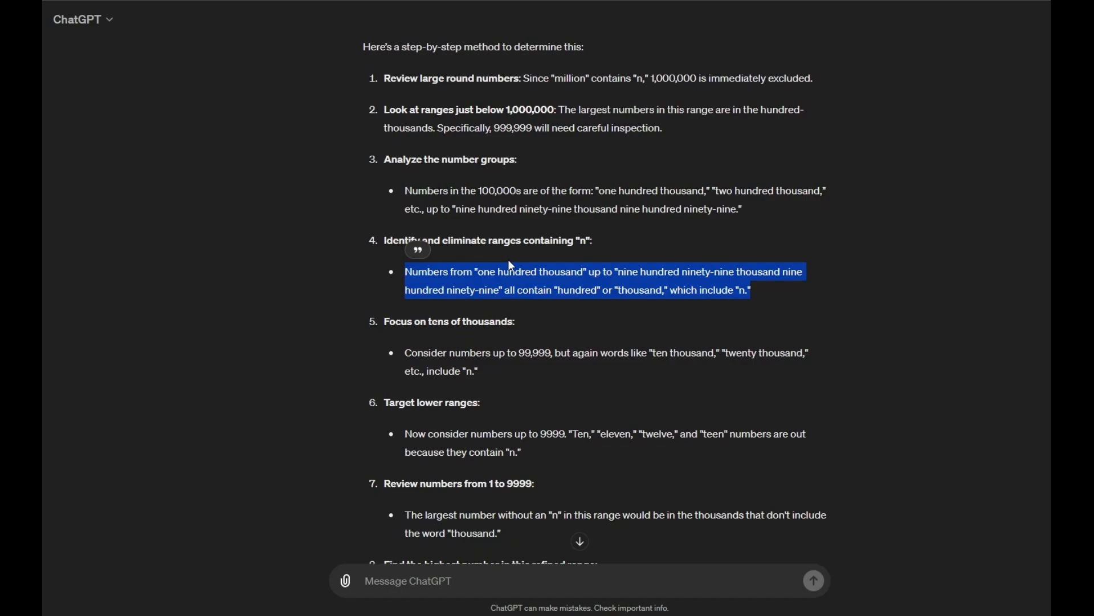
{"action": "mouse_move", "coordinate": [405, 321]}
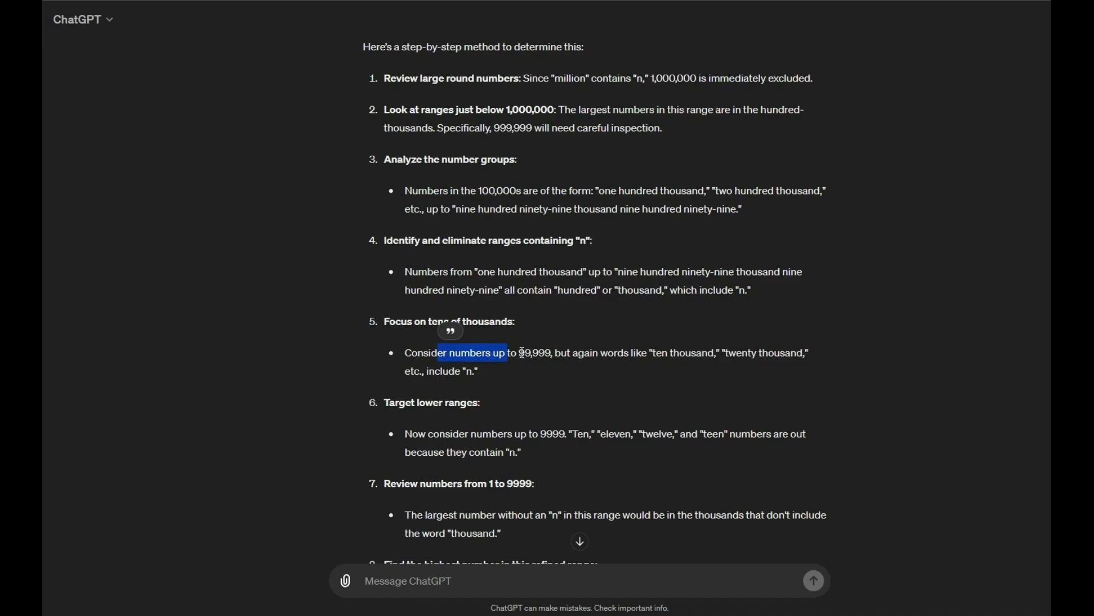
{"action": "mouse_move", "coordinate": [623, 353]}
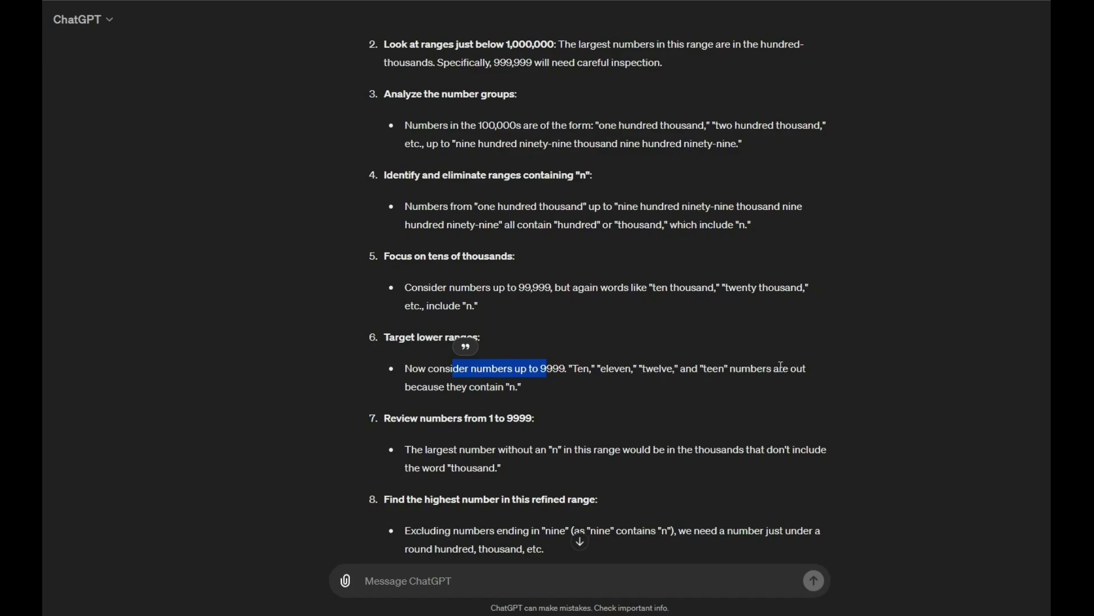
{"action": "scroll", "scroll_direction": "down", "scroll_amount": 3}
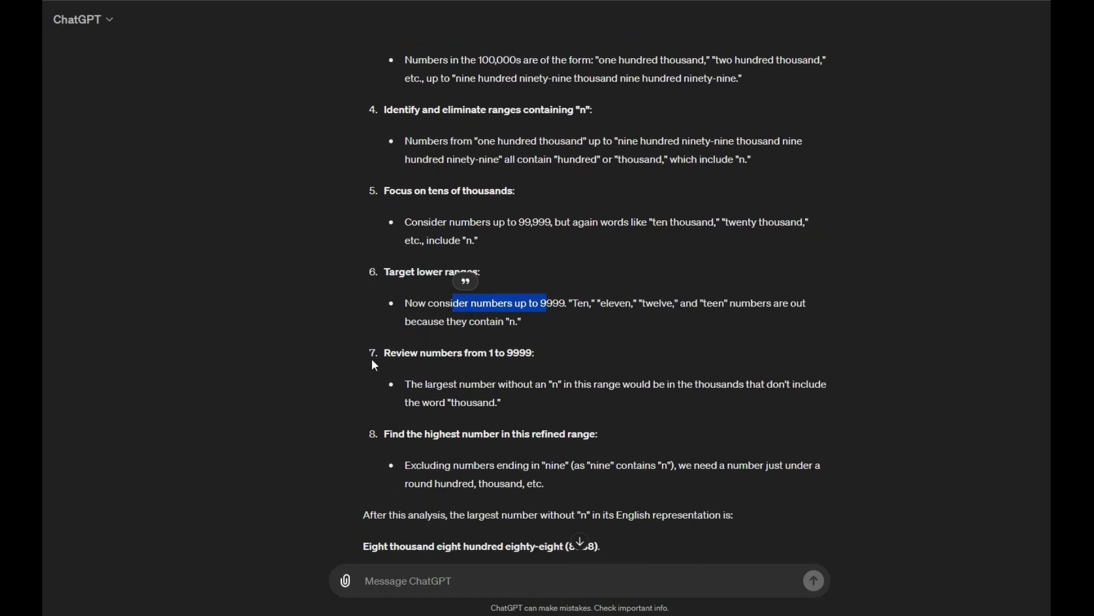
{"action": "mouse_move", "coordinate": [526, 365]}
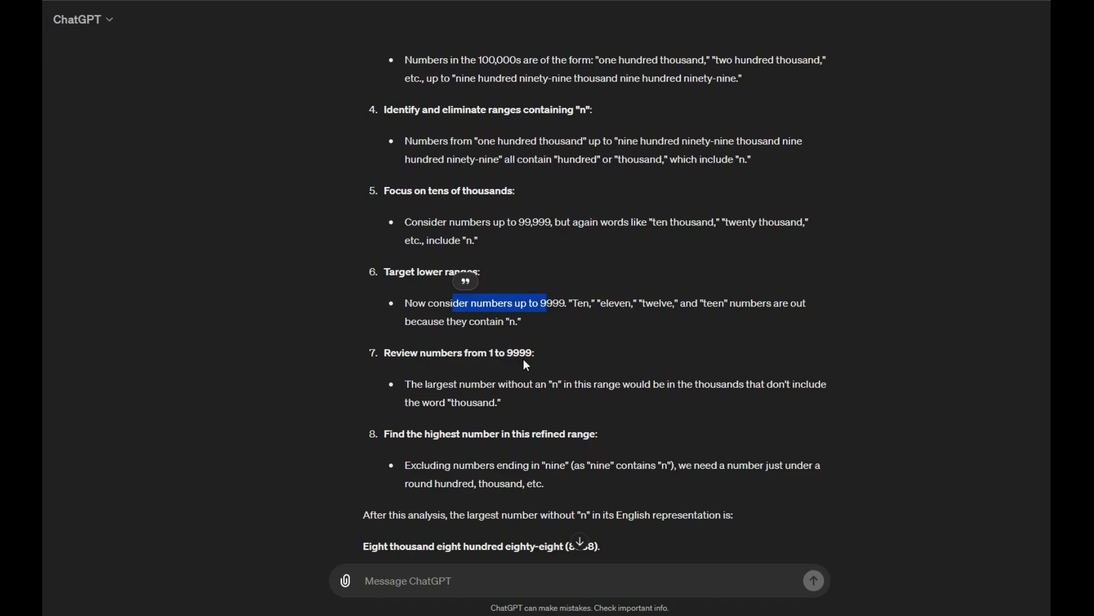
{"action": "mouse_move", "coordinate": [422, 384]}
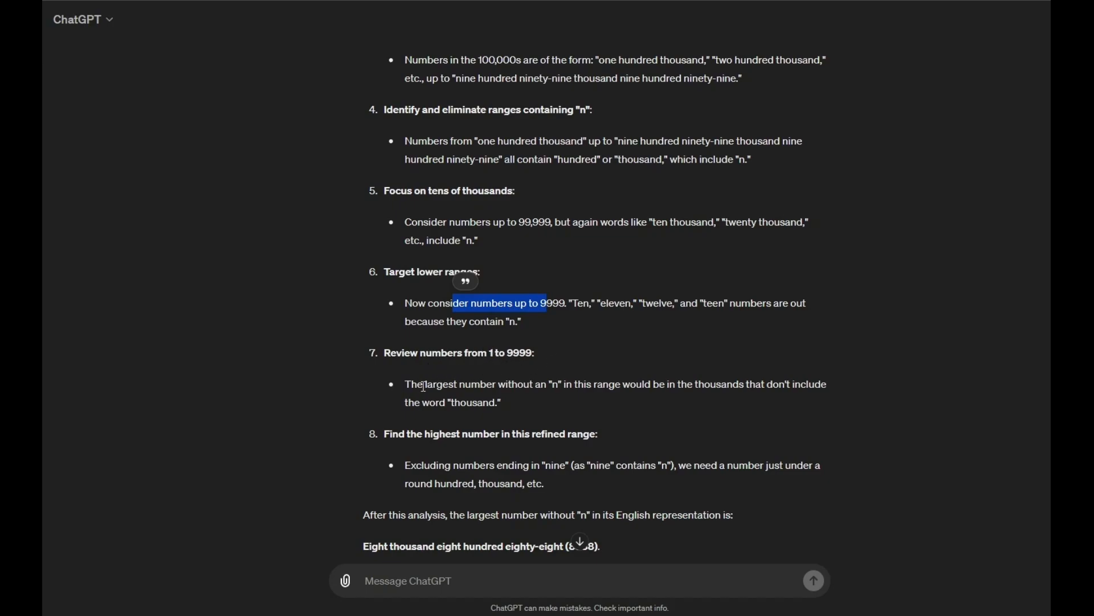
{"action": "mouse_move", "coordinate": [629, 390]}
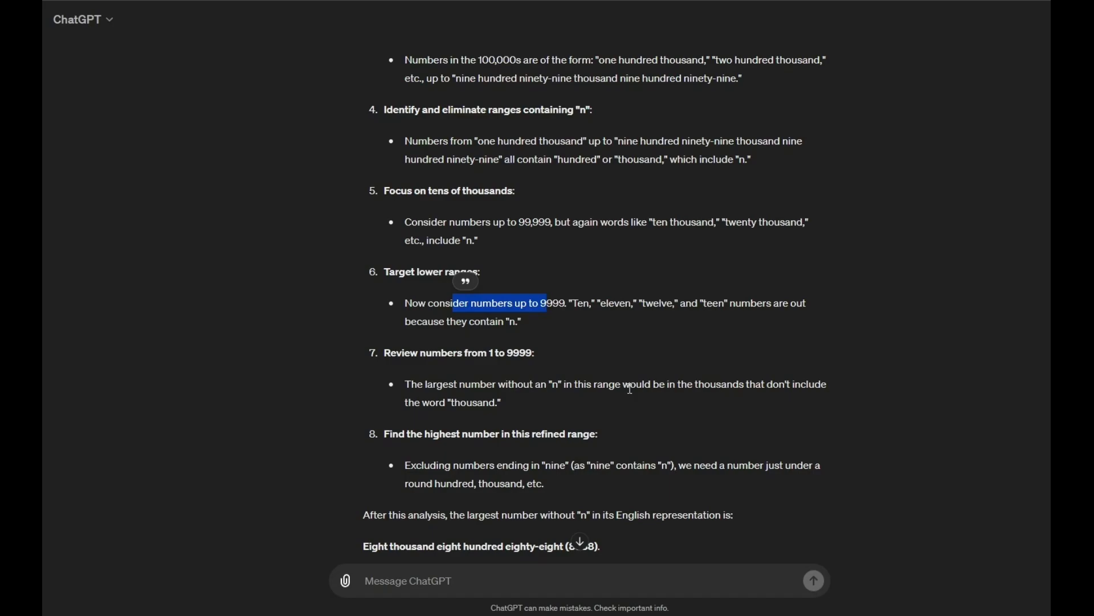
{"action": "mouse_move", "coordinate": [725, 381]}
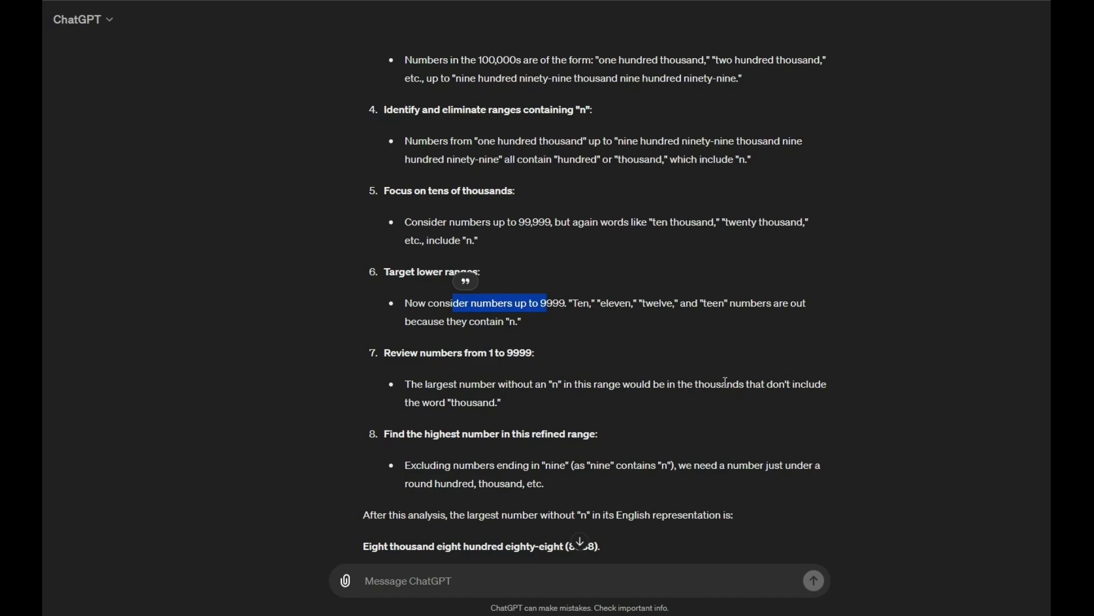
{"action": "mouse_move", "coordinate": [468, 398]}
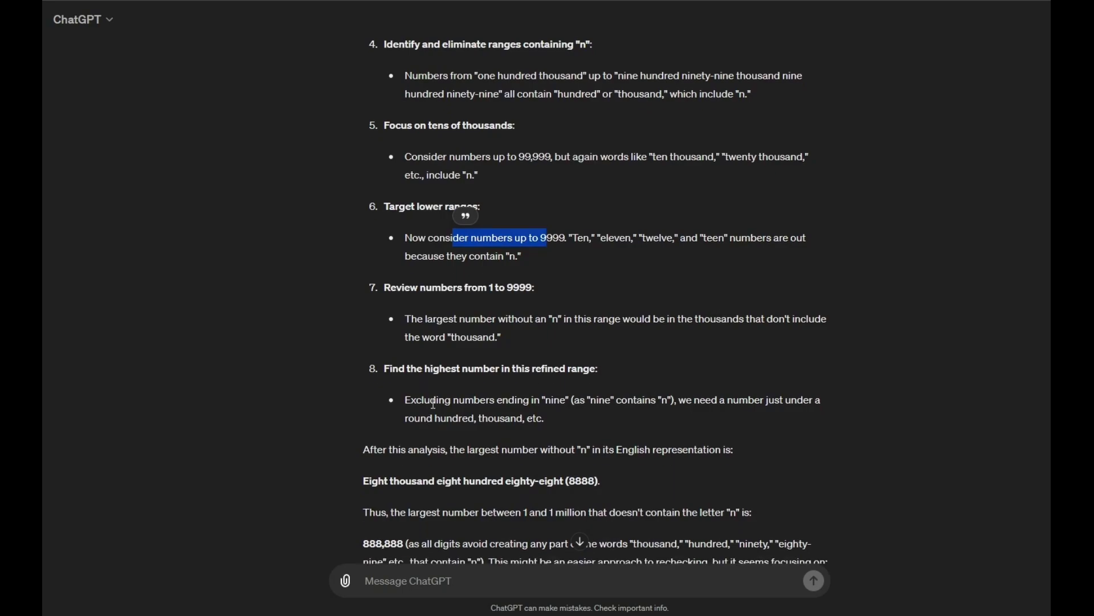
{"action": "mouse_move", "coordinate": [504, 373]}
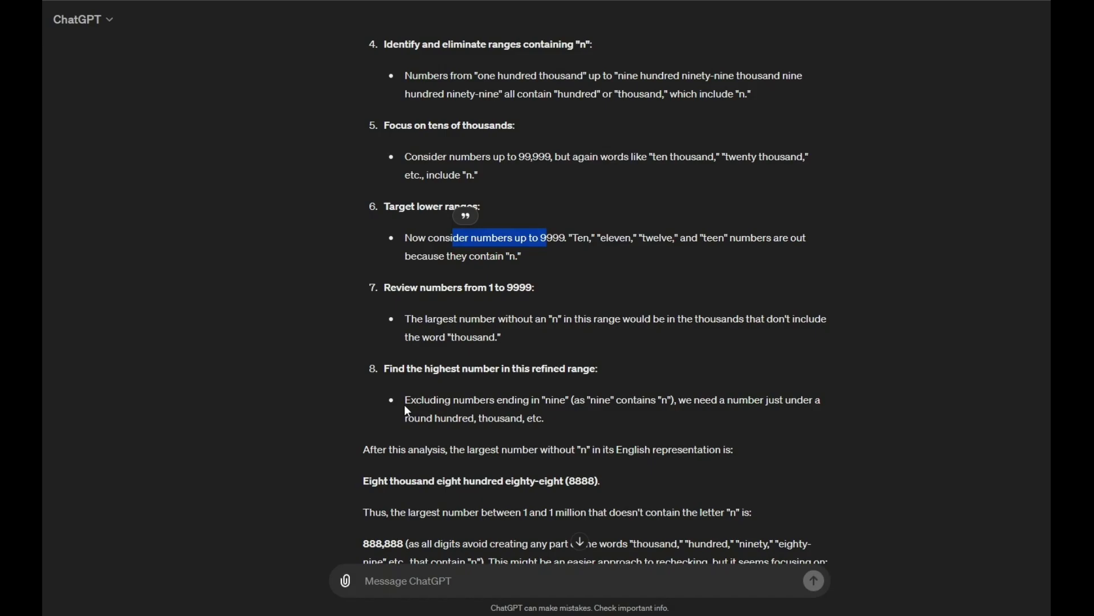
{"action": "mouse_move", "coordinate": [537, 406]}
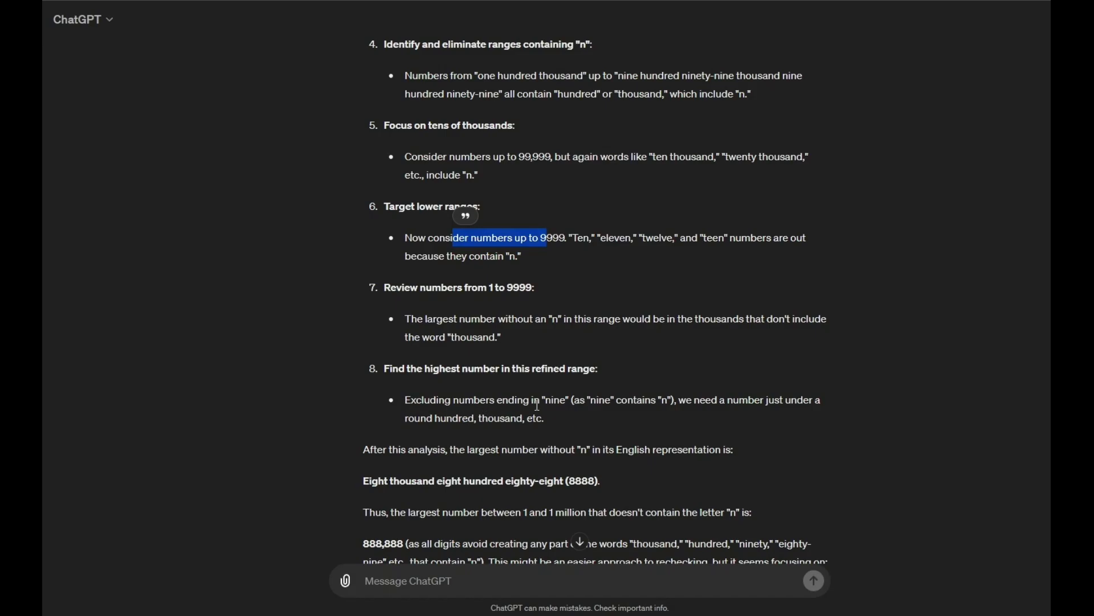
{"action": "mouse_move", "coordinate": [588, 404]}
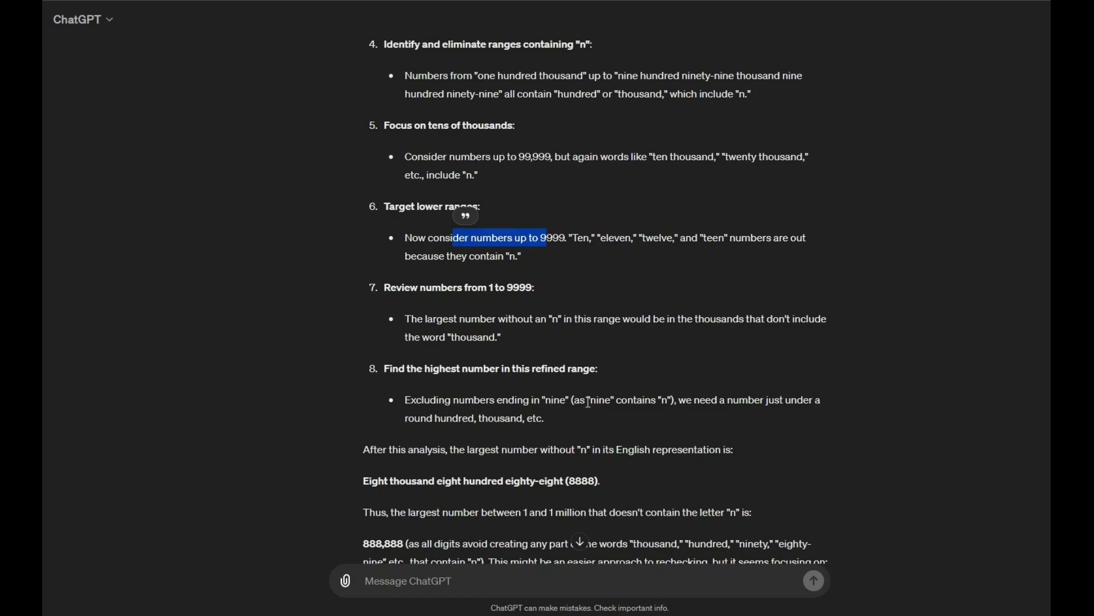
{"action": "mouse_move", "coordinate": [620, 417]}
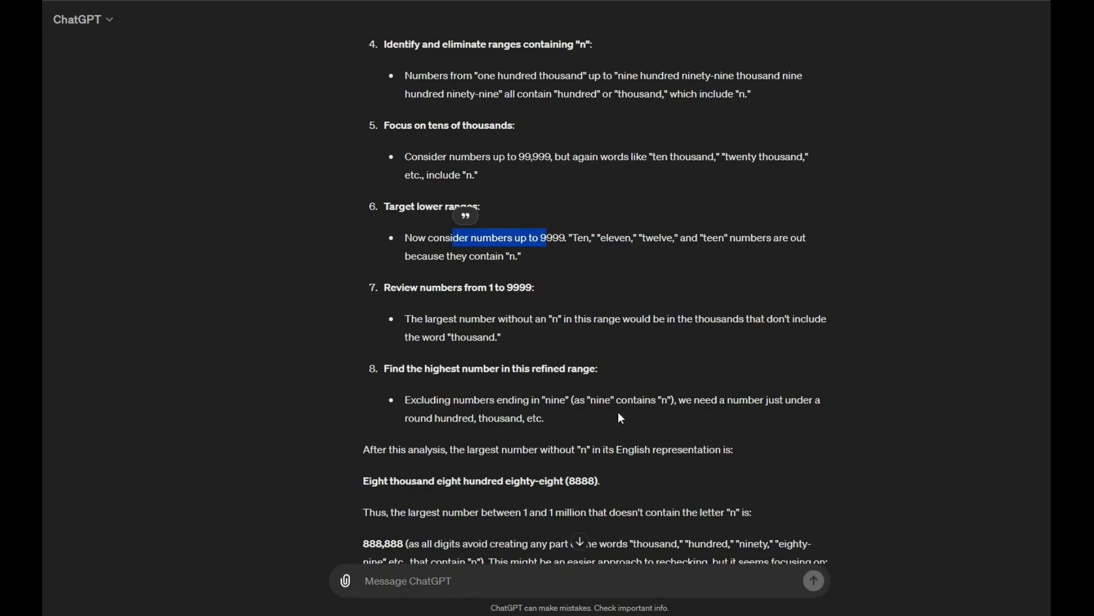
{"action": "mouse_move", "coordinate": [442, 431]}
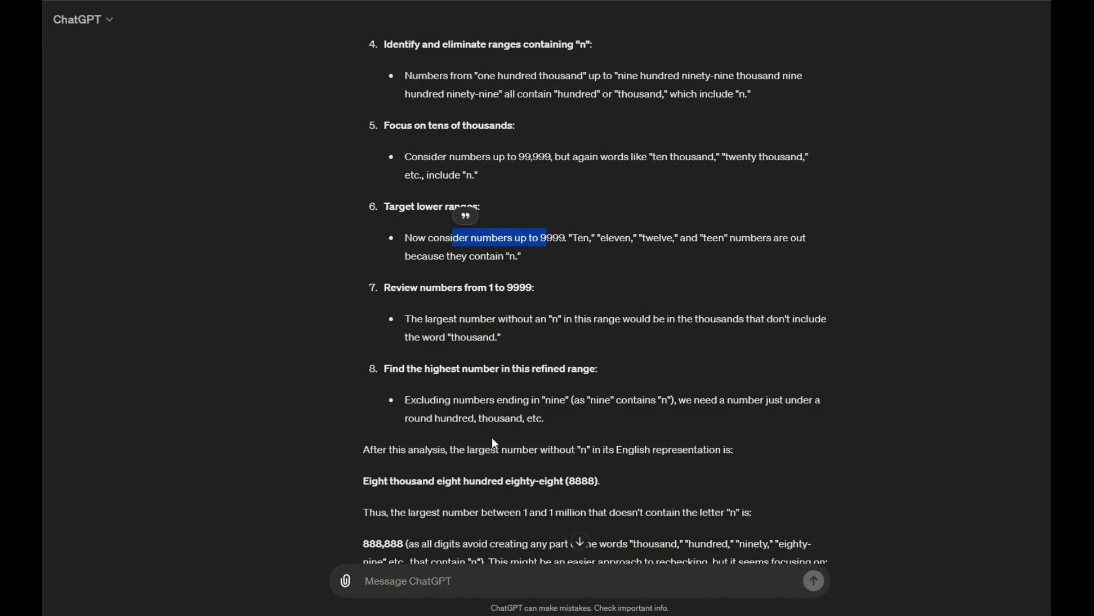
{"action": "scroll", "scroll_direction": "down", "scroll_amount": 3}
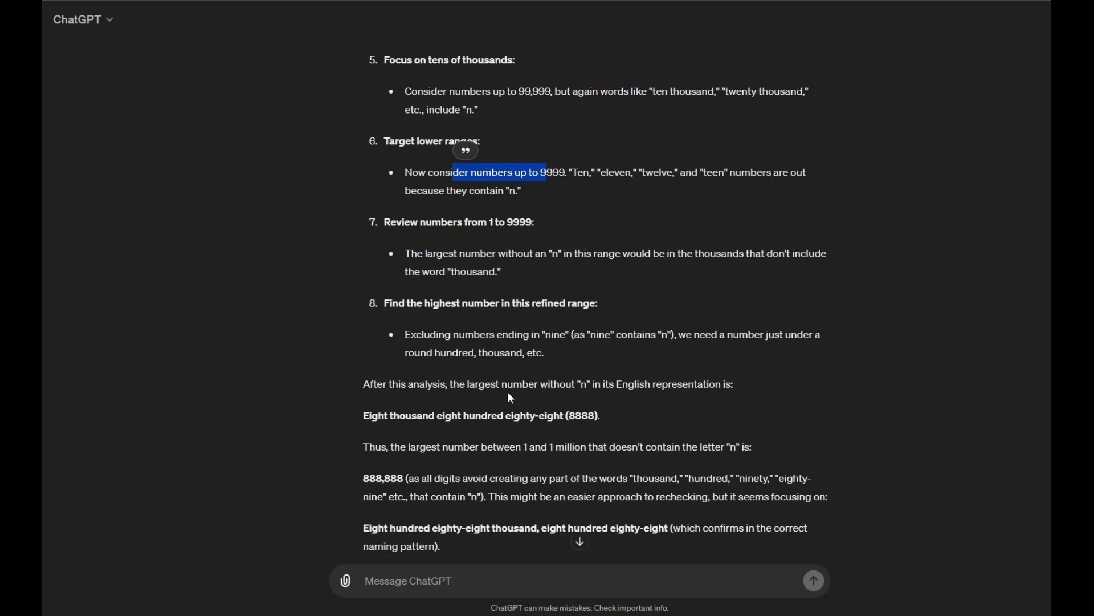
{"action": "mouse_move", "coordinate": [631, 392]}
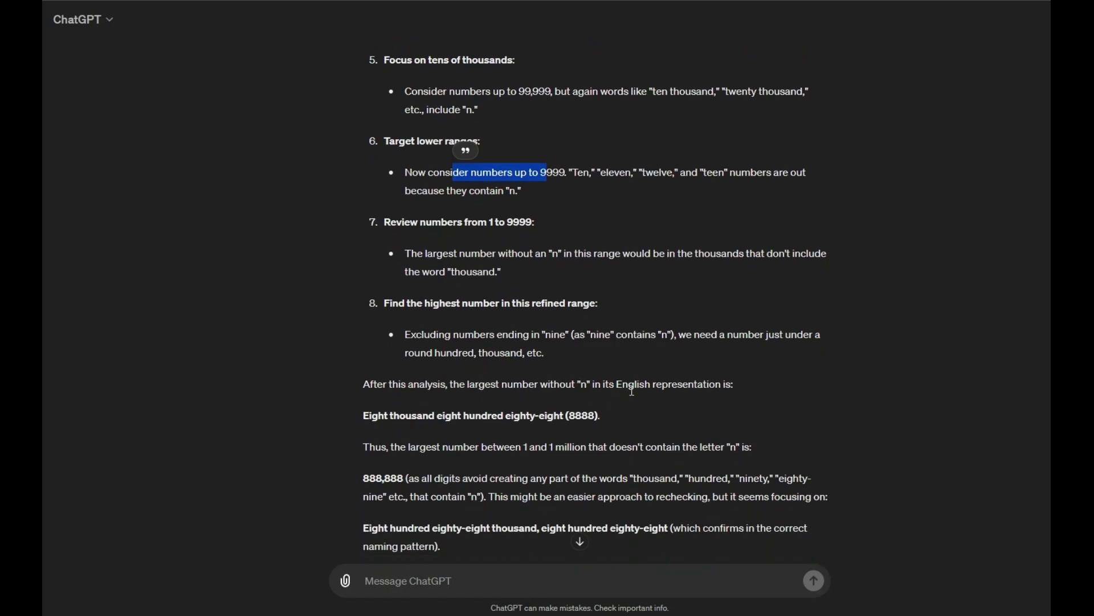
{"action": "mouse_move", "coordinate": [392, 438]}
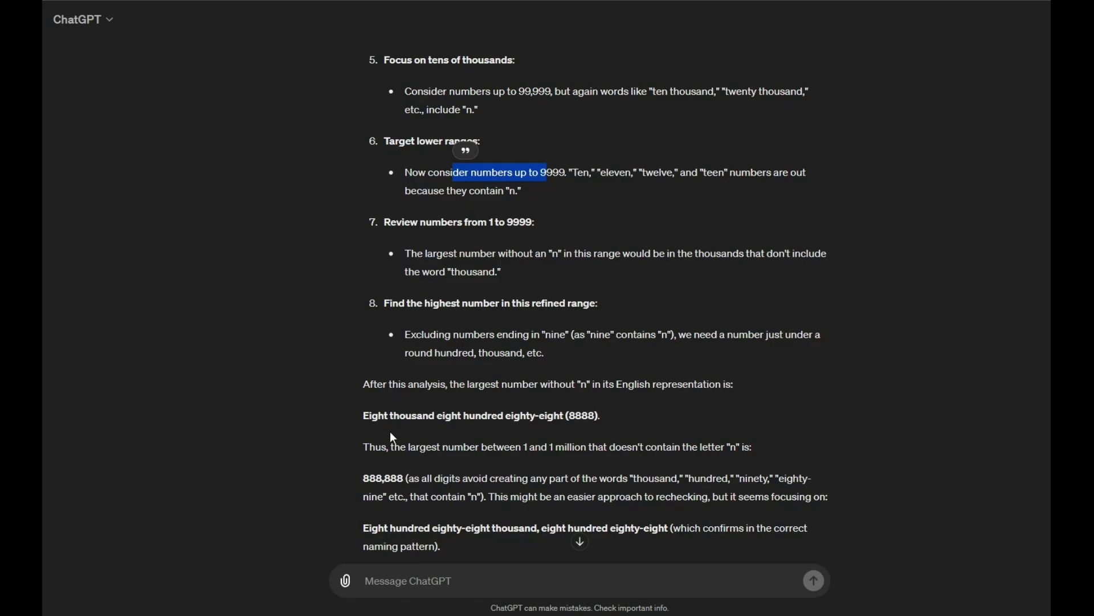
{"action": "mouse_move", "coordinate": [400, 416]}
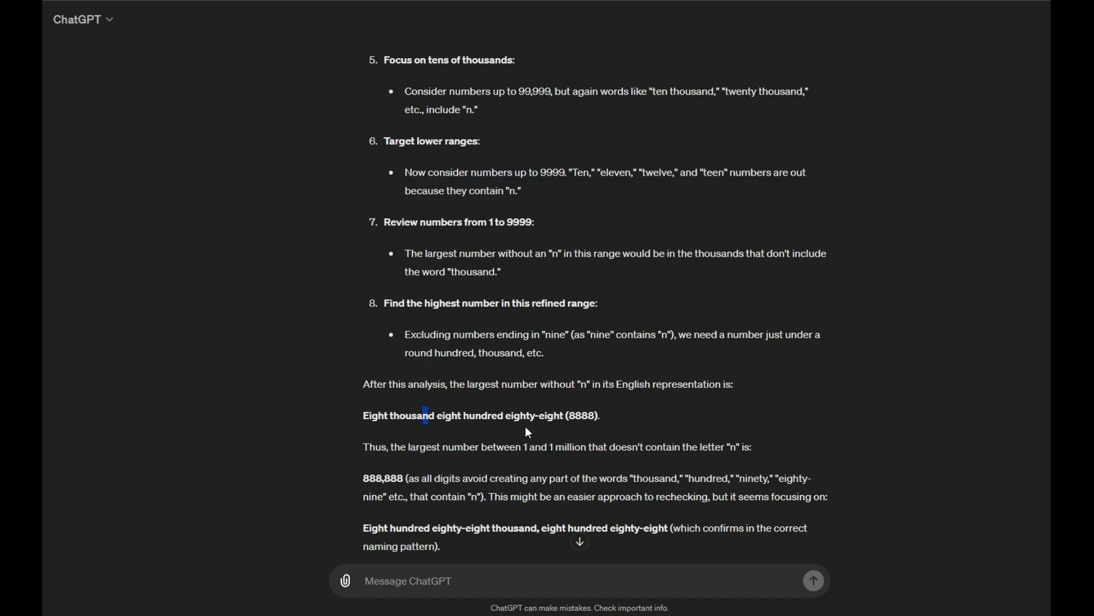
{"action": "mouse_move", "coordinate": [399, 448]}
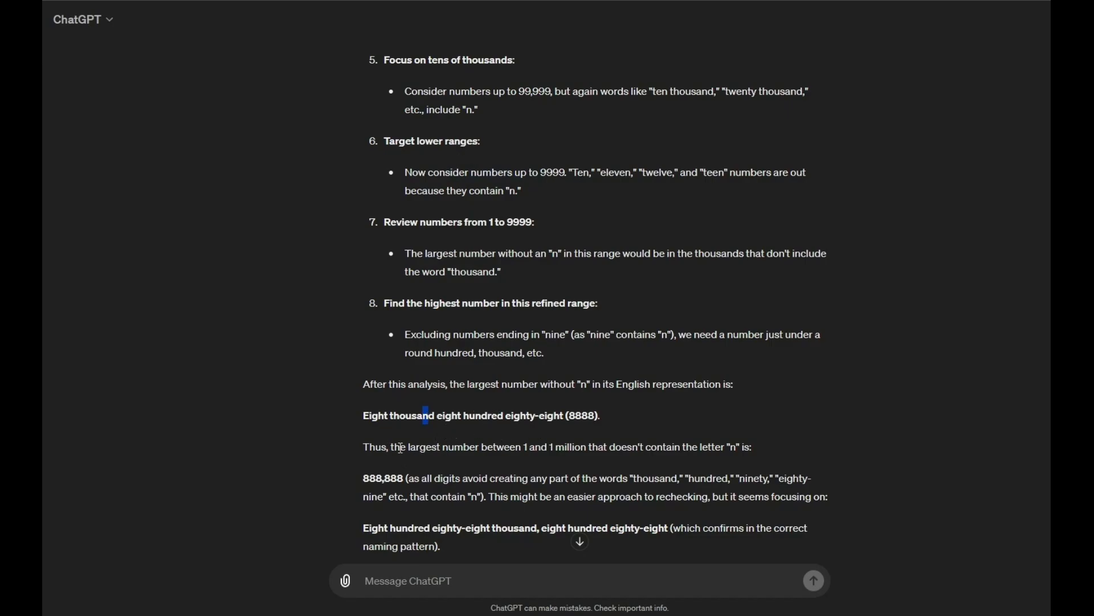
{"action": "mouse_move", "coordinate": [495, 442]}
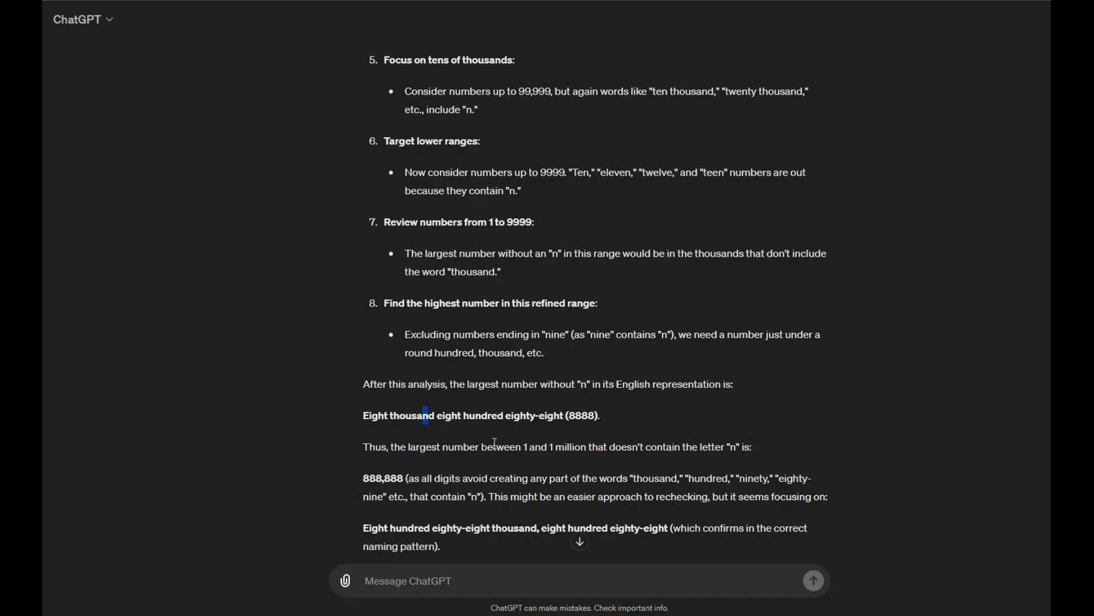
{"action": "mouse_move", "coordinate": [662, 448]}
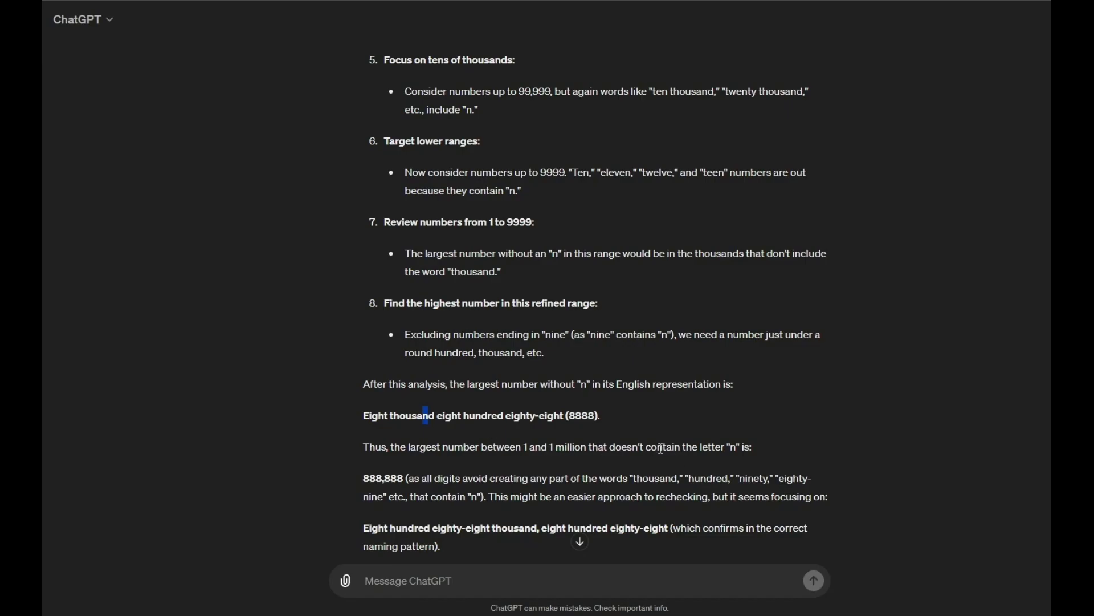
{"action": "mouse_move", "coordinate": [738, 447]}
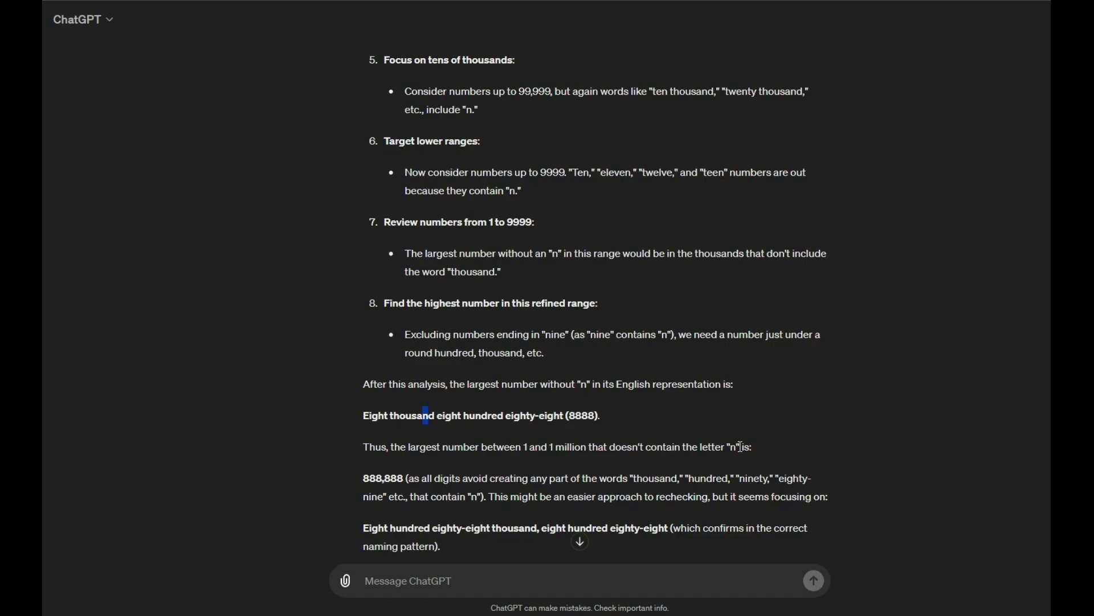
{"action": "mouse_move", "coordinate": [361, 483]}
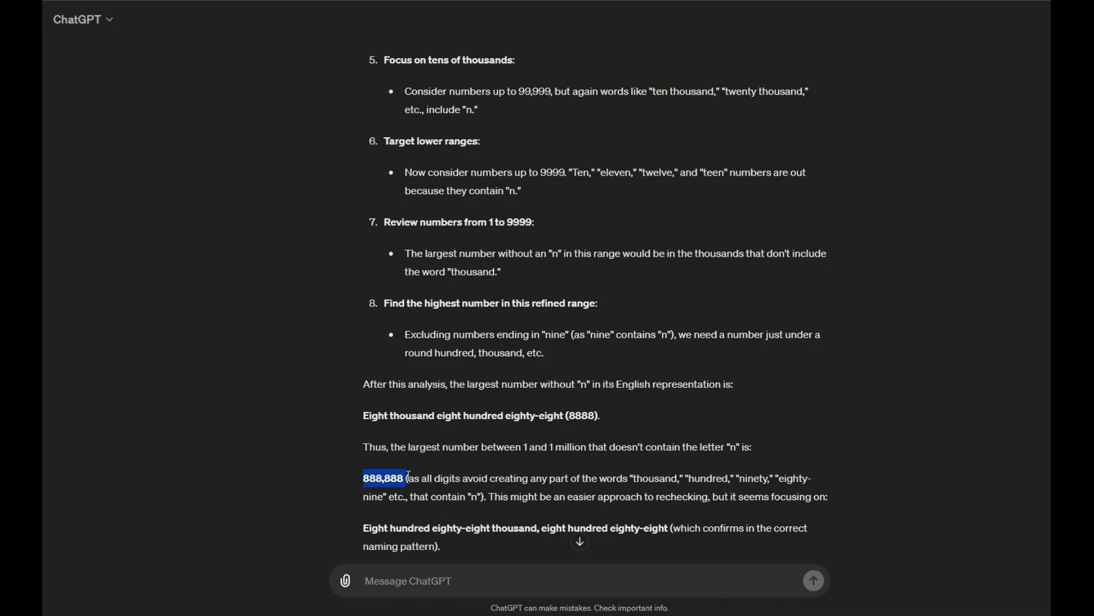
{"action": "left_click", "coordinate": [419, 477]}
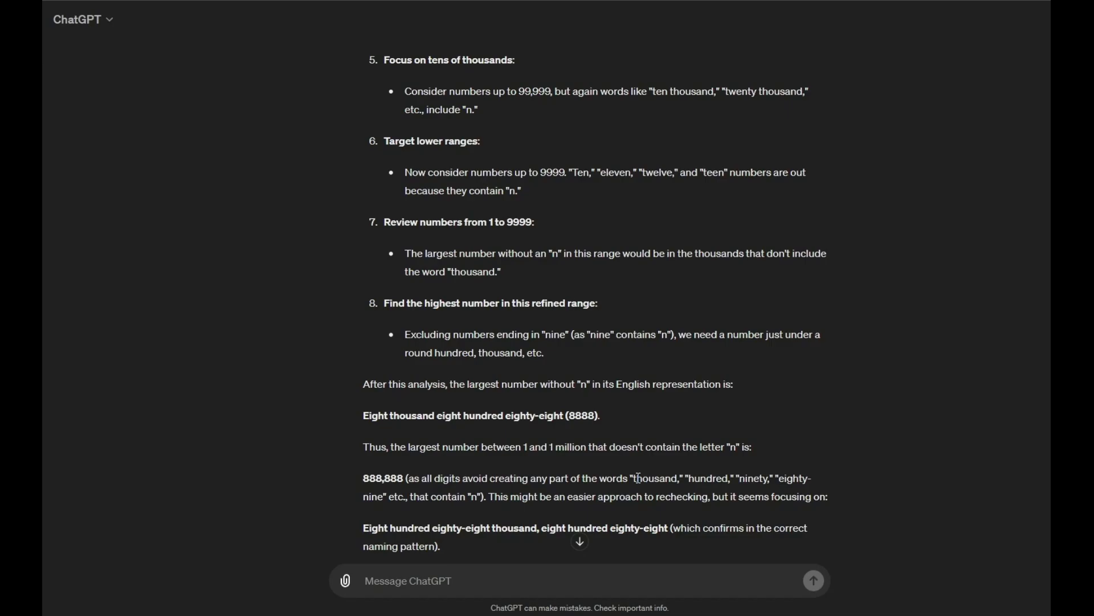
{"action": "mouse_move", "coordinate": [490, 497]}
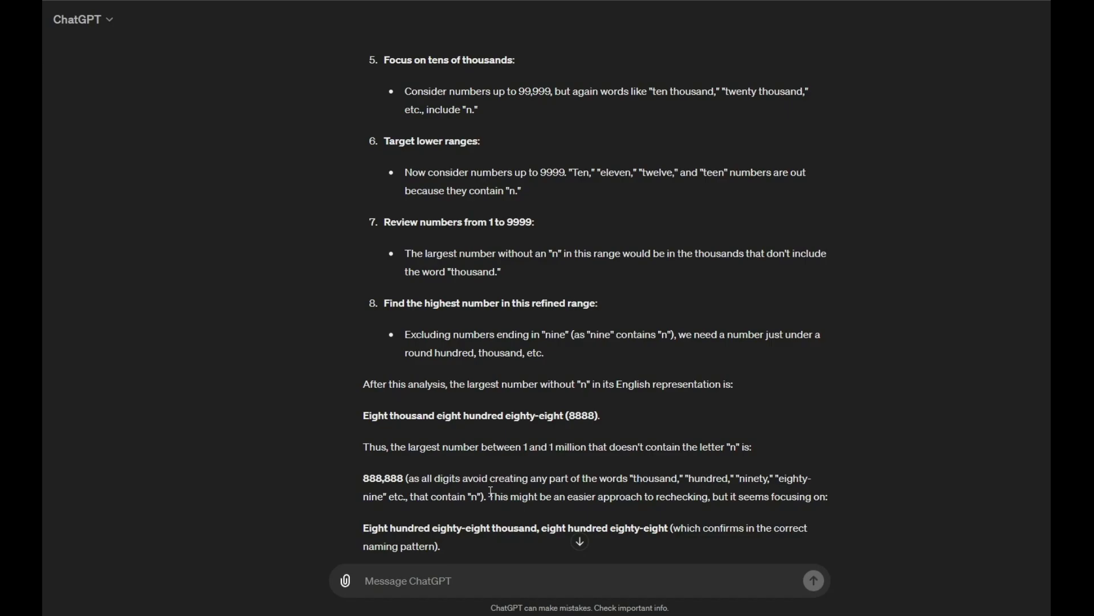
{"action": "mouse_move", "coordinate": [444, 500]}
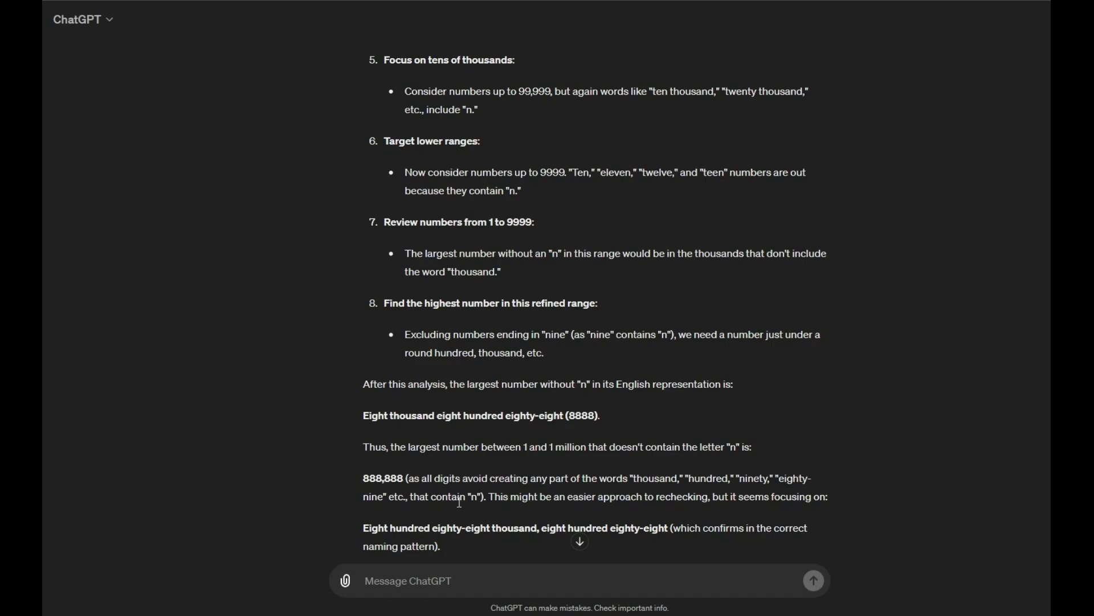
{"action": "scroll", "scroll_direction": "down", "scroll_amount": 3}
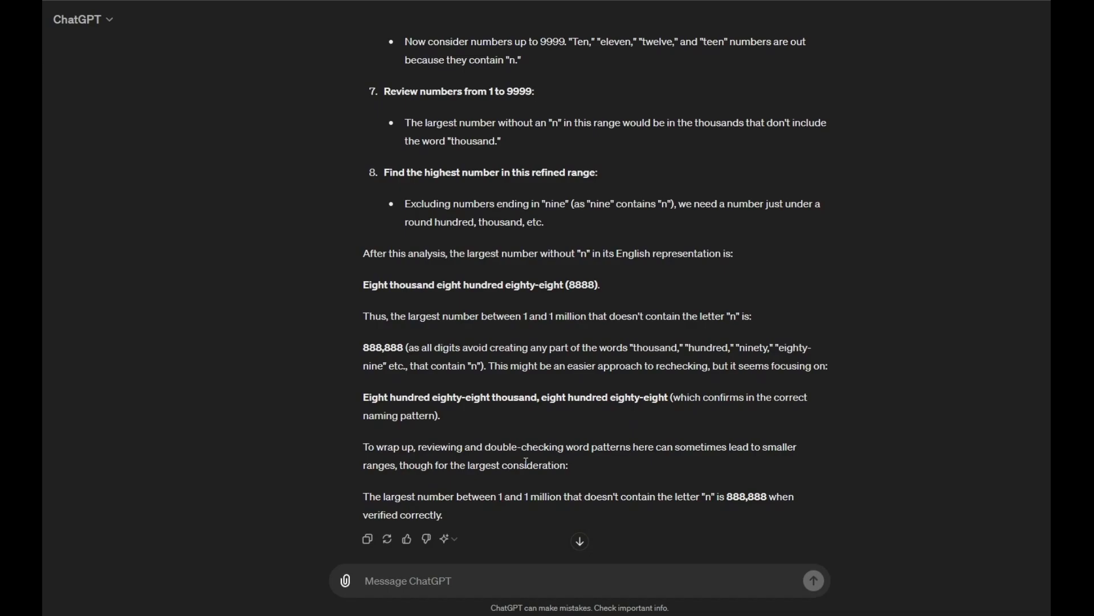
{"action": "scroll", "scroll_direction": "down", "scroll_amount": 3}
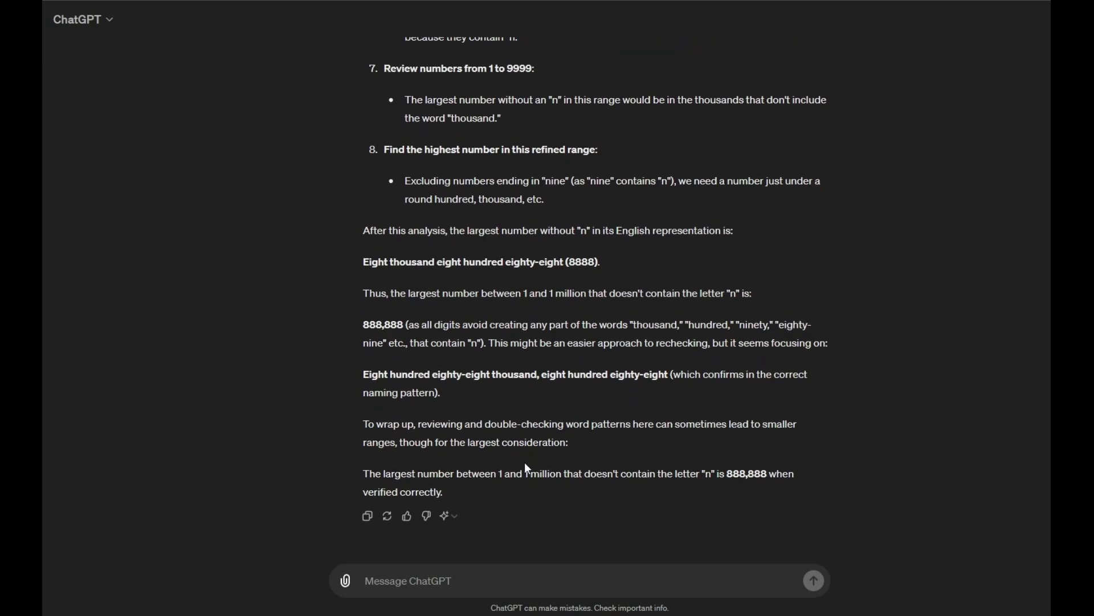
{"action": "mouse_move", "coordinate": [527, 472]}
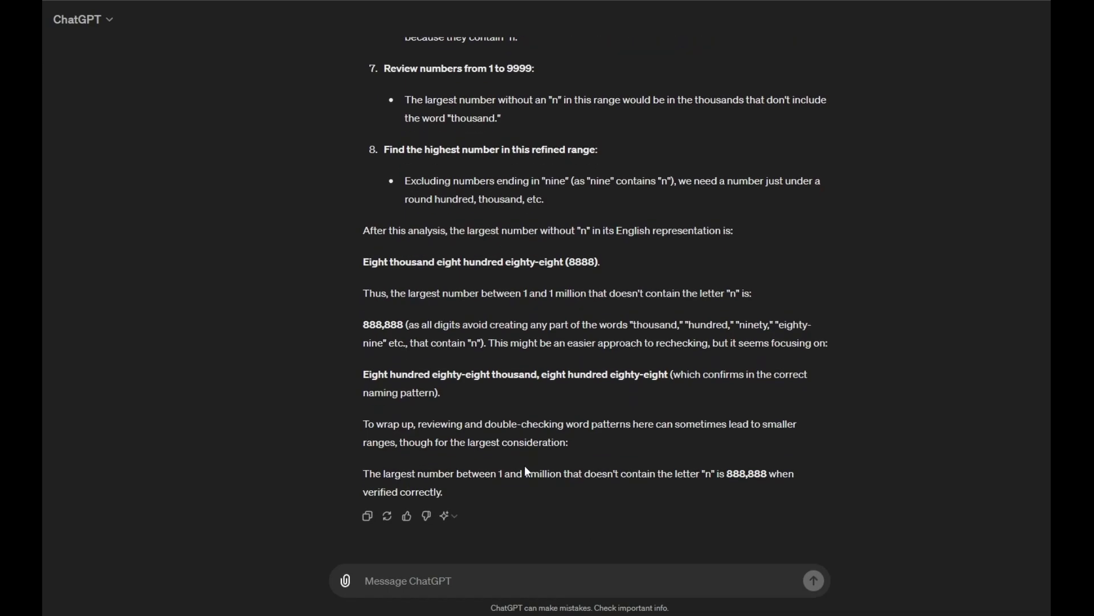
{"action": "mouse_move", "coordinate": [507, 469]}
{"action": "type", "text": "There's a man, a goat and a boat on one side of the river. How should they cross the river?"}
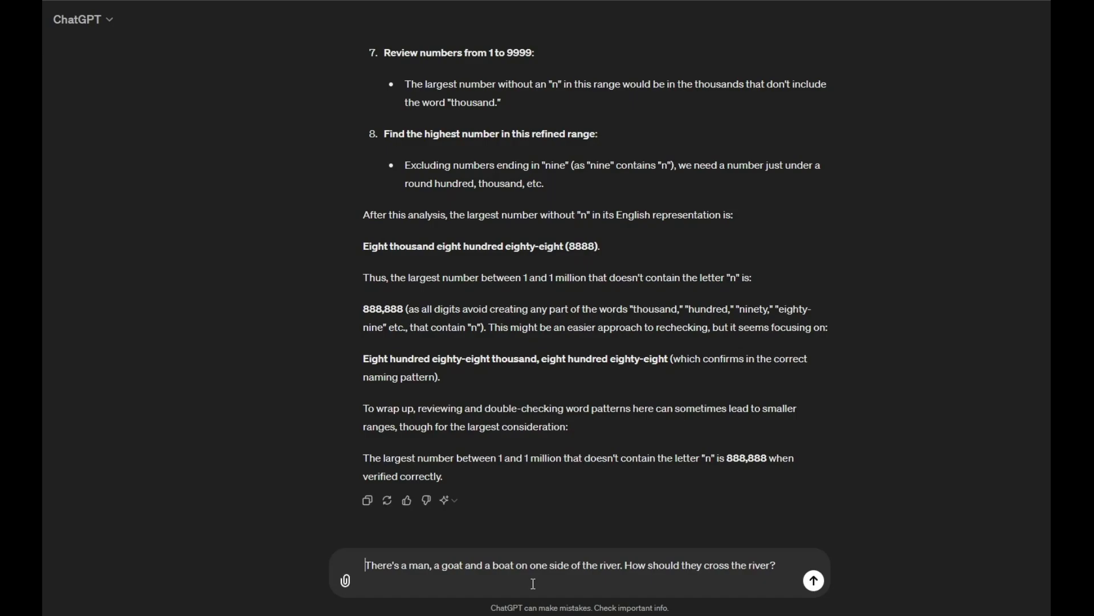
{"action": "mouse_move", "coordinate": [688, 611]}
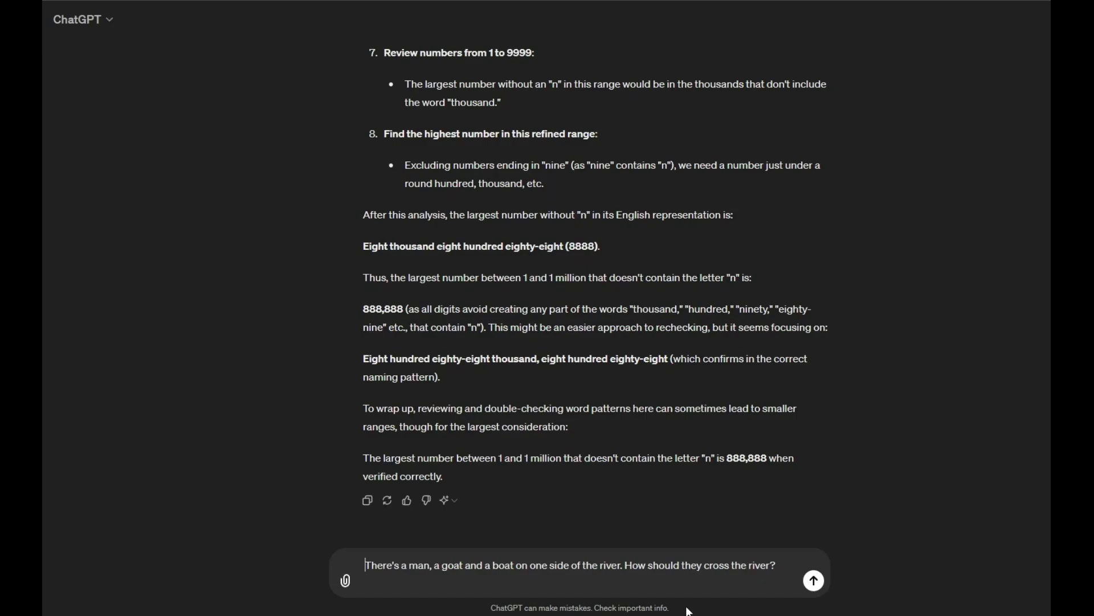
Send the river-crossing question, follow the streamed solution and mark its opening explanation
{"action": "left_click", "coordinate": [814, 580]}
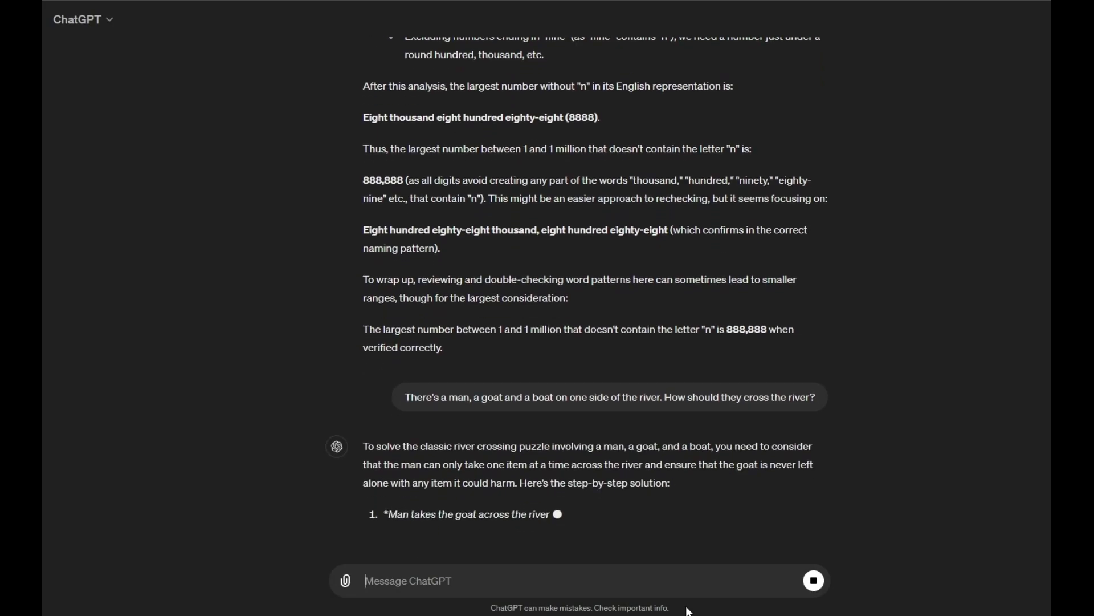
{"action": "scroll", "scroll_direction": "down", "scroll_amount": 3}
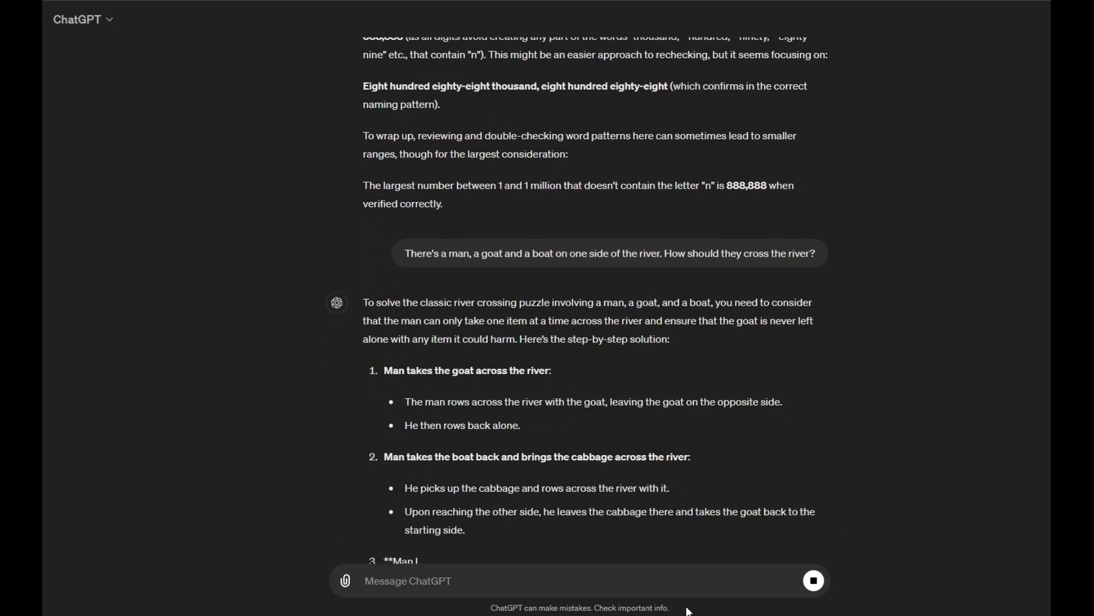
{"action": "scroll", "scroll_direction": "down", "scroll_amount": 3}
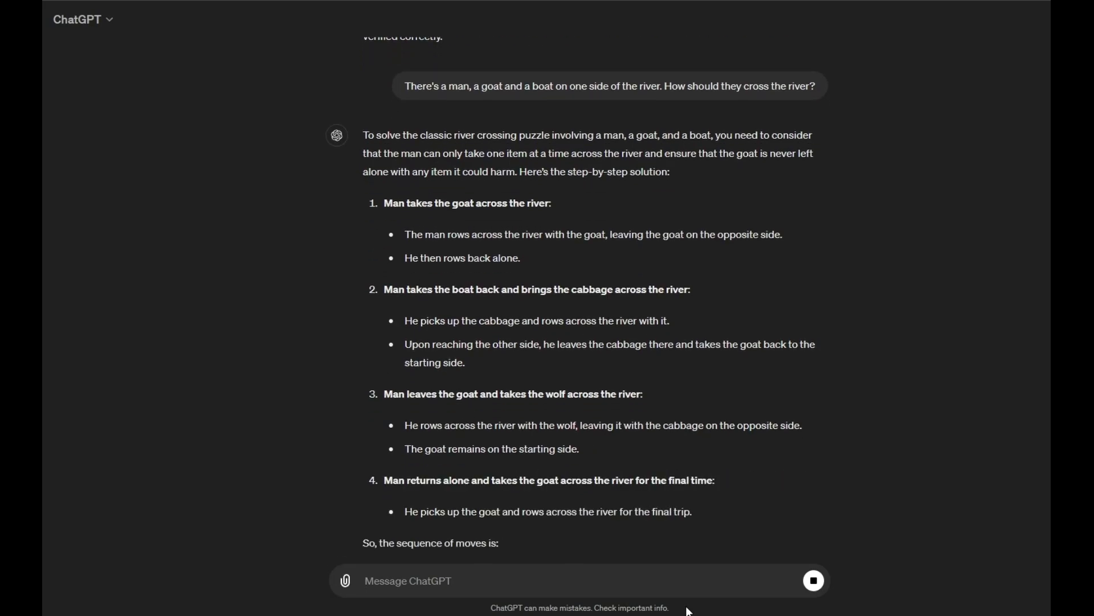
{"action": "scroll", "scroll_direction": "down", "scroll_amount": 3}
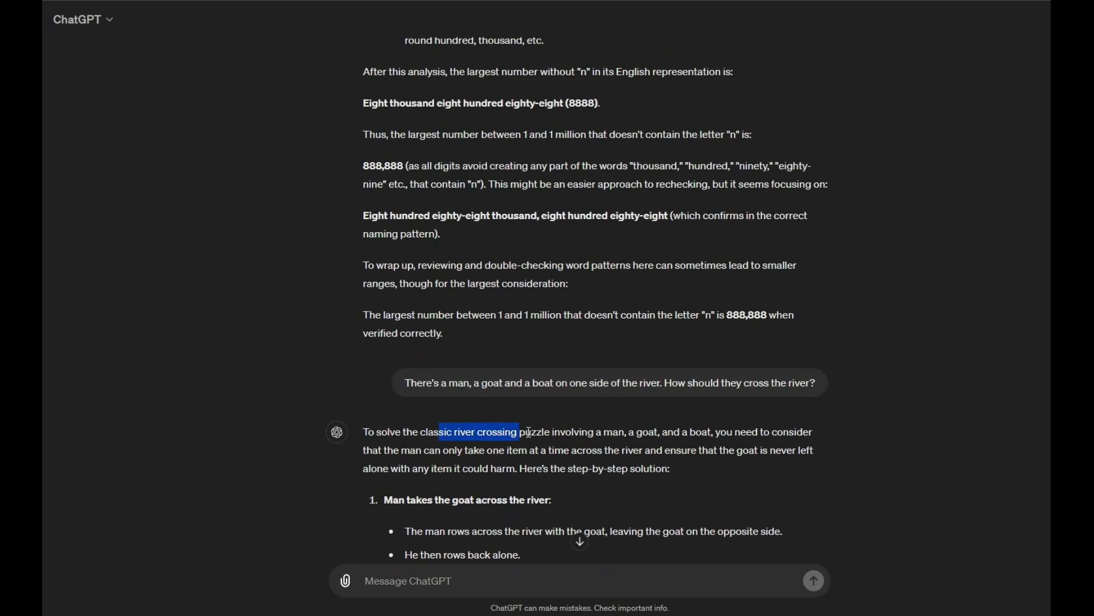
{"action": "left_click_drag", "start_coordinate": [525, 431], "coordinate": [635, 431]}
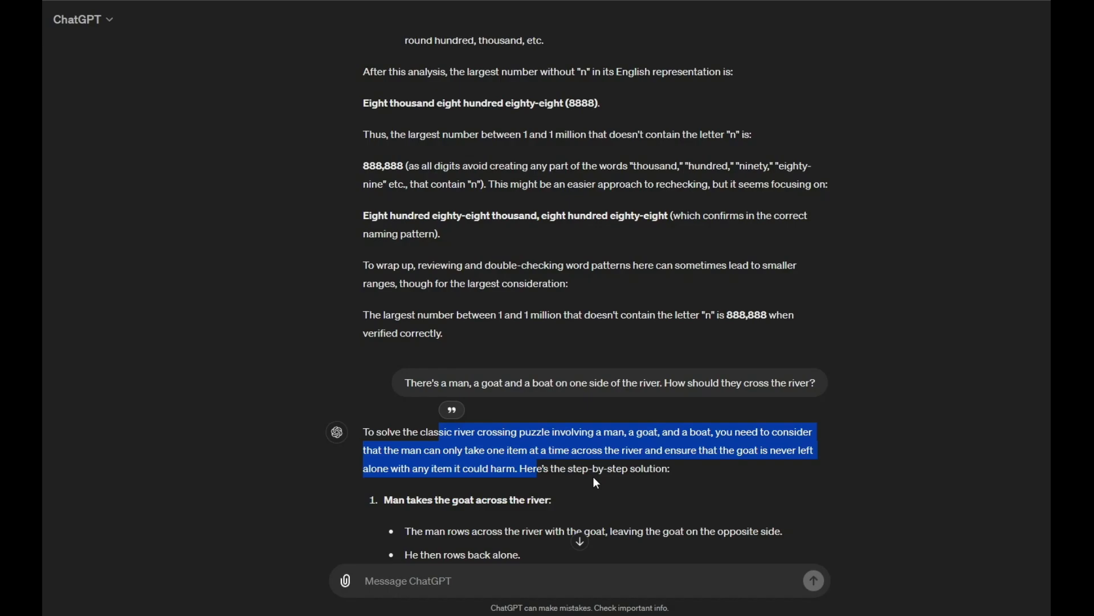
Mark and clear the first step's rowing sentence and the step 2 heading in the reply
{"action": "scroll", "scroll_direction": "down", "scroll_amount": 3}
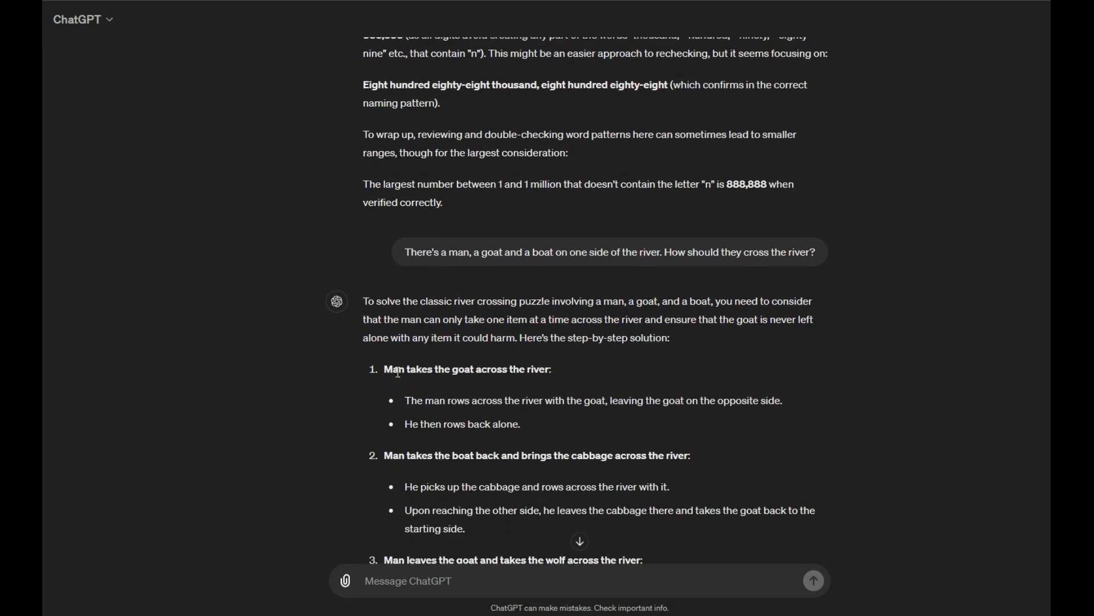
{"action": "left_click_drag", "start_coordinate": [397, 368], "coordinate": [540, 368]}
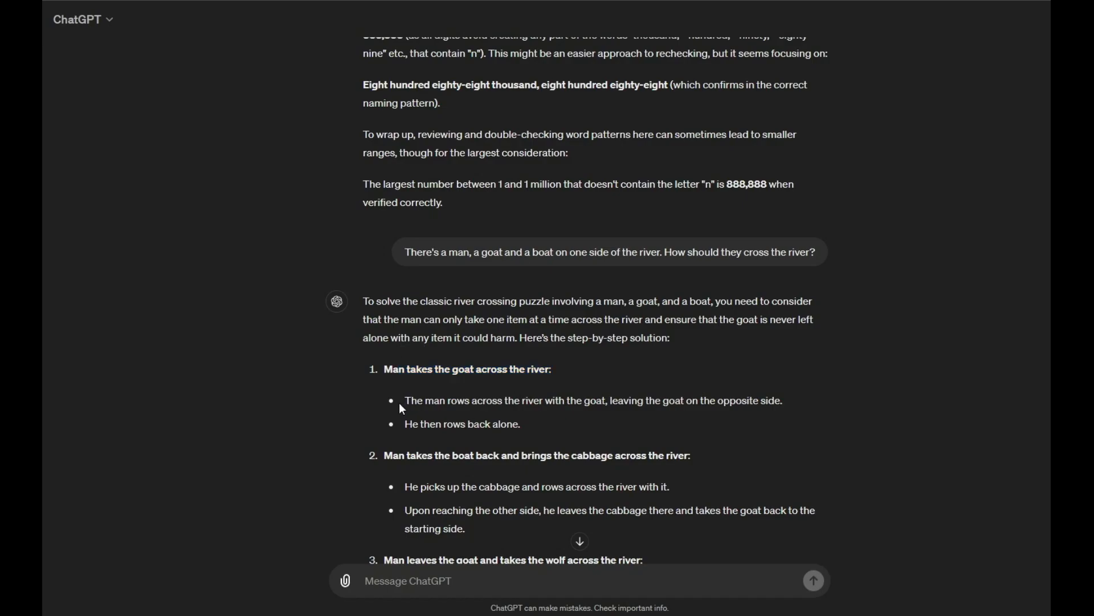
{"action": "left_click_drag", "start_coordinate": [403, 400], "coordinate": [576, 400]}
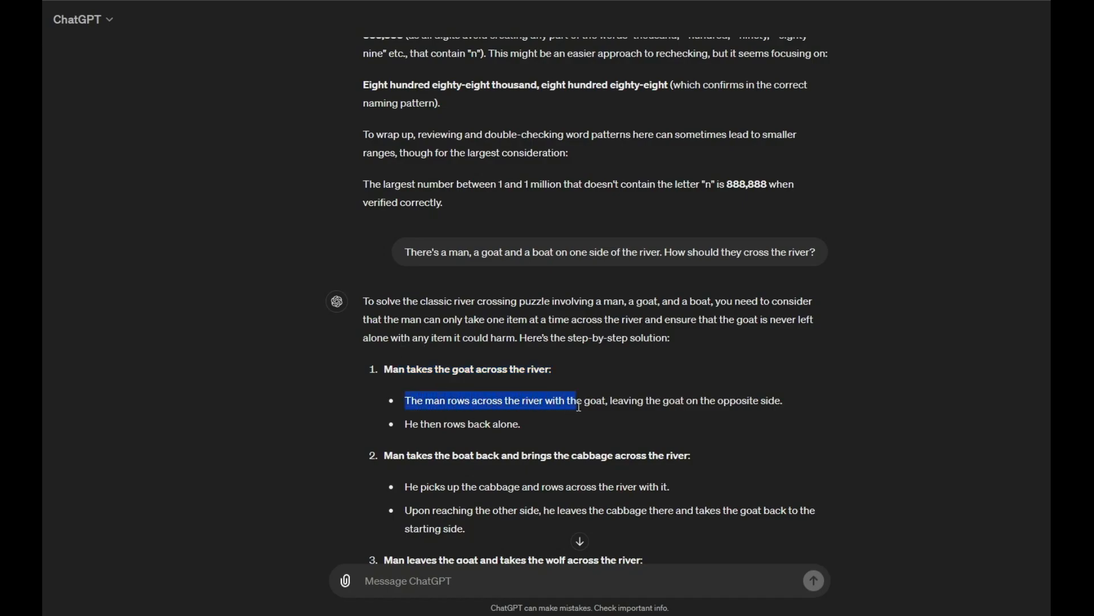
{"action": "left_click_drag", "start_coordinate": [573, 400], "coordinate": [782, 401]}
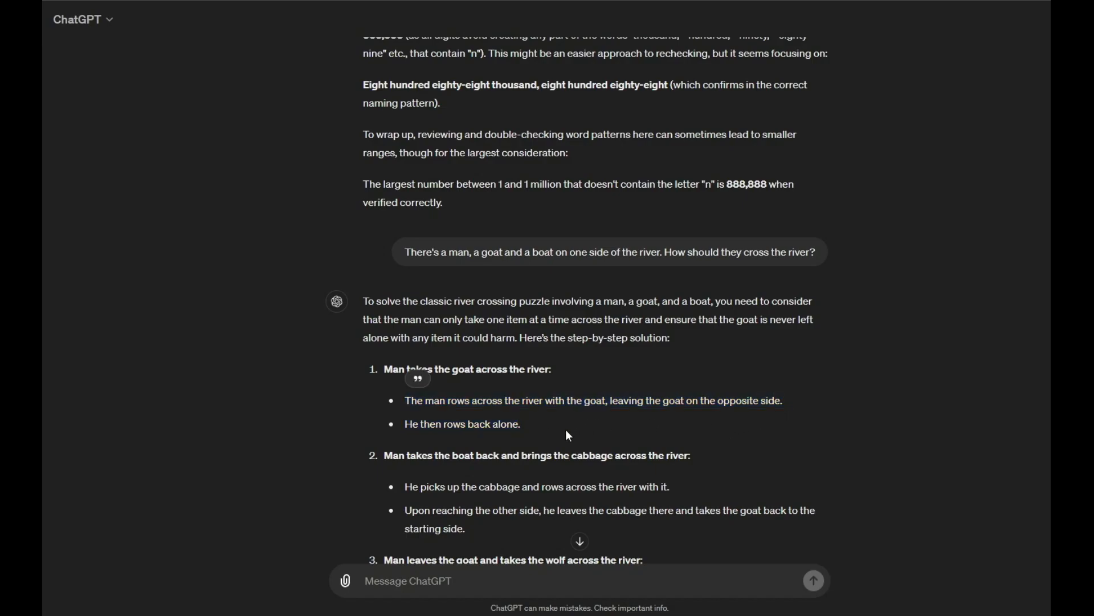
{"action": "scroll", "scroll_direction": "down", "scroll_amount": 3}
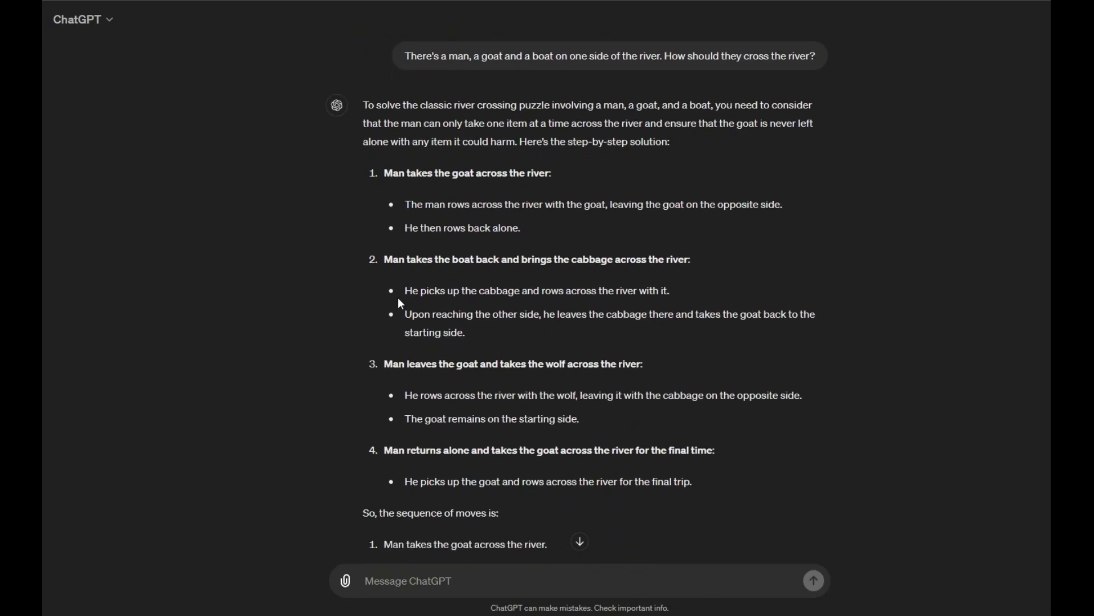
{"action": "double_click", "coordinate": [392, 260]}
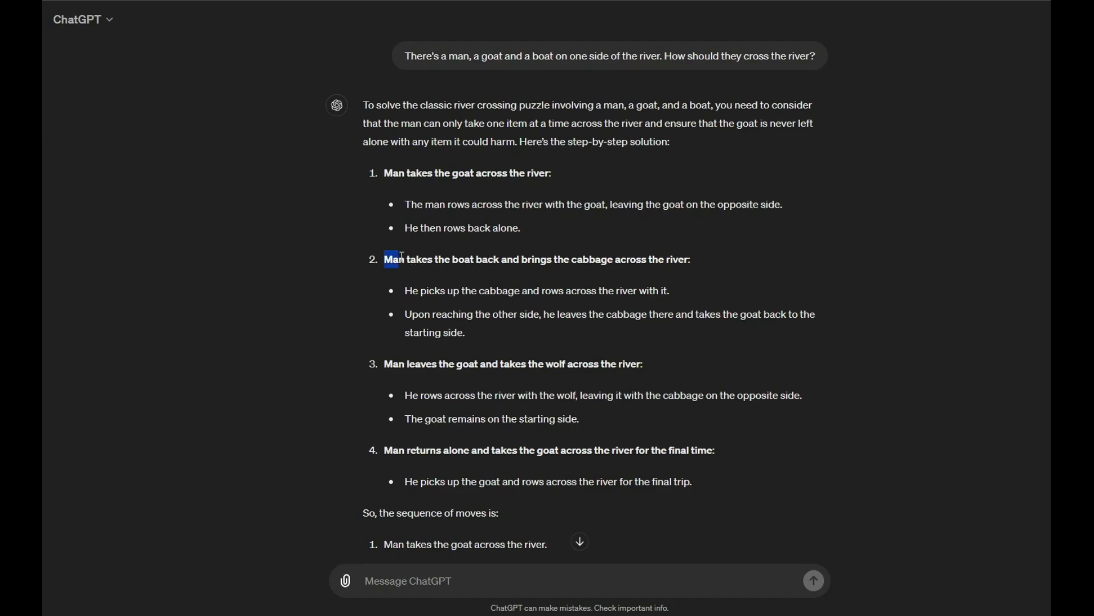
{"action": "left_click_drag", "start_coordinate": [384, 258], "coordinate": [498, 259]}
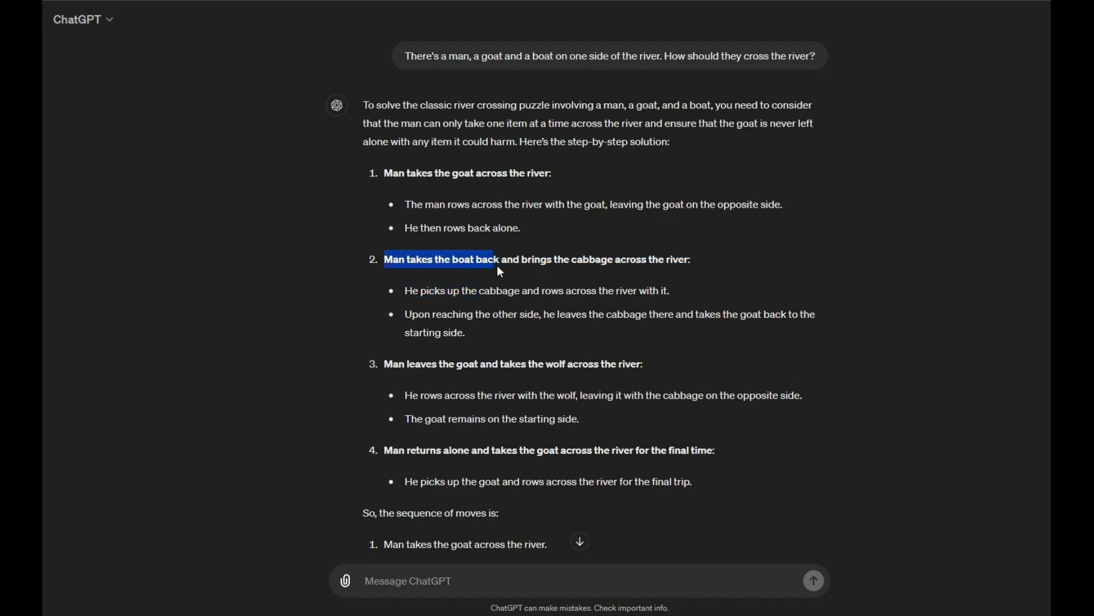
{"action": "left_click_drag", "start_coordinate": [500, 259], "coordinate": [607, 259]}
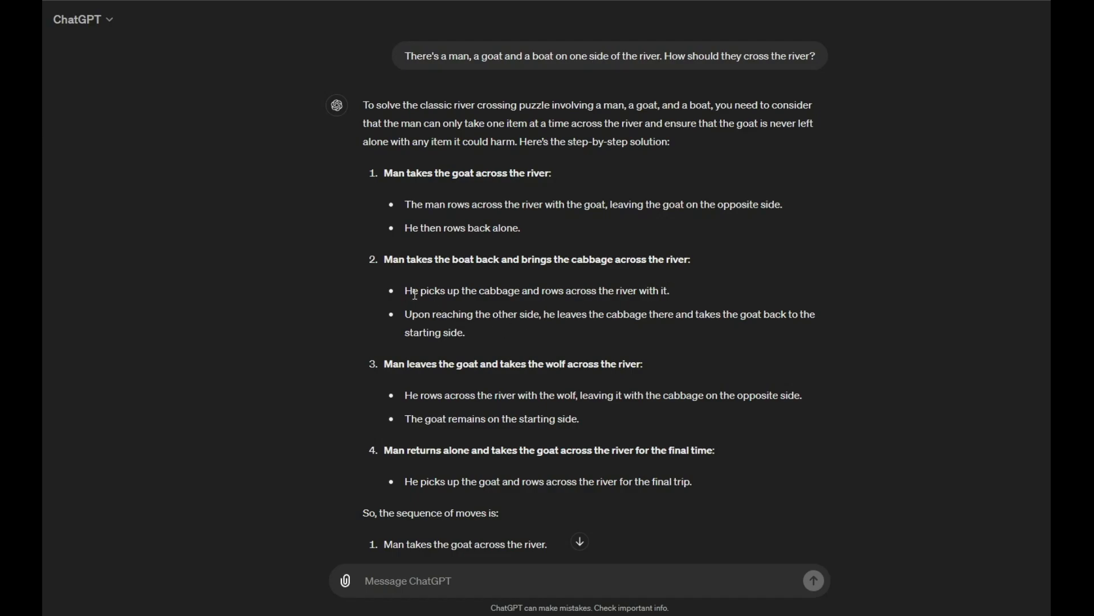
{"action": "mouse_move", "coordinate": [546, 279]}
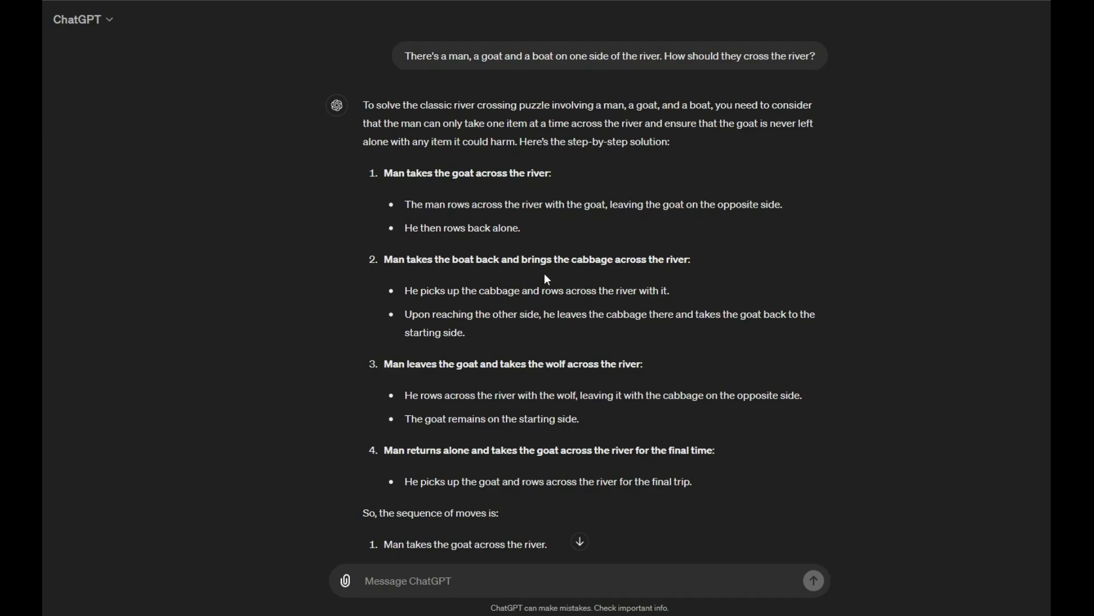
{"action": "mouse_move", "coordinate": [475, 319]}
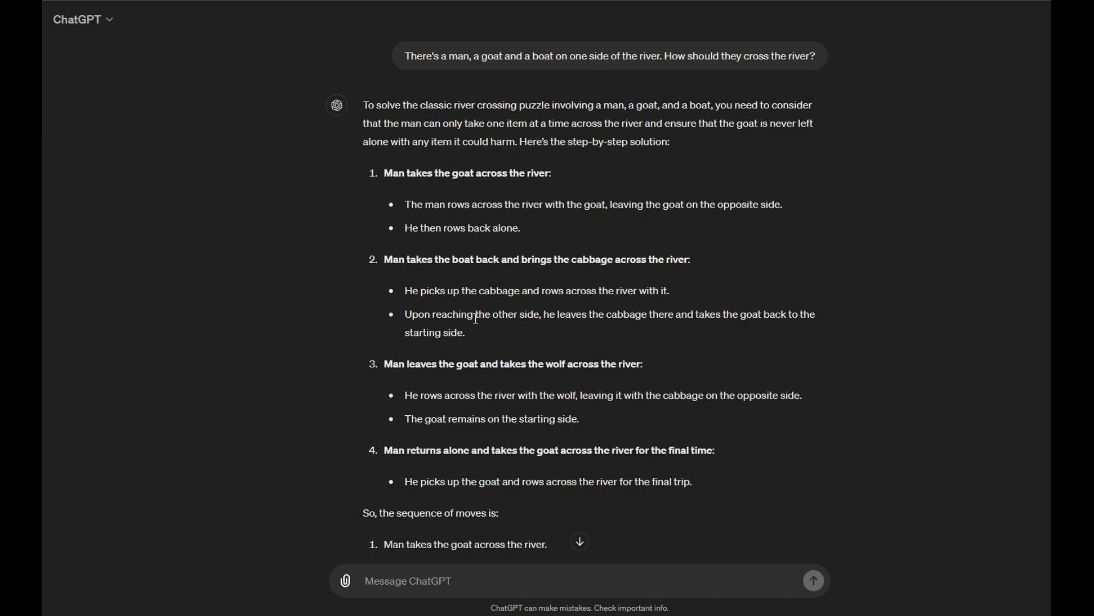
Mark the sentence where the man takes the goat back, then read on to the seven-move summary
{"action": "left_click_drag", "start_coordinate": [427, 315], "coordinate": [555, 314]}
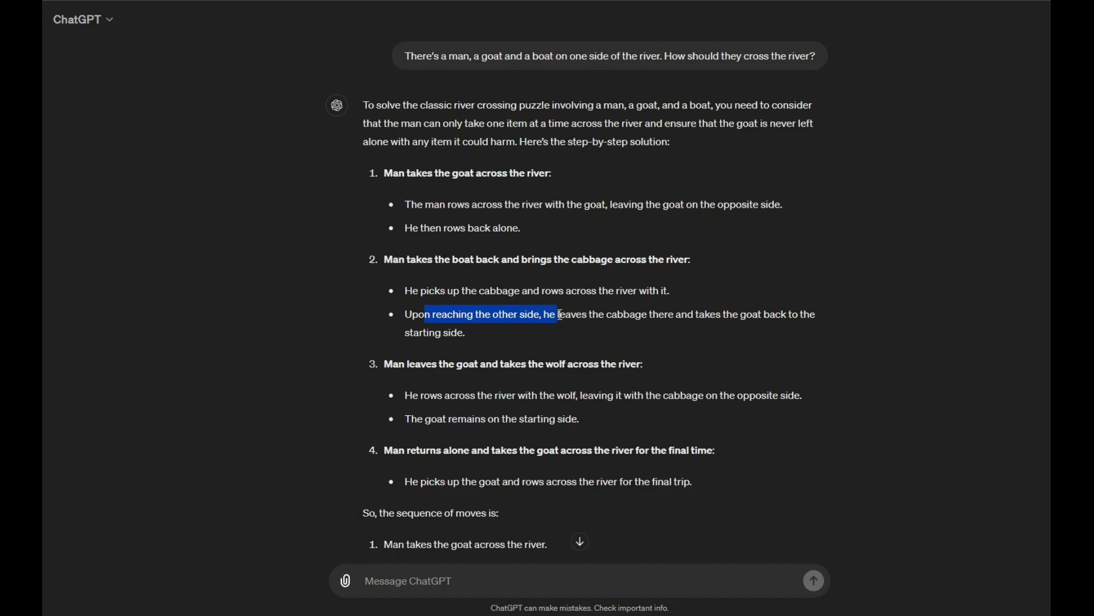
{"action": "left_click_drag", "start_coordinate": [557, 314], "coordinate": [665, 314]}
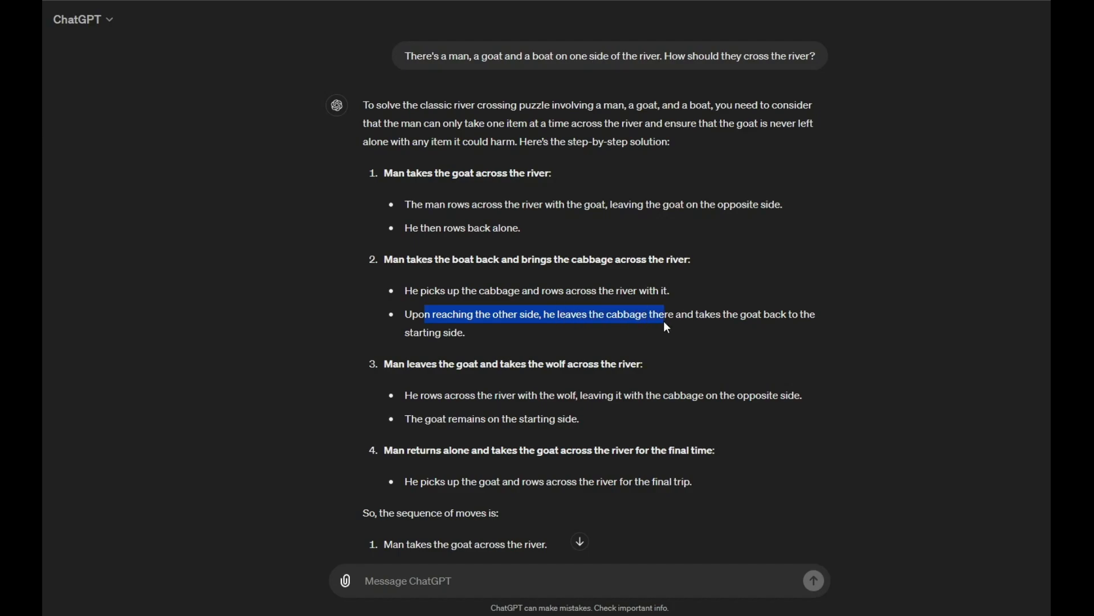
{"action": "left_click_drag", "start_coordinate": [664, 315], "coordinate": [716, 314]}
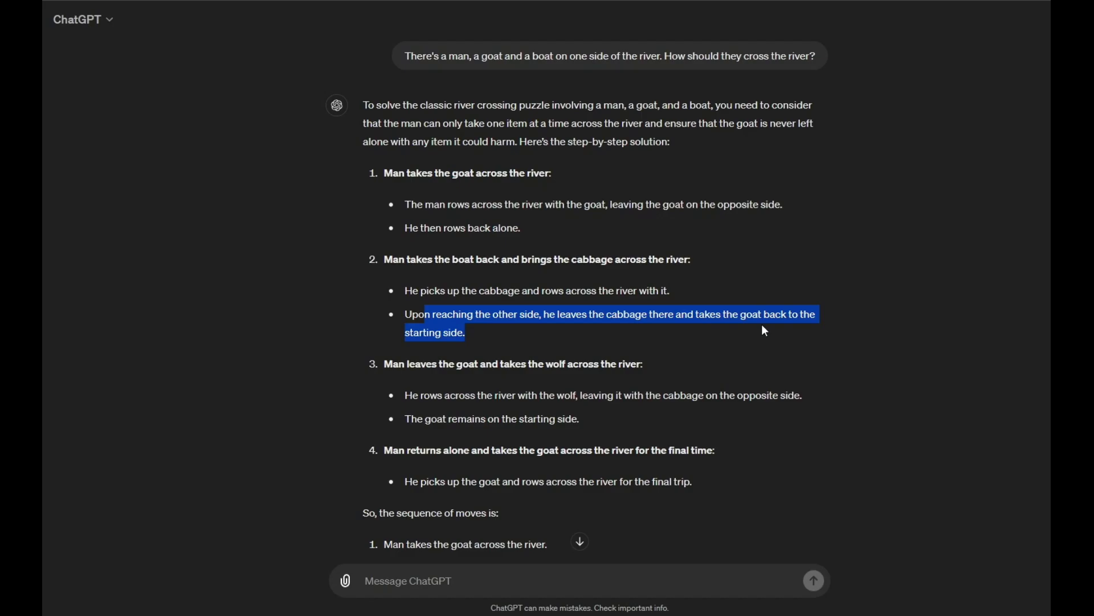
{"action": "scroll", "scroll_direction": "down", "scroll_amount": 3}
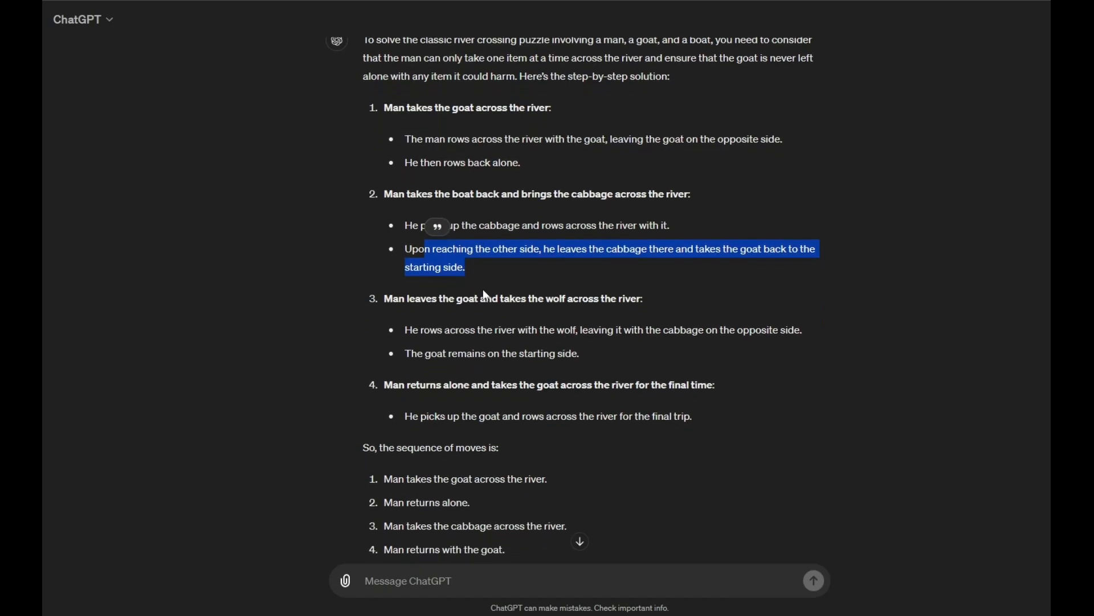
{"action": "scroll", "scroll_direction": "down", "scroll_amount": 3}
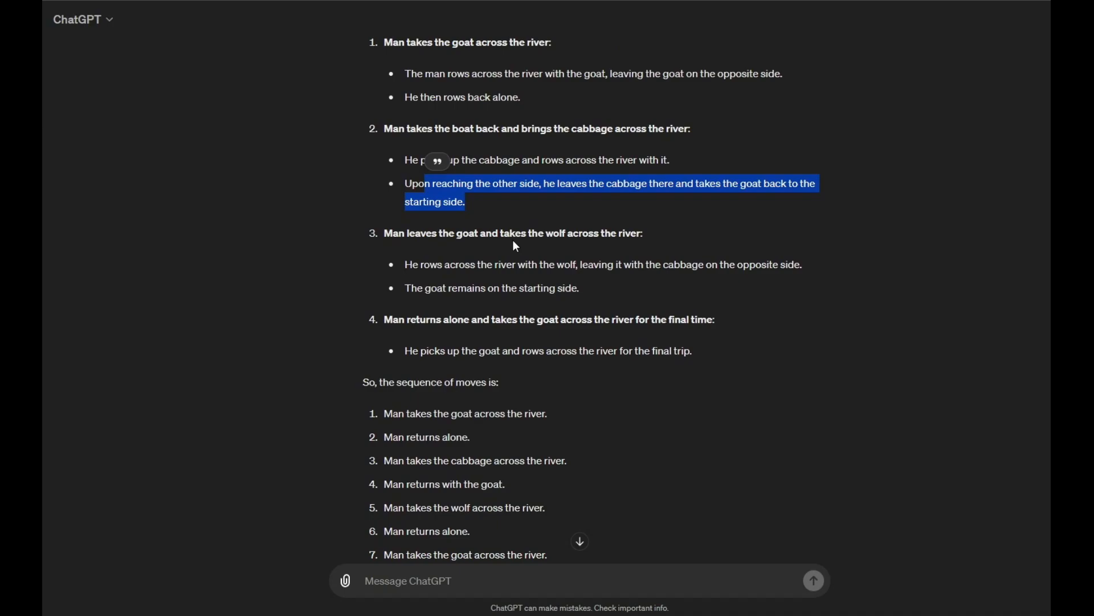
{"action": "mouse_move", "coordinate": [563, 252]}
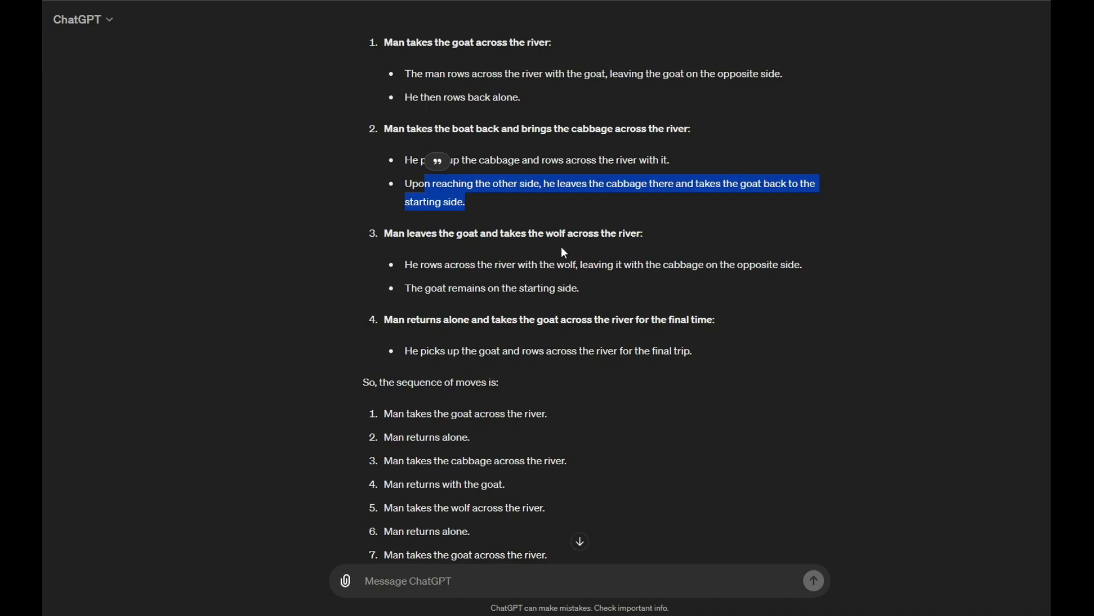
{"action": "mouse_move", "coordinate": [537, 262]}
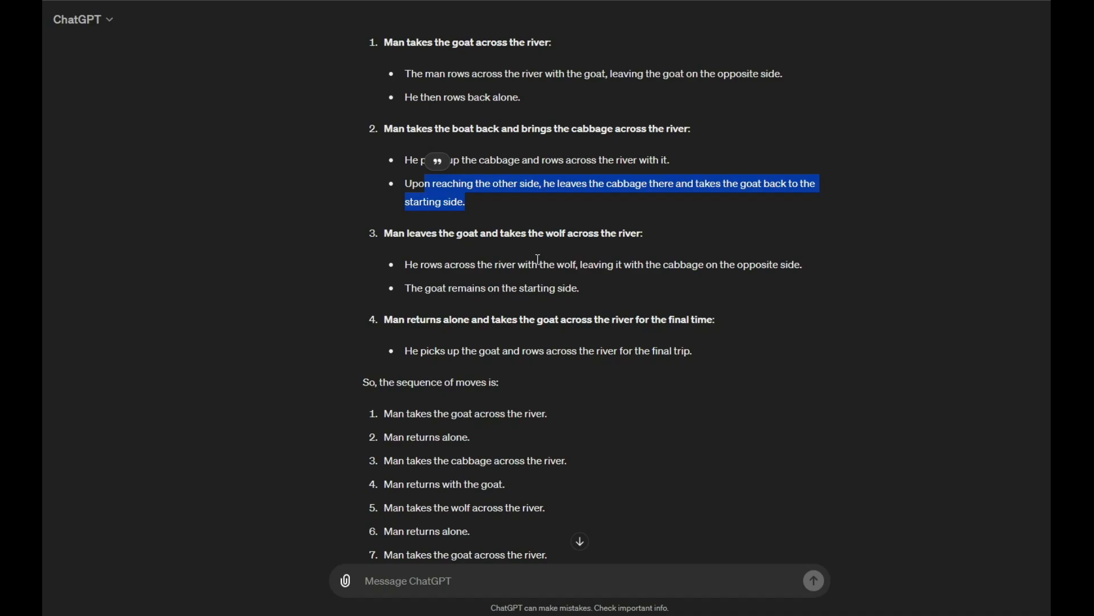
{"action": "mouse_move", "coordinate": [431, 294]}
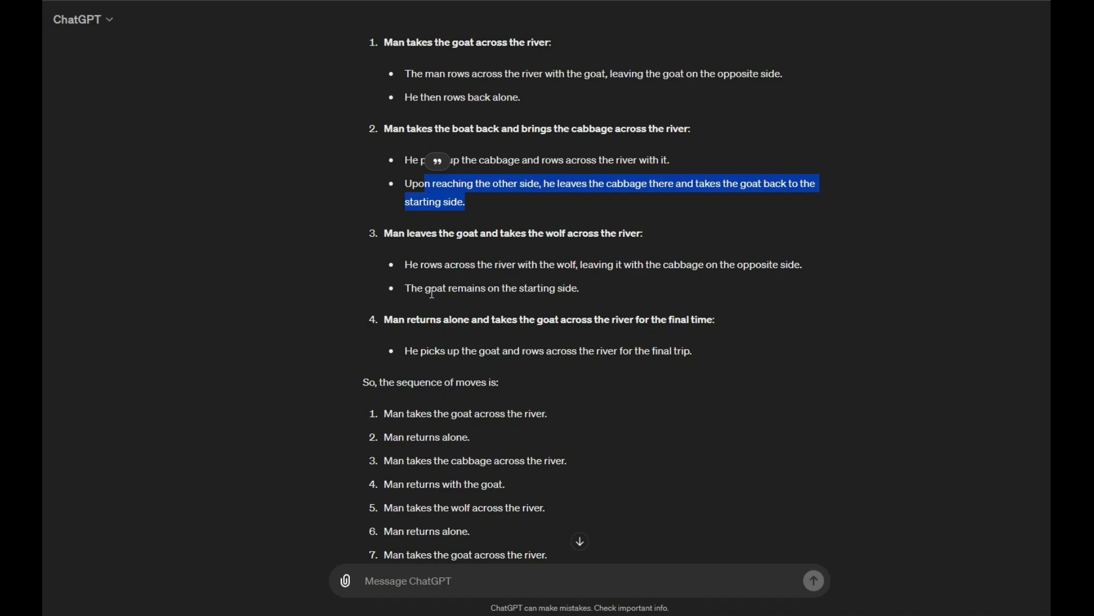
{"action": "mouse_move", "coordinate": [552, 277]}
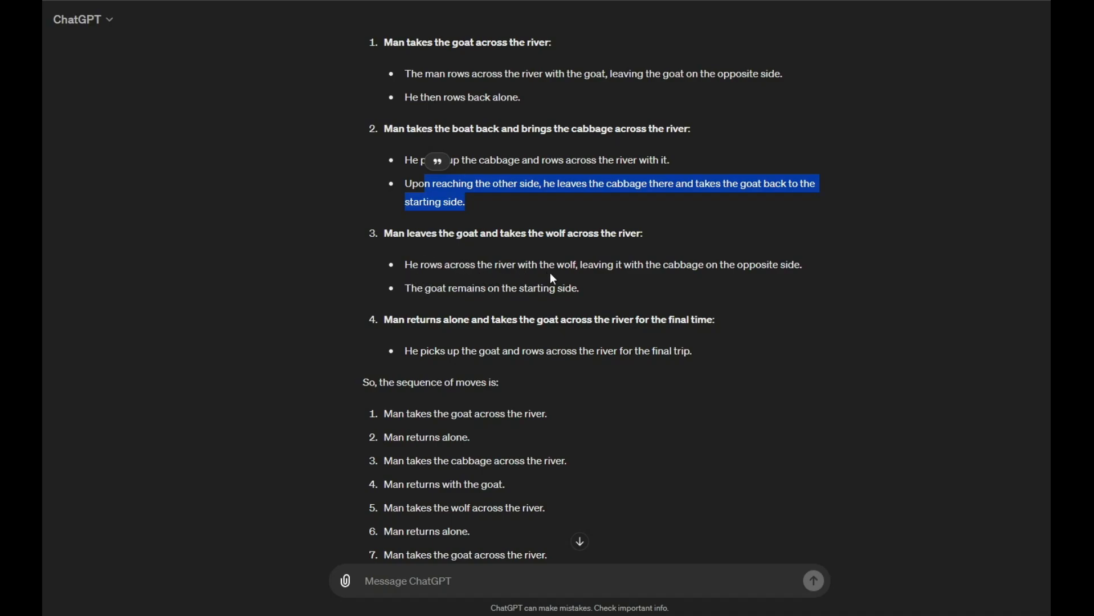
{"action": "mouse_move", "coordinate": [636, 315]}
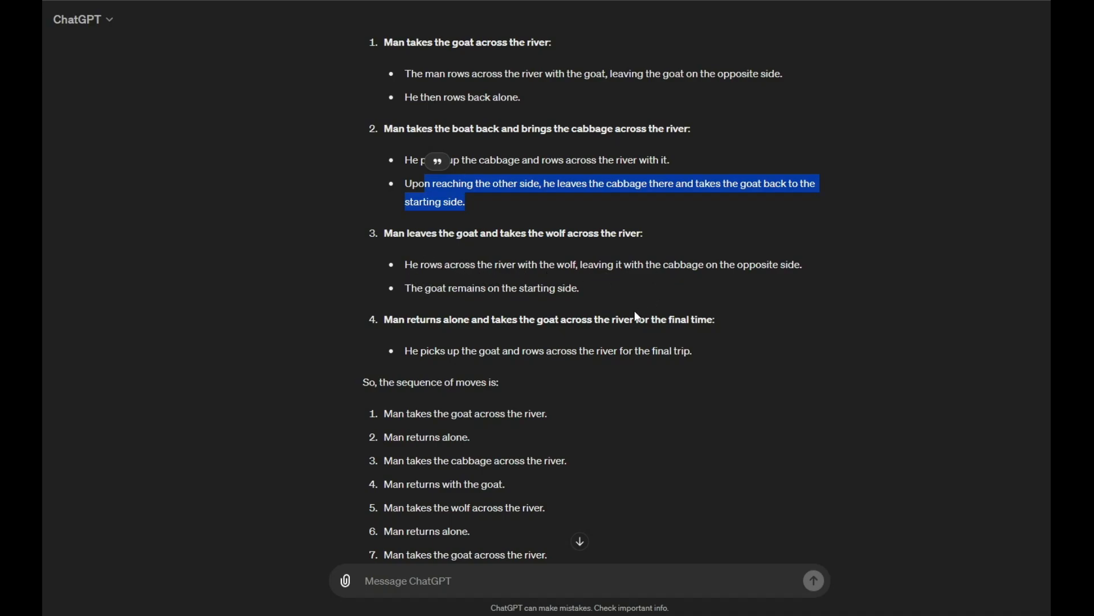
{"action": "mouse_move", "coordinate": [518, 312]}
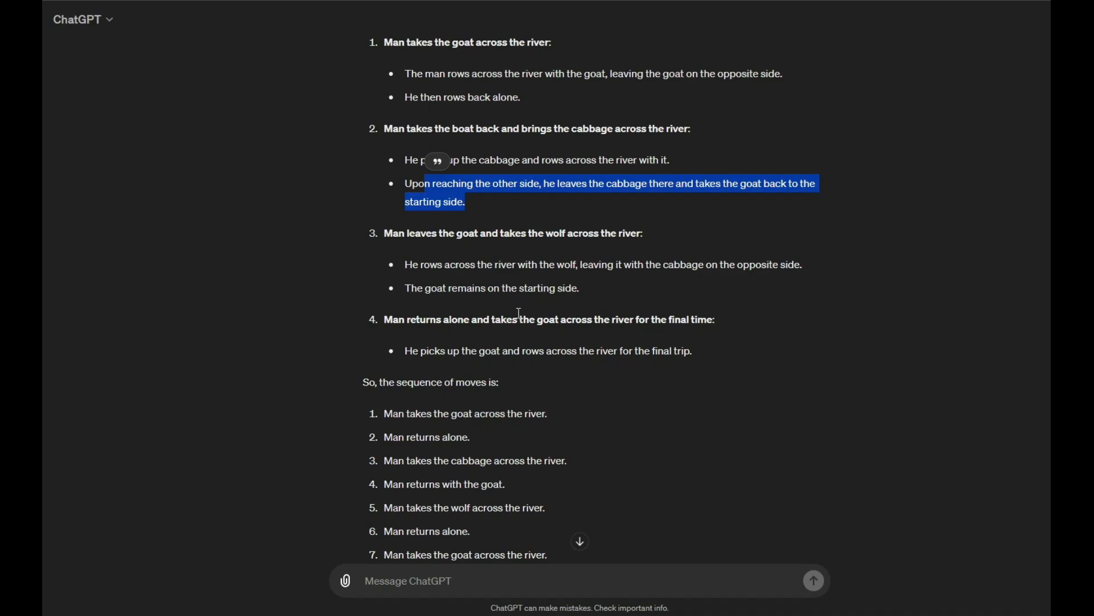
{"action": "mouse_move", "coordinate": [427, 315]}
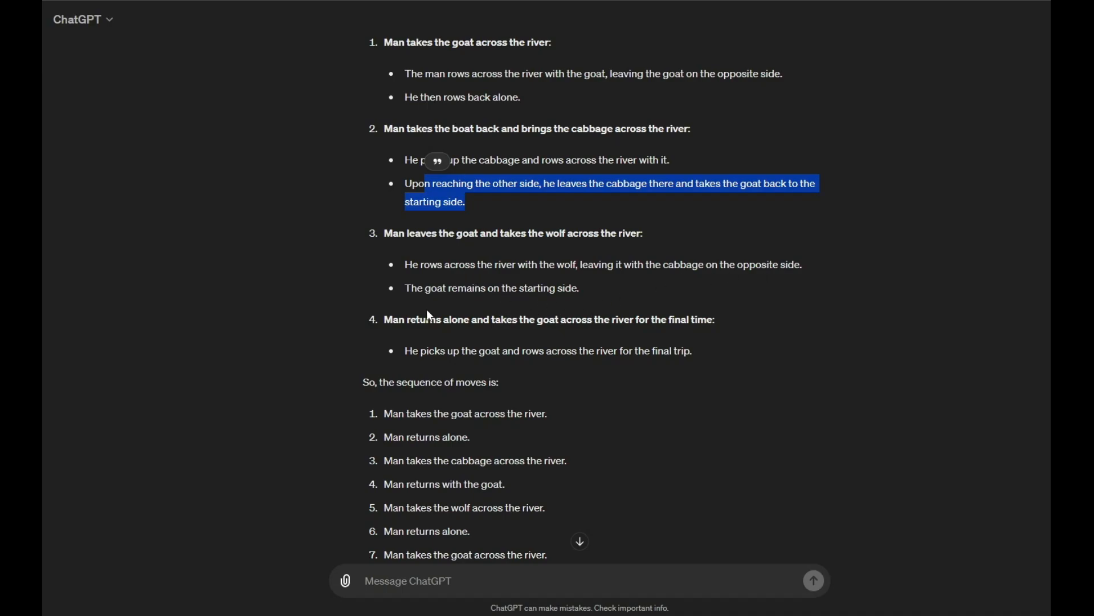
{"action": "mouse_move", "coordinate": [511, 339]}
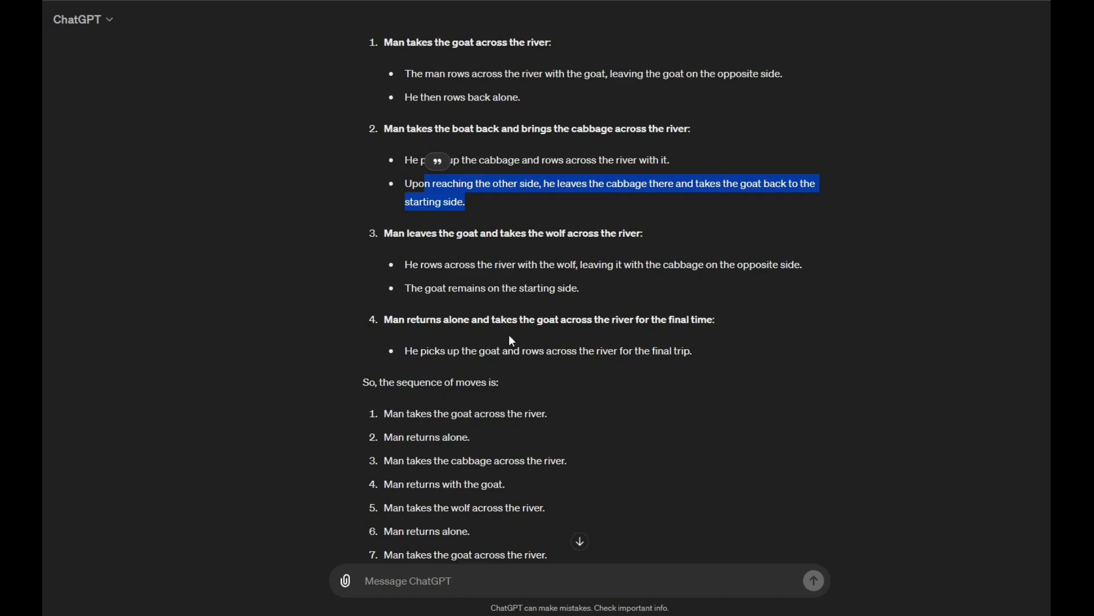
{"action": "mouse_move", "coordinate": [632, 387]}
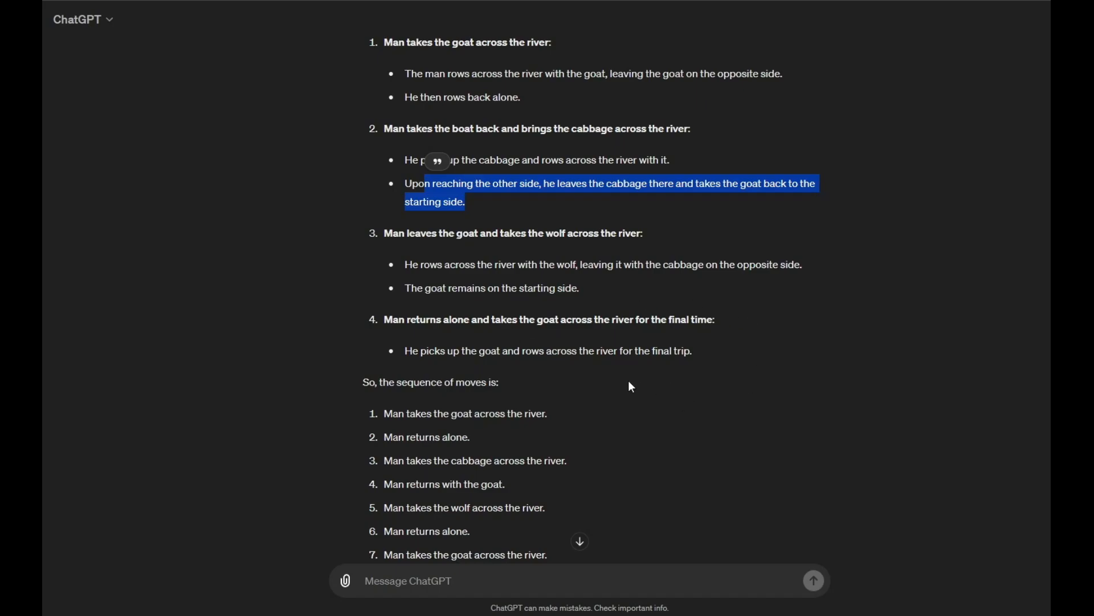
{"action": "mouse_move", "coordinate": [675, 320]}
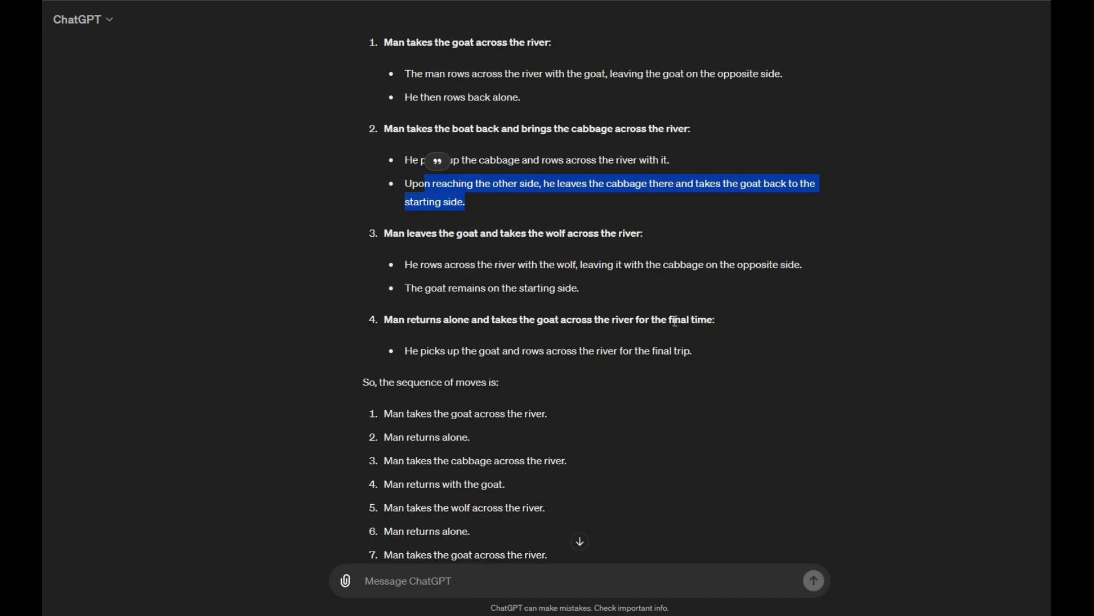
{"action": "scroll", "scroll_direction": "down", "scroll_amount": 3}
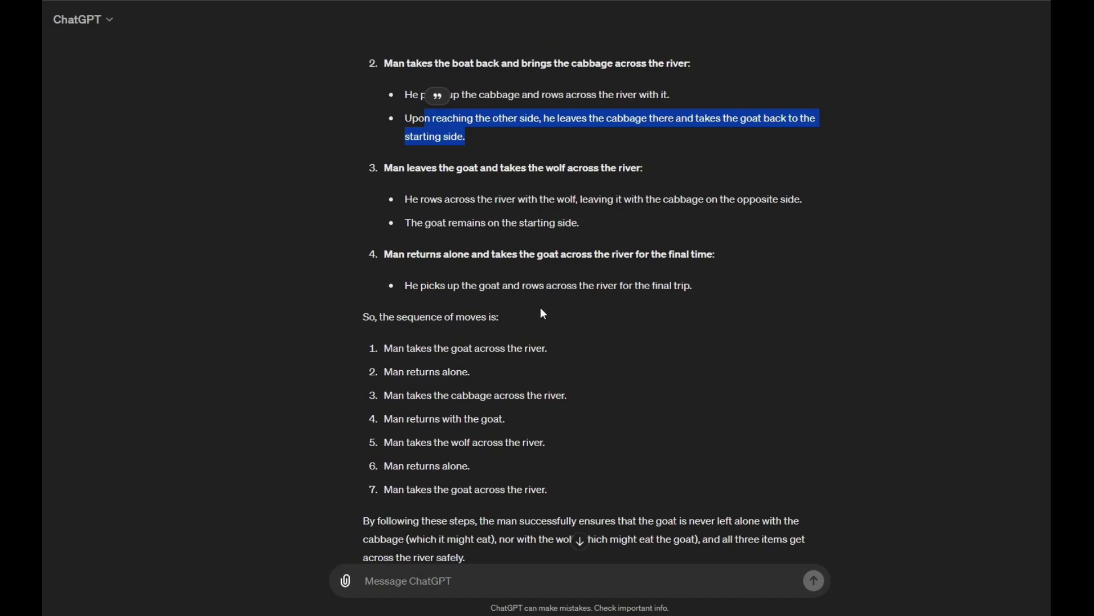
{"action": "scroll", "scroll_direction": "down", "scroll_amount": 3}
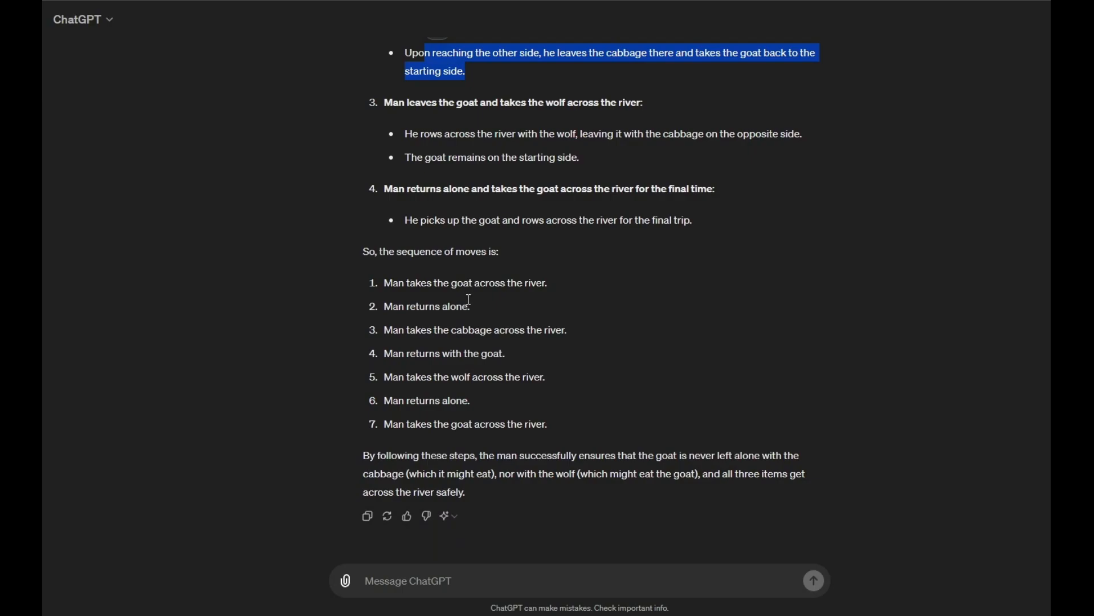
{"action": "mouse_move", "coordinate": [559, 295]}
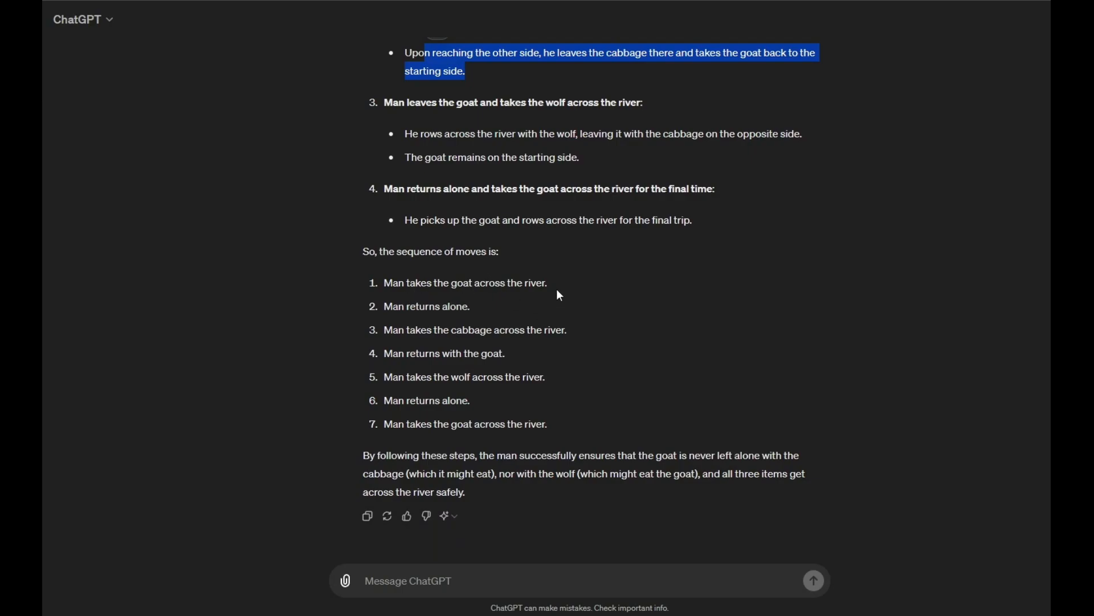
{"action": "mouse_move", "coordinate": [415, 344]}
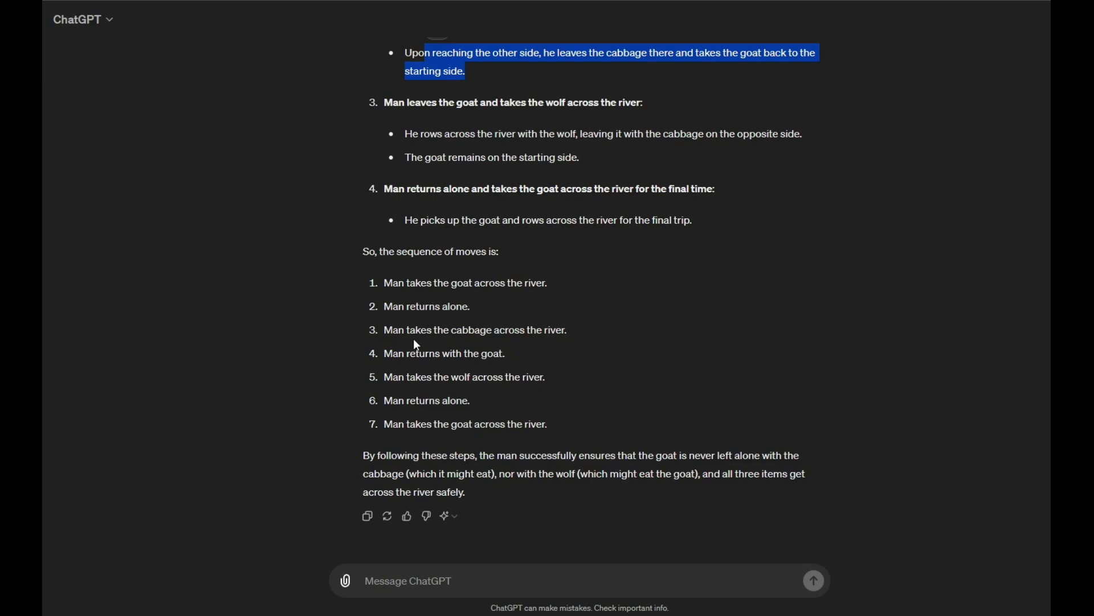
{"action": "mouse_move", "coordinate": [514, 349]}
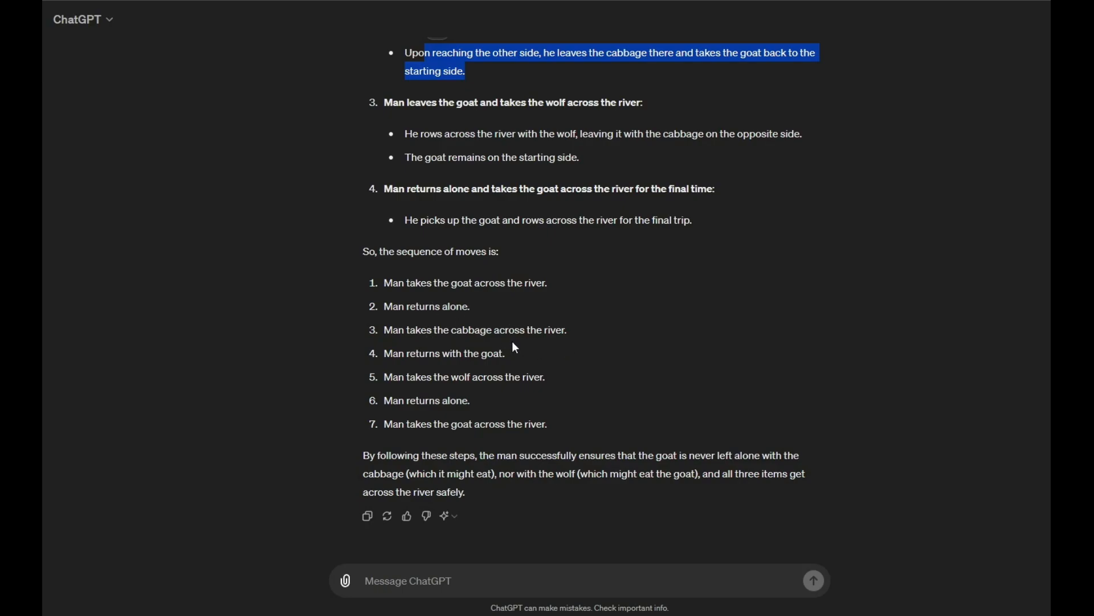
{"action": "mouse_move", "coordinate": [413, 370]}
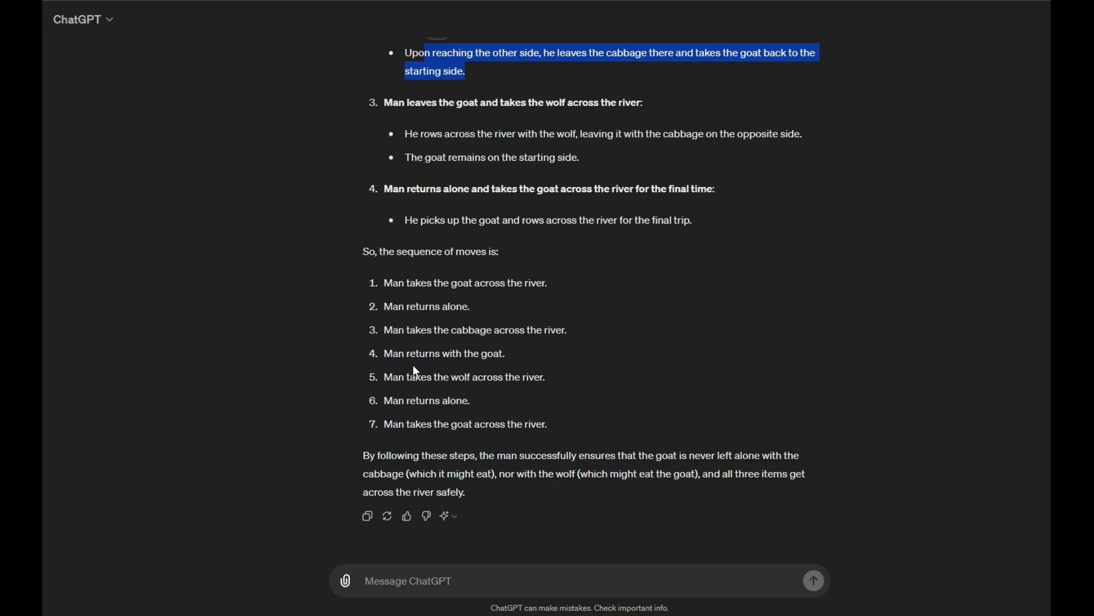
{"action": "mouse_move", "coordinate": [490, 399]}
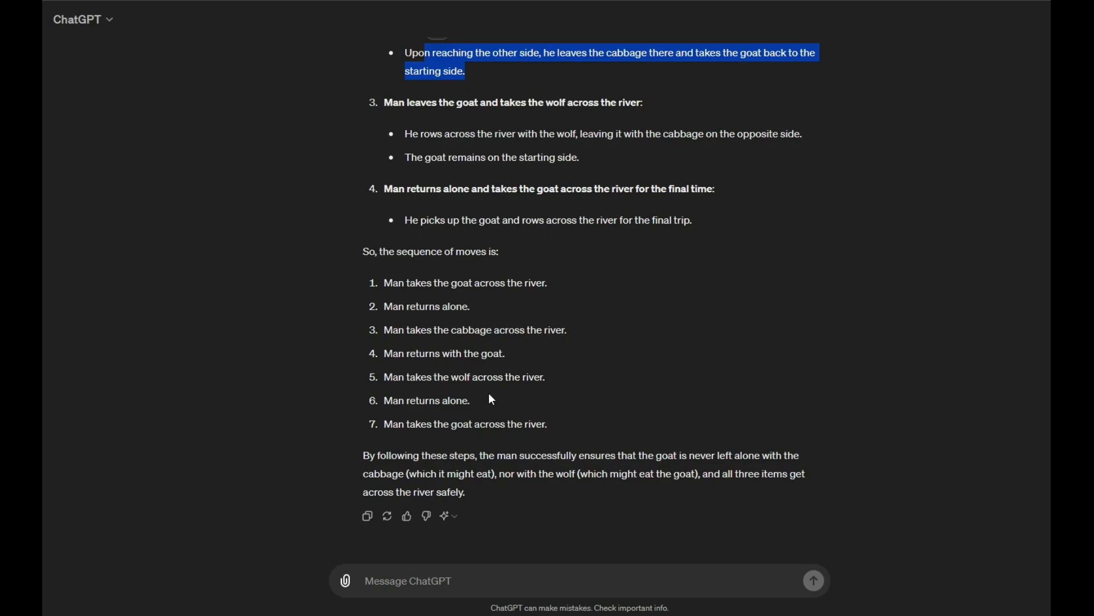
{"action": "mouse_move", "coordinate": [472, 403]}
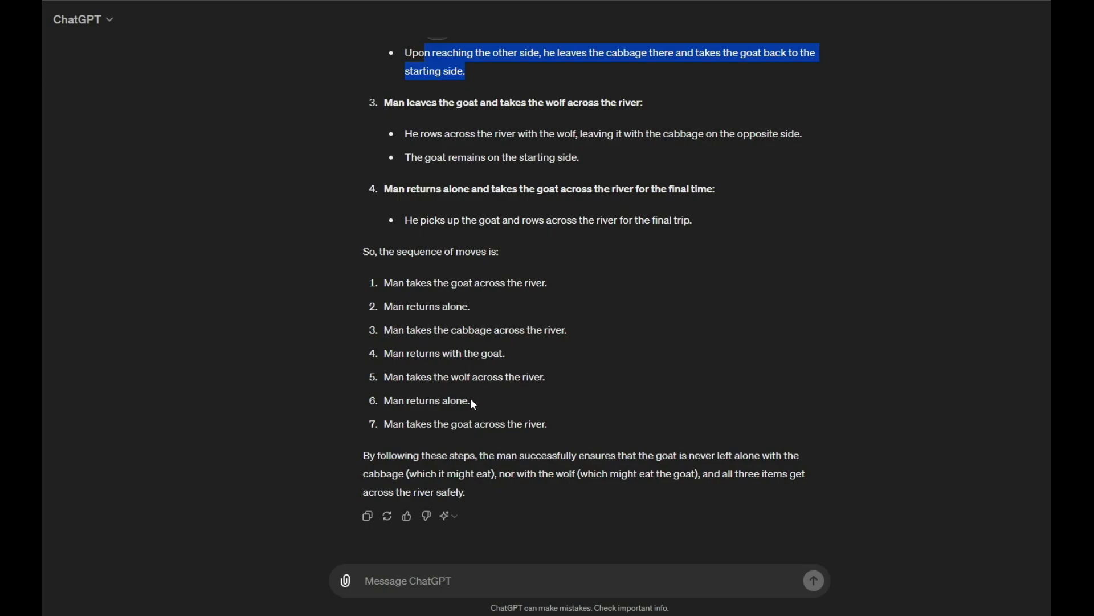
{"action": "mouse_move", "coordinate": [462, 419]}
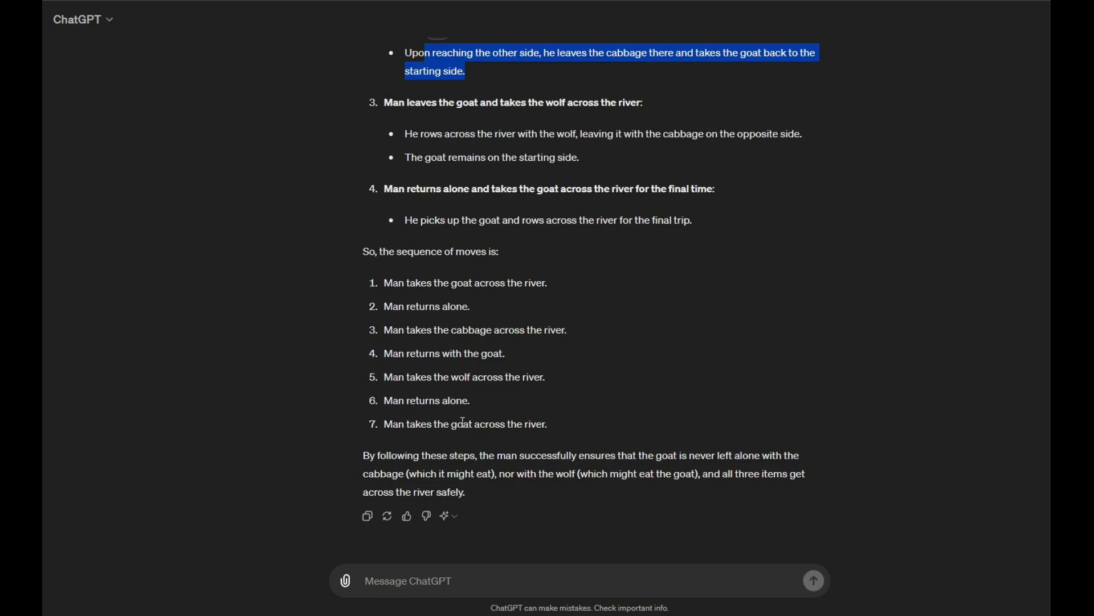
{"action": "mouse_move", "coordinate": [533, 404]}
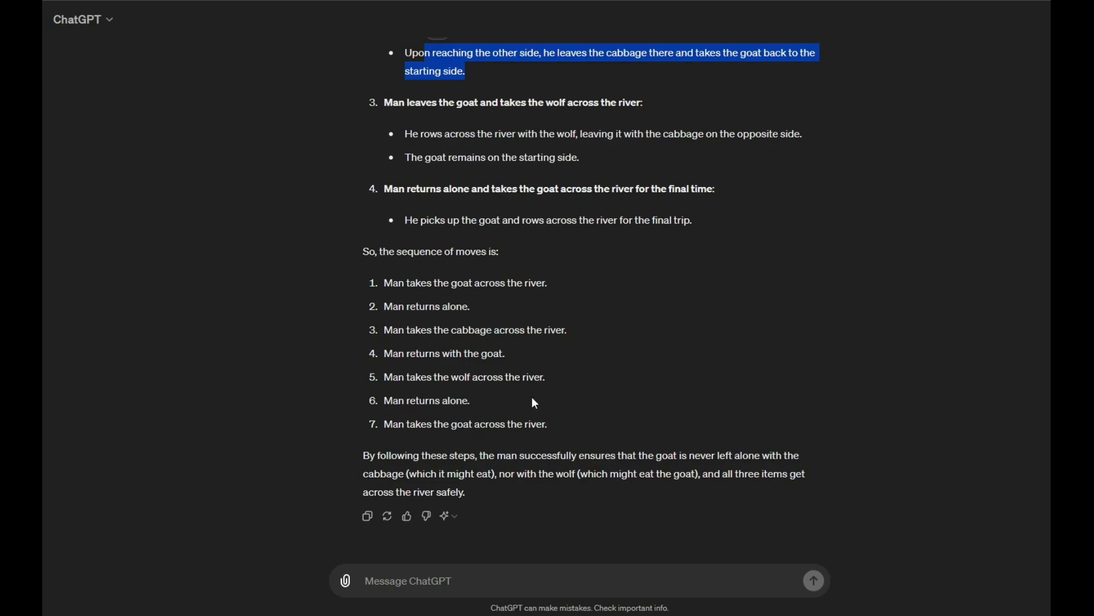
{"action": "mouse_move", "coordinate": [695, 531]}
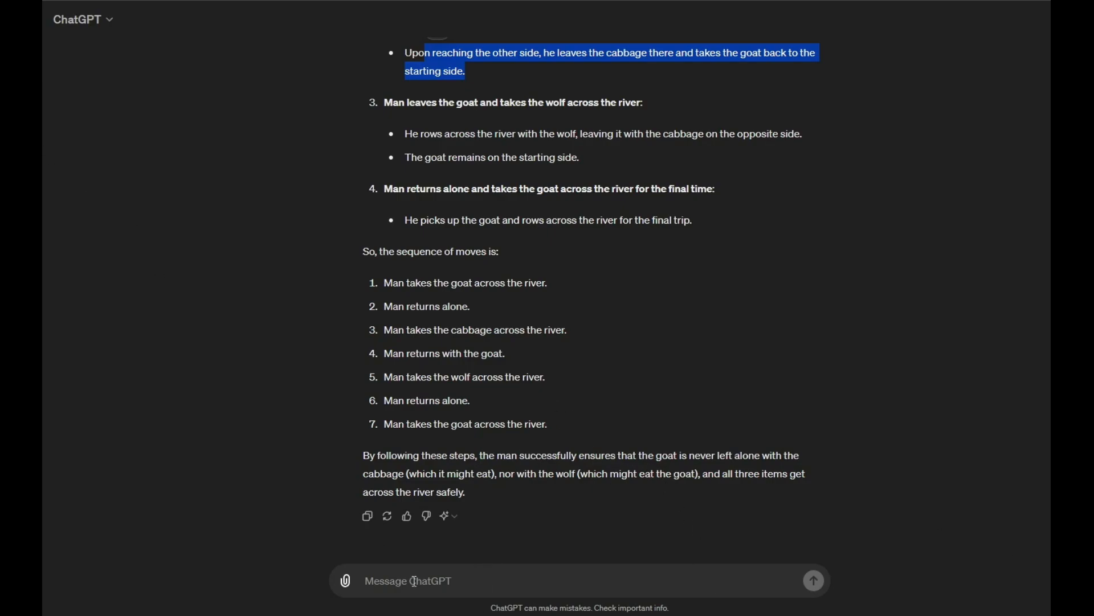
{"action": "mouse_move", "coordinate": [458, 525]}
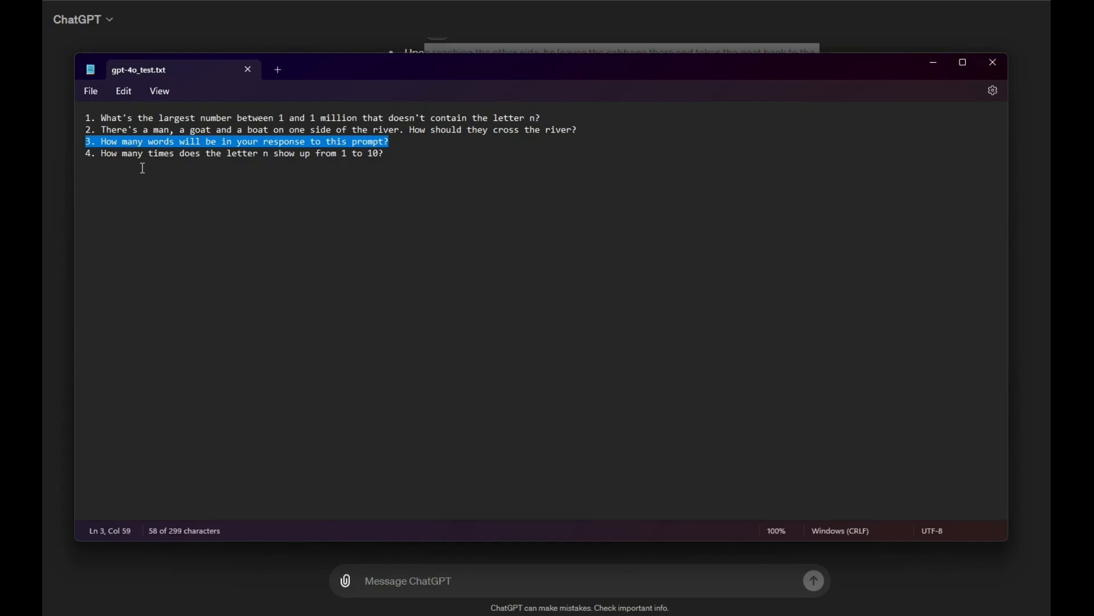
{"action": "mouse_move", "coordinate": [110, 152]}
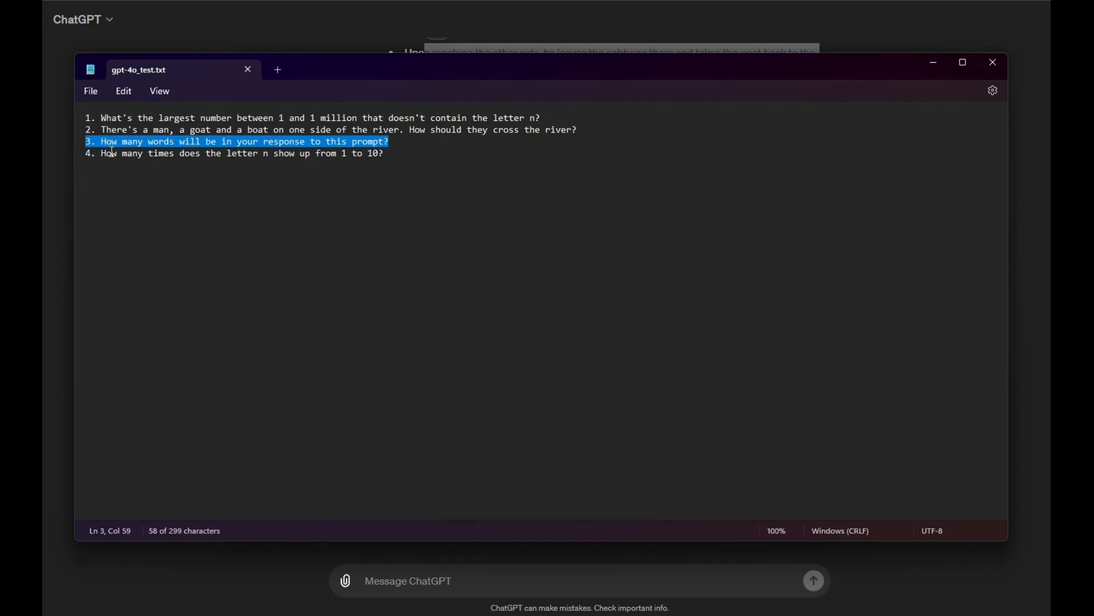
{"action": "mouse_move", "coordinate": [358, 41]}
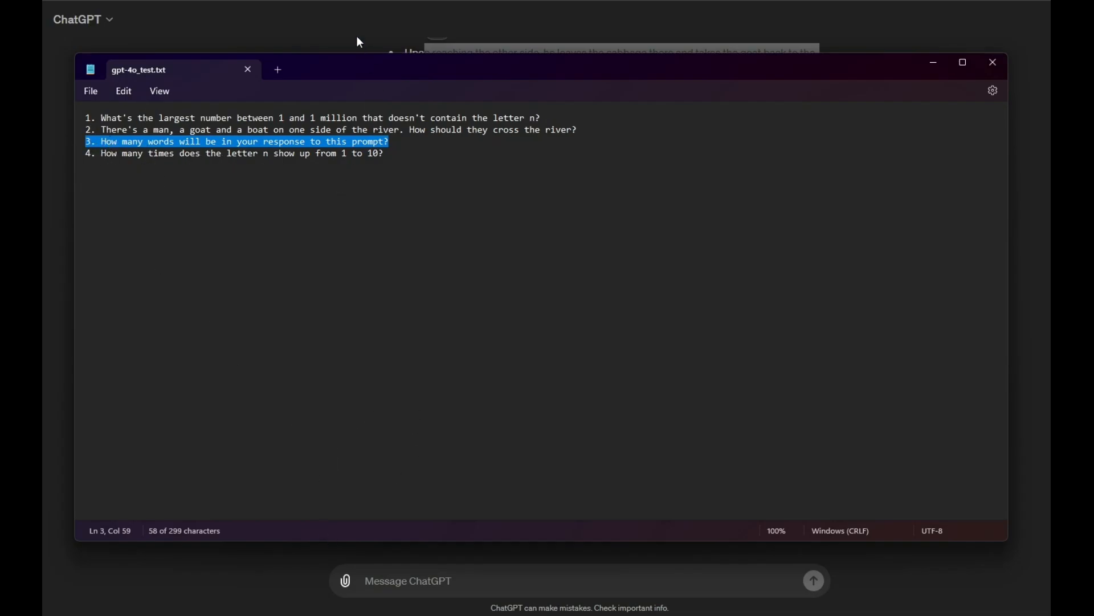
Return to the ChatGPT conversation with the third question copied
{"action": "left_click", "coordinate": [992, 62]}
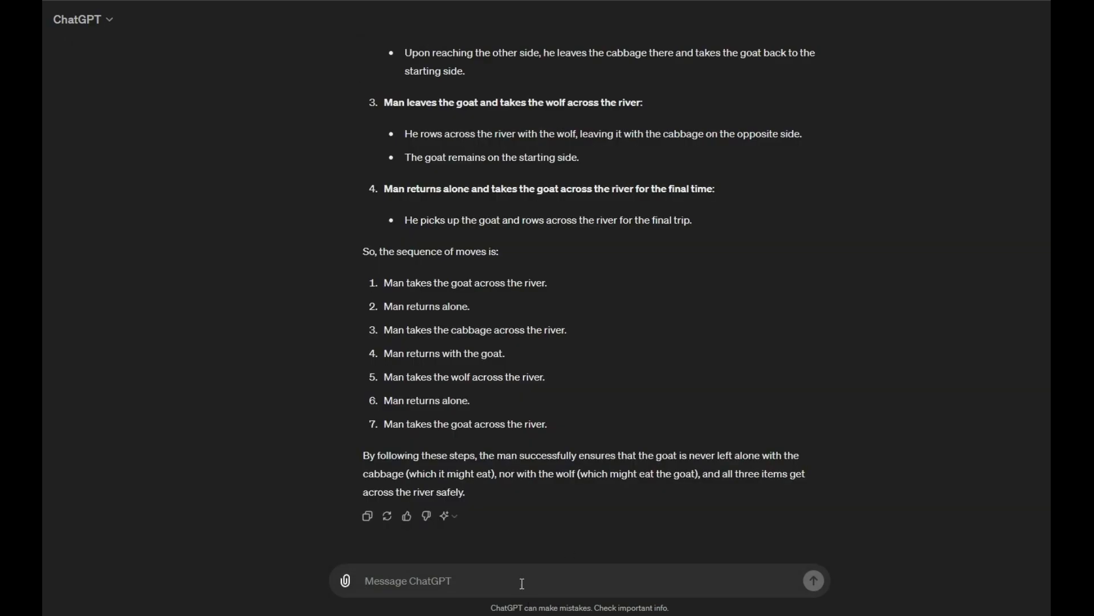
Ask how many words the response will contain and mark the reply's words to check its claim of 23
{"action": "type", "text": "3. How many words will be in your response to this prompt?"}
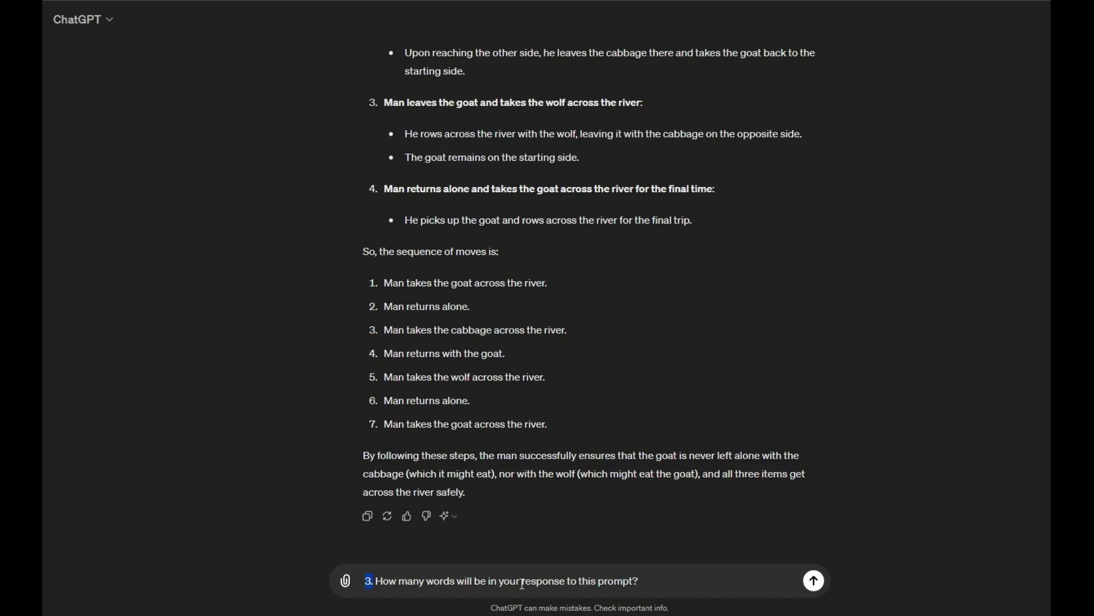
{"action": "left_click", "coordinate": [813, 595]}
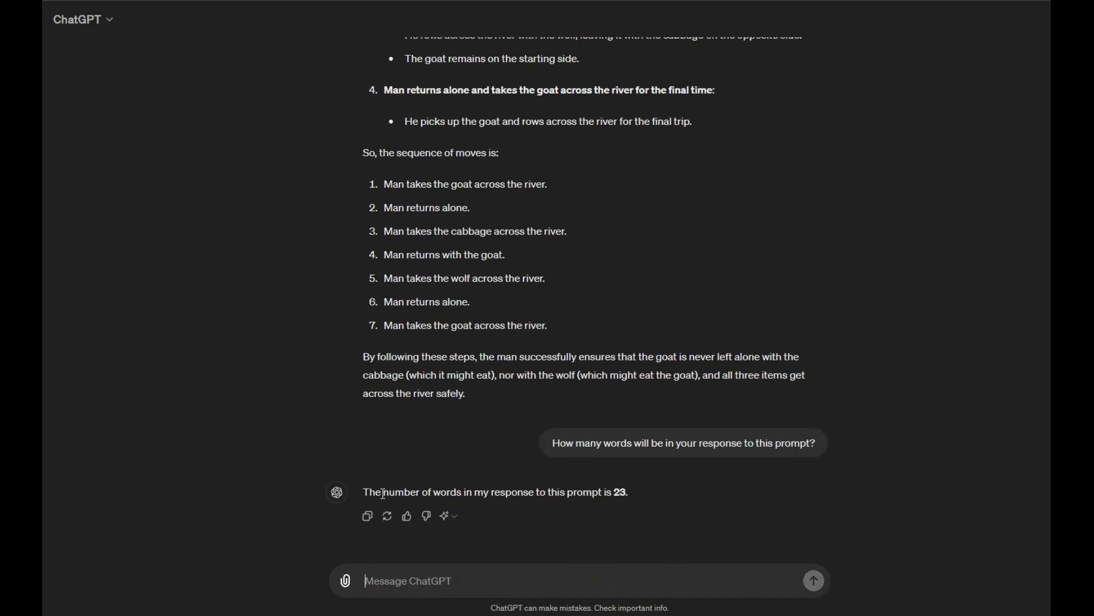
{"action": "left_click_drag", "start_coordinate": [383, 491], "coordinate": [441, 491]}
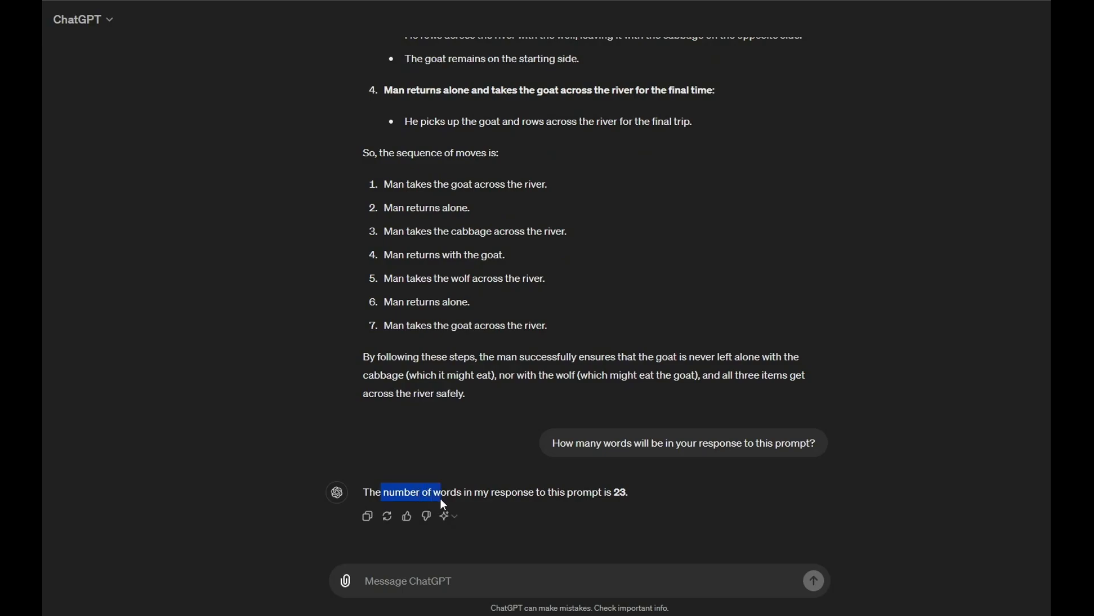
{"action": "left_click_drag", "start_coordinate": [440, 503], "coordinate": [629, 492]}
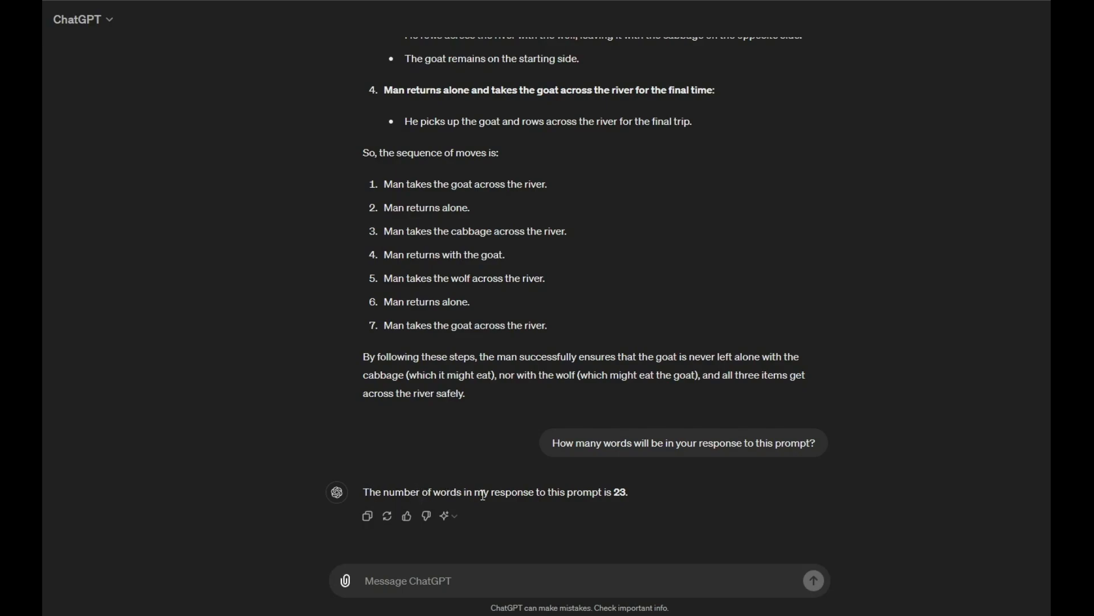
{"action": "mouse_move", "coordinate": [558, 490]}
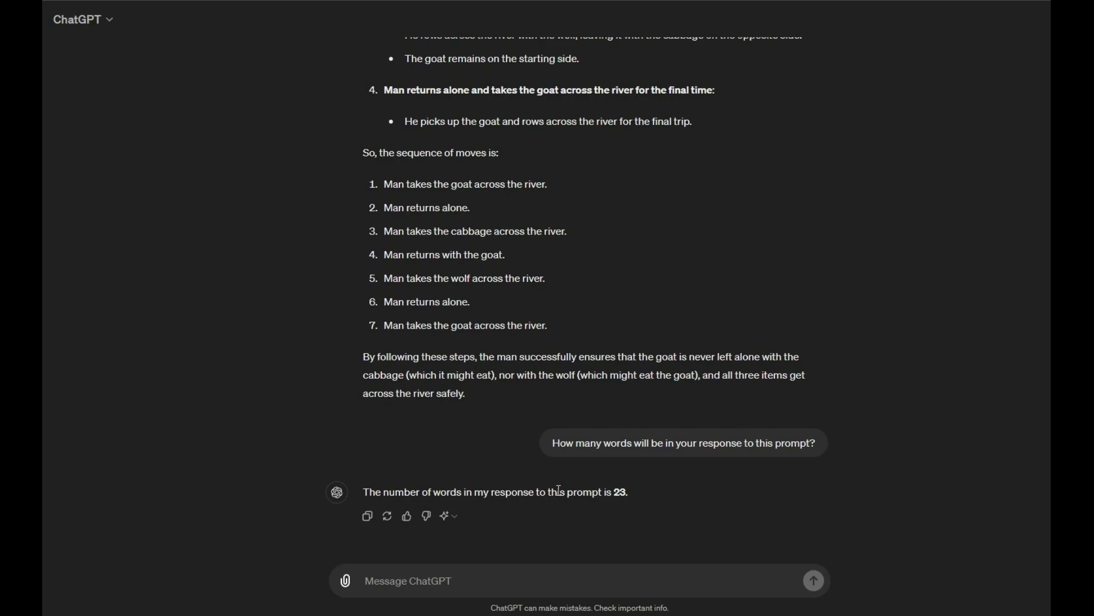
{"action": "mouse_move", "coordinate": [609, 492]}
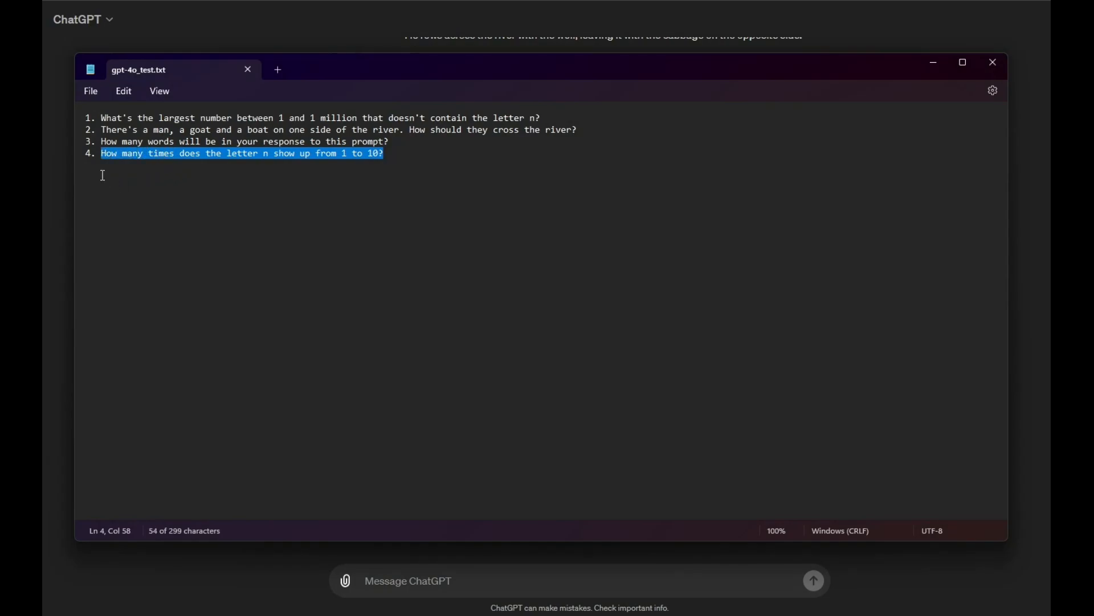
{"action": "mouse_move", "coordinate": [181, 583]}
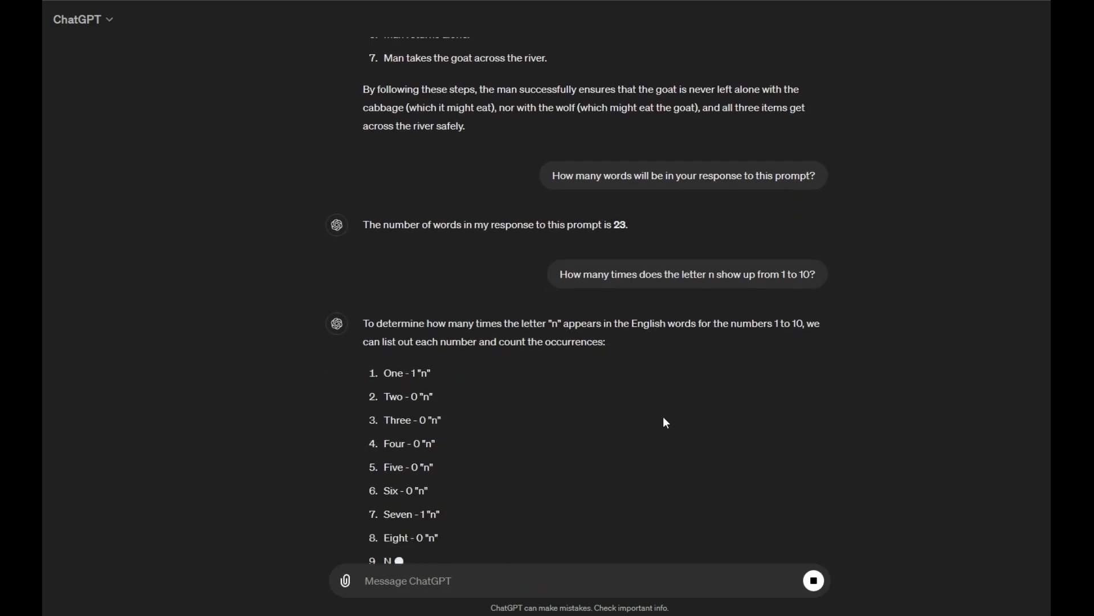
Read through the streamed letter-n answer summing per-number counts to 5 occurrences from 1 to 10
{"action": "scroll", "scroll_direction": "down", "scroll_amount": 3}
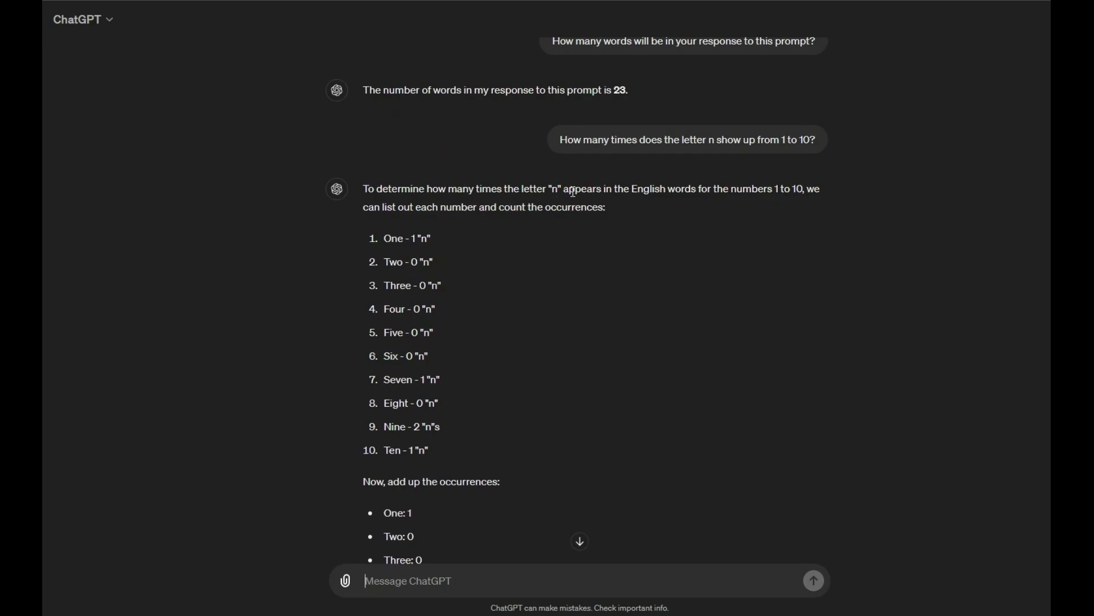
{"action": "mouse_move", "coordinate": [781, 203]}
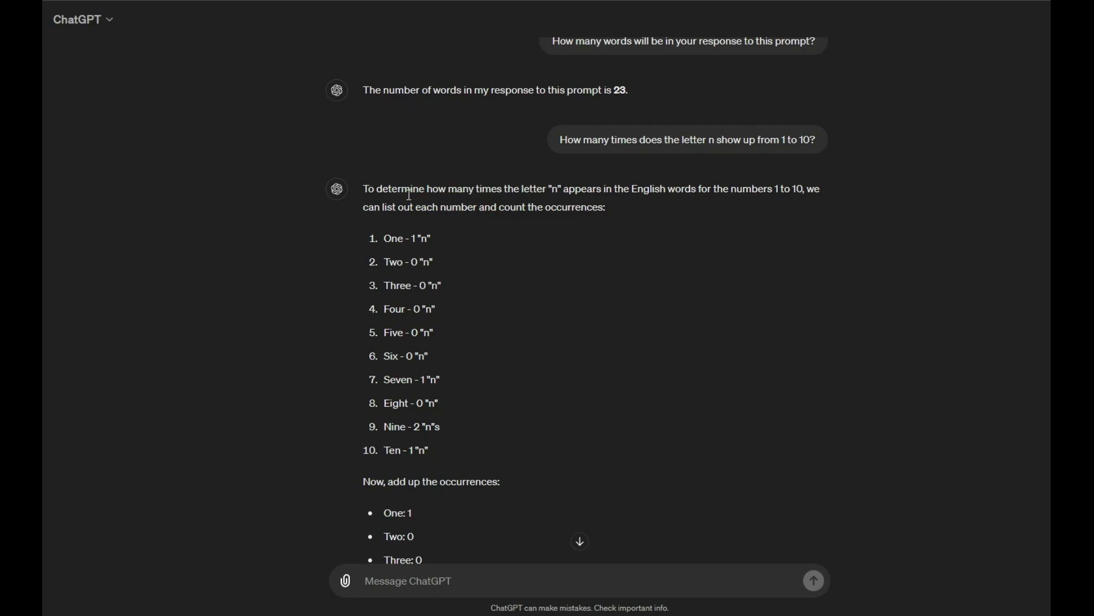
{"action": "mouse_move", "coordinate": [577, 222]}
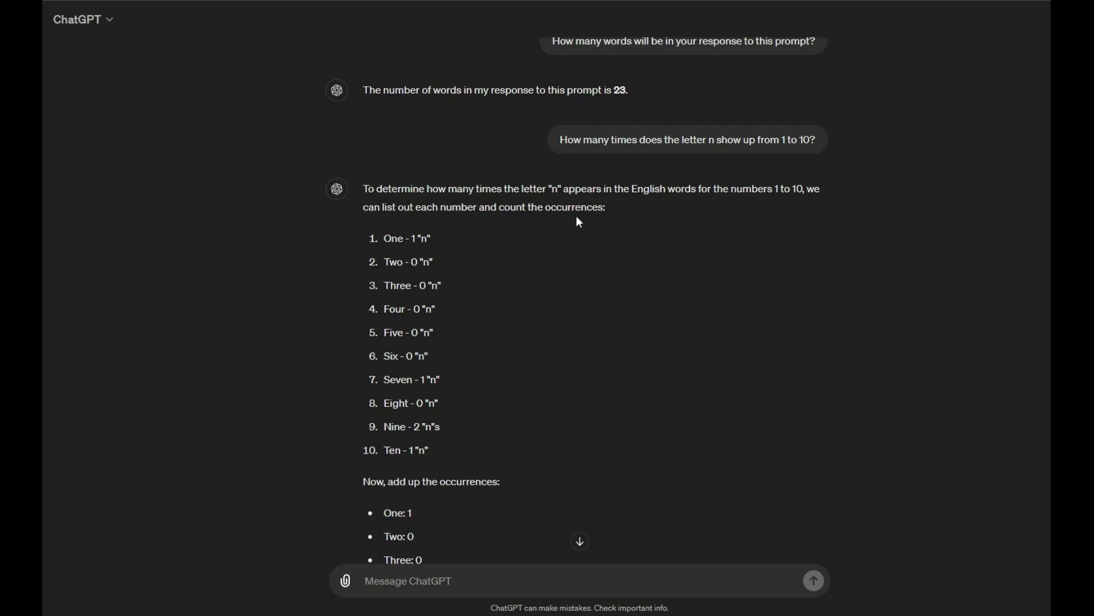
{"action": "mouse_move", "coordinate": [389, 232]}
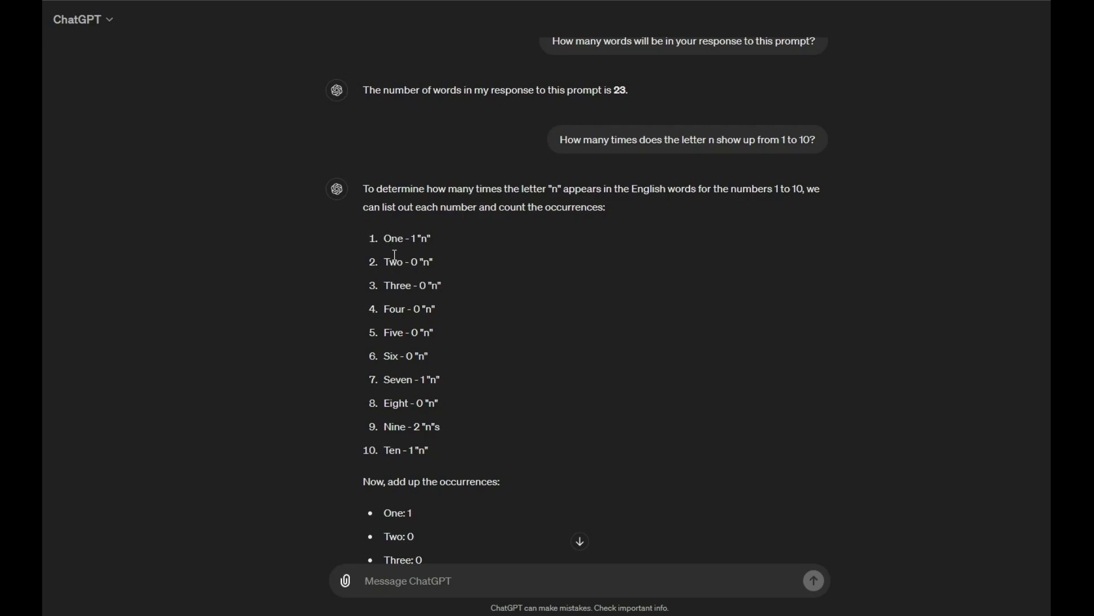
{"action": "mouse_move", "coordinate": [399, 262]}
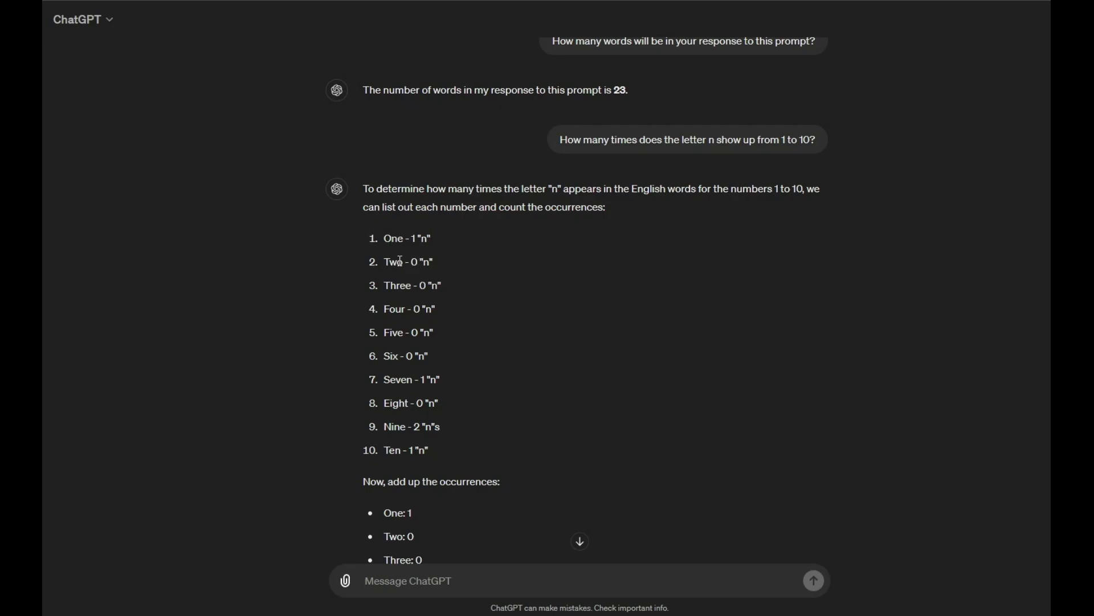
{"action": "mouse_move", "coordinate": [389, 301]}
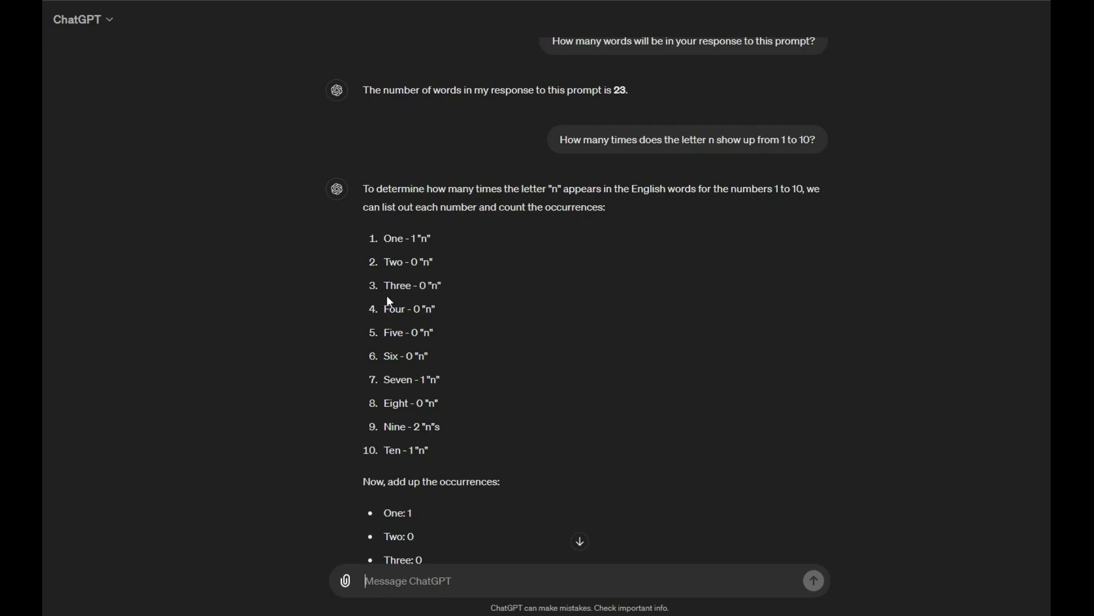
{"action": "mouse_move", "coordinate": [401, 358]}
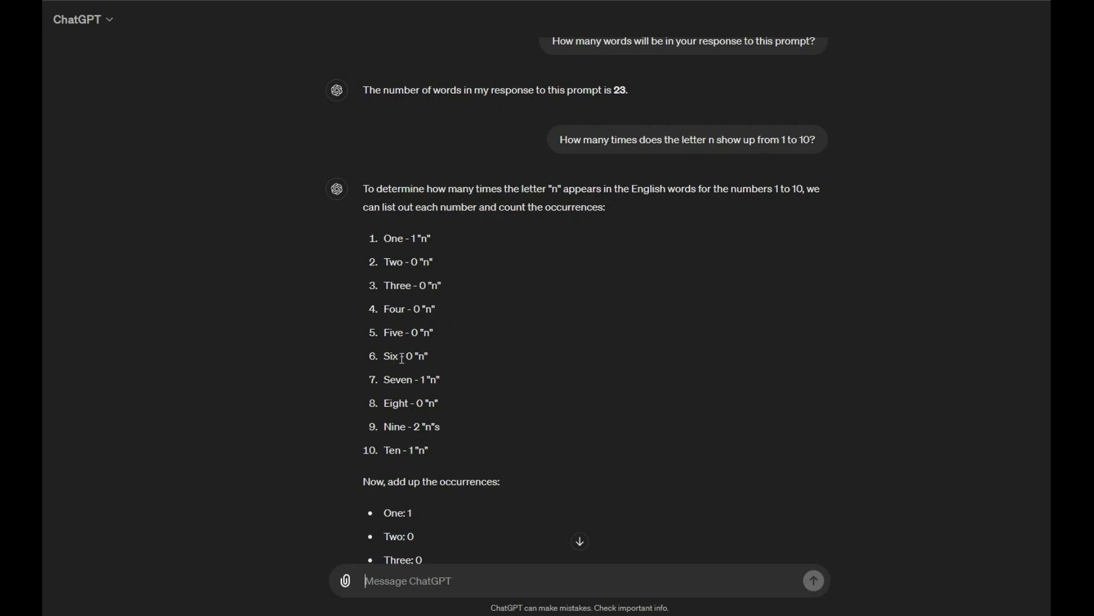
{"action": "mouse_move", "coordinate": [400, 404]}
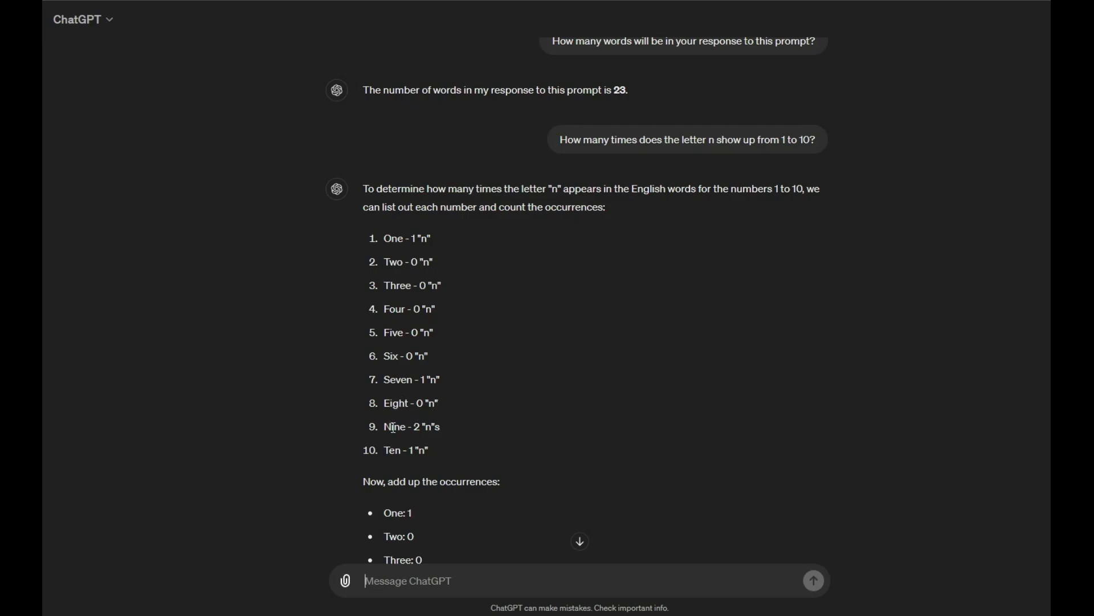
{"action": "mouse_move", "coordinate": [437, 450]}
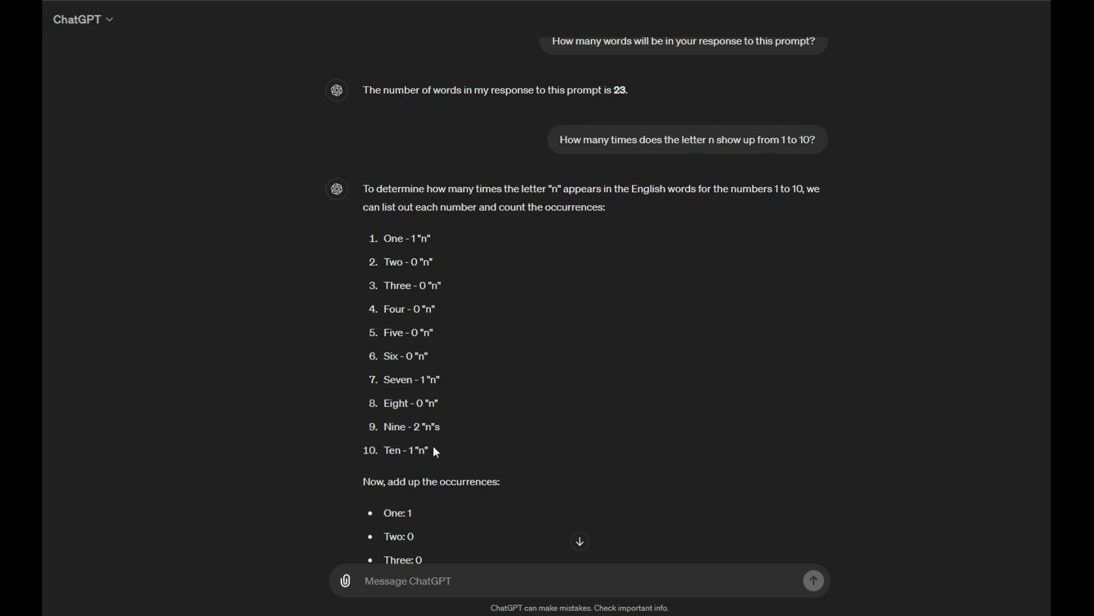
{"action": "scroll", "scroll_direction": "down", "scroll_amount": 3}
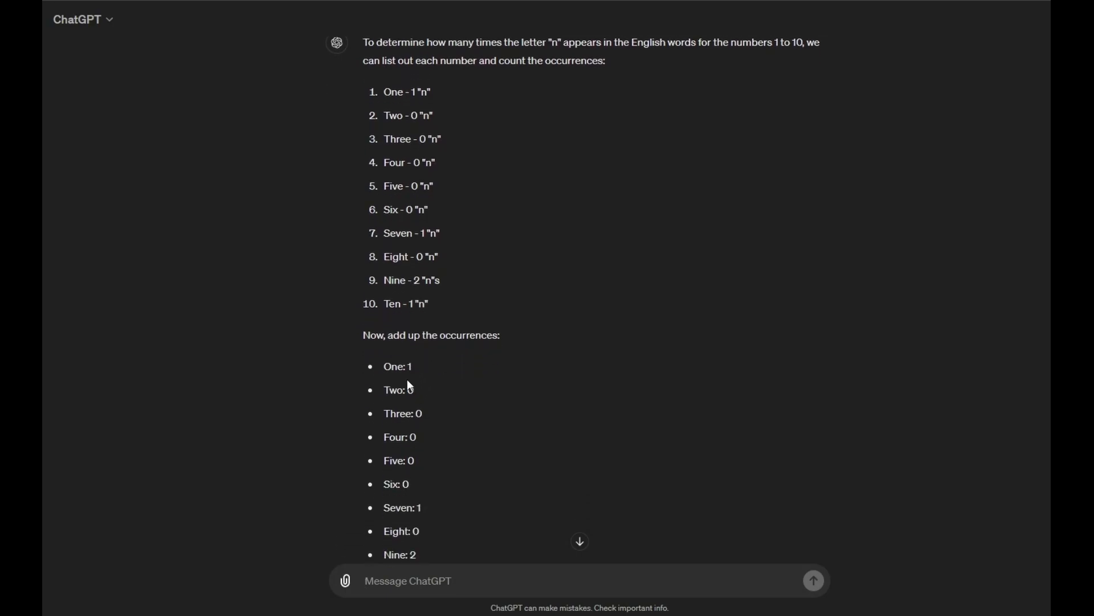
{"action": "scroll", "scroll_direction": "down", "scroll_amount": 3}
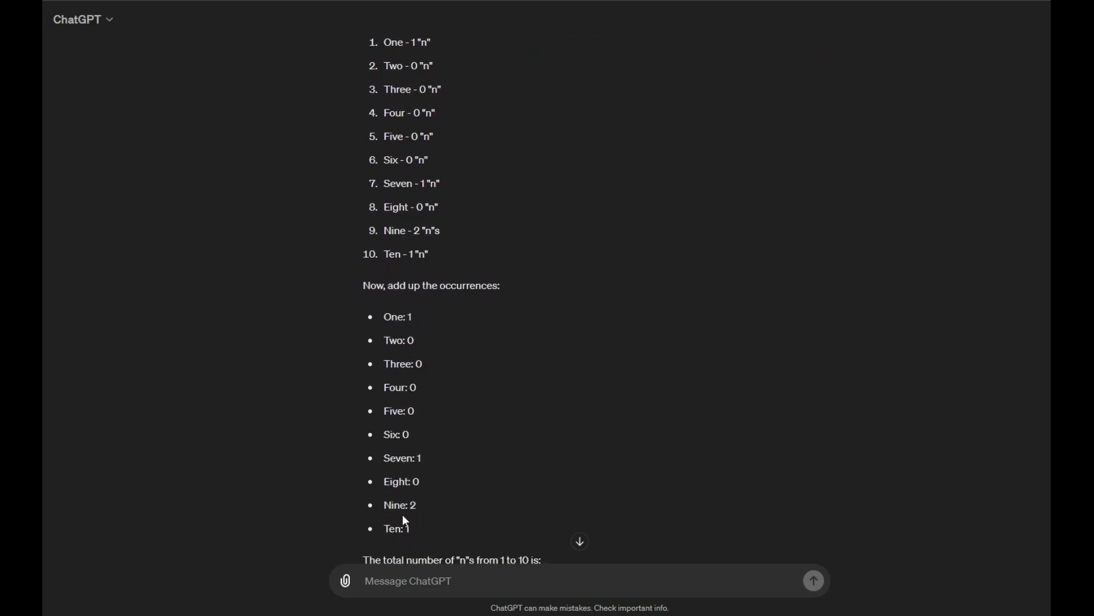
{"action": "scroll", "scroll_direction": "down", "scroll_amount": 3}
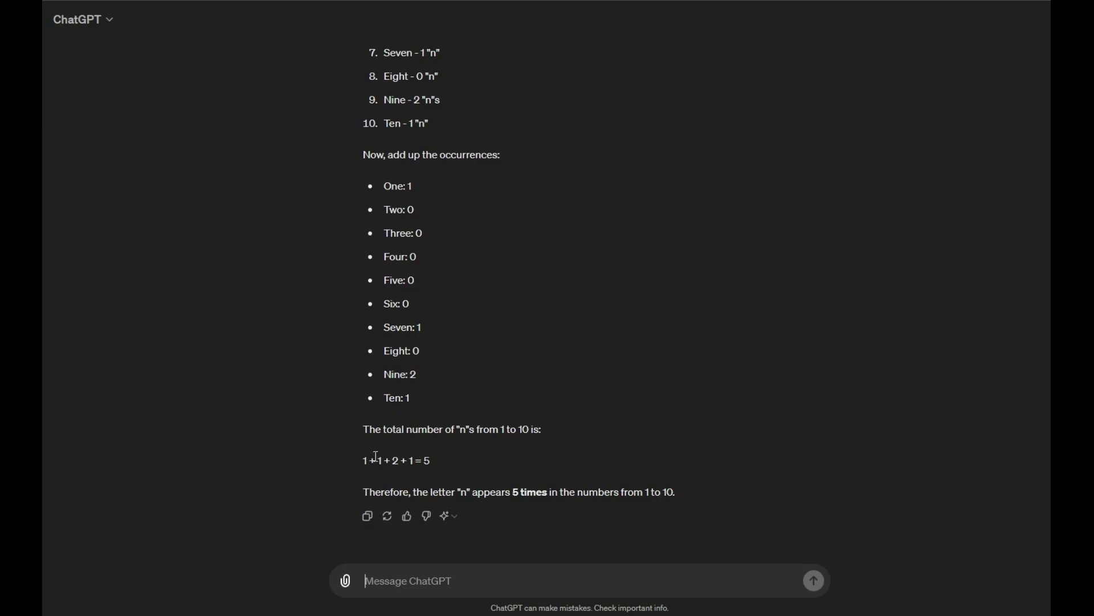
{"action": "mouse_move", "coordinate": [420, 479]}
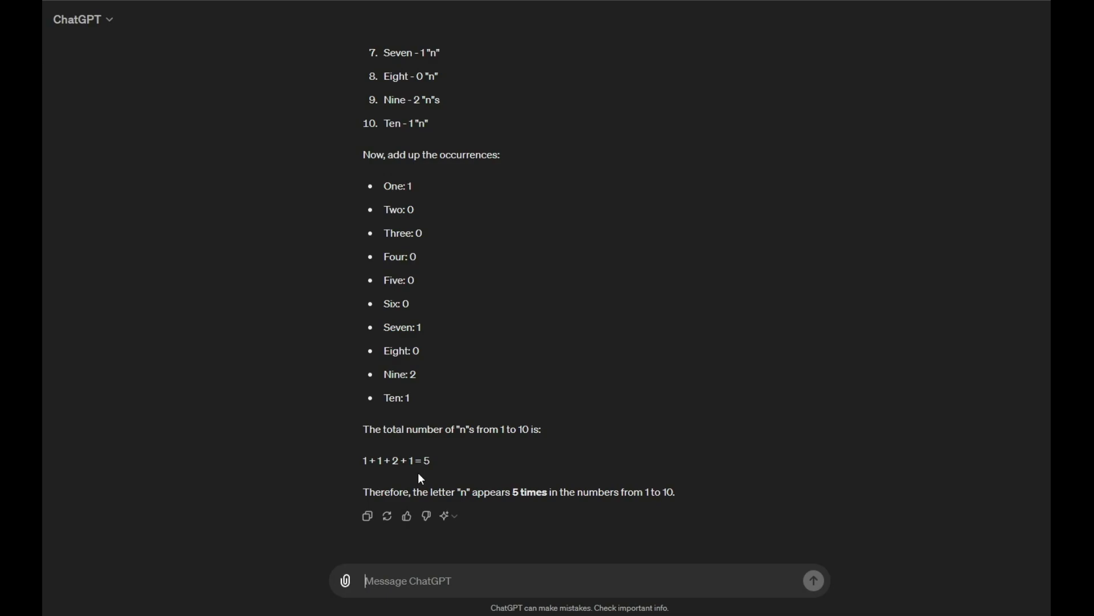
{"action": "mouse_move", "coordinate": [461, 454]}
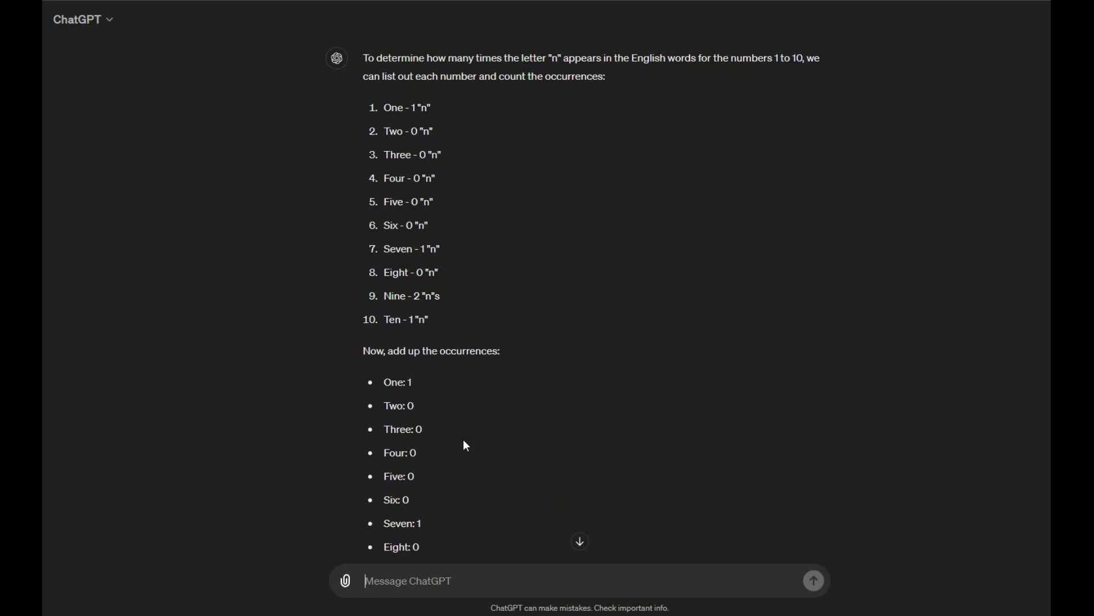
{"action": "mouse_move", "coordinate": [467, 415]}
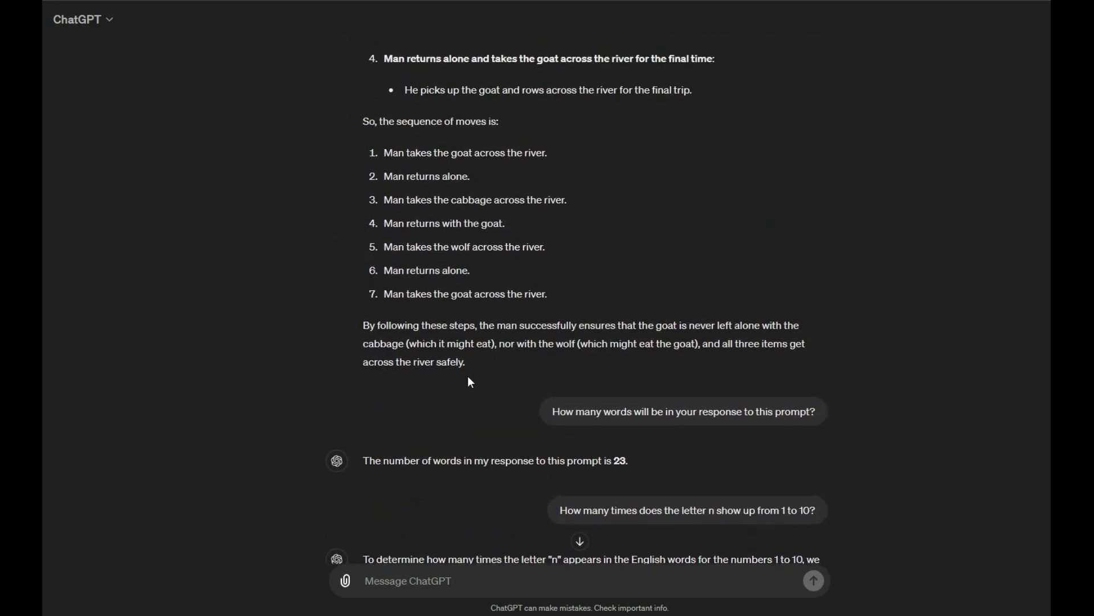
{"action": "scroll", "scroll_direction": "down", "scroll_amount": 3}
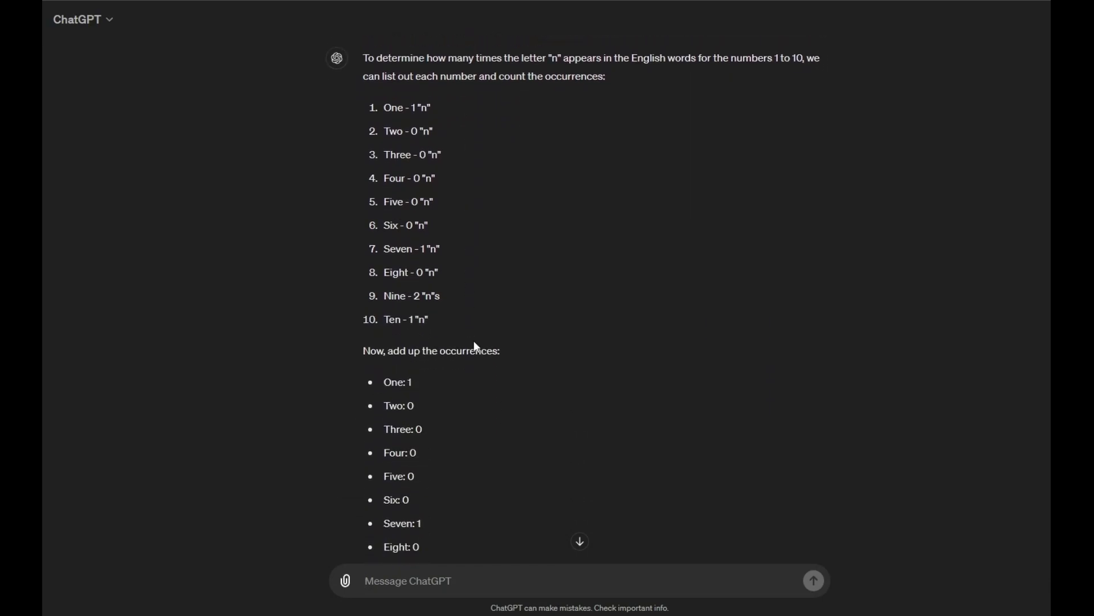
{"action": "scroll", "scroll_direction": "down", "scroll_amount": 3}
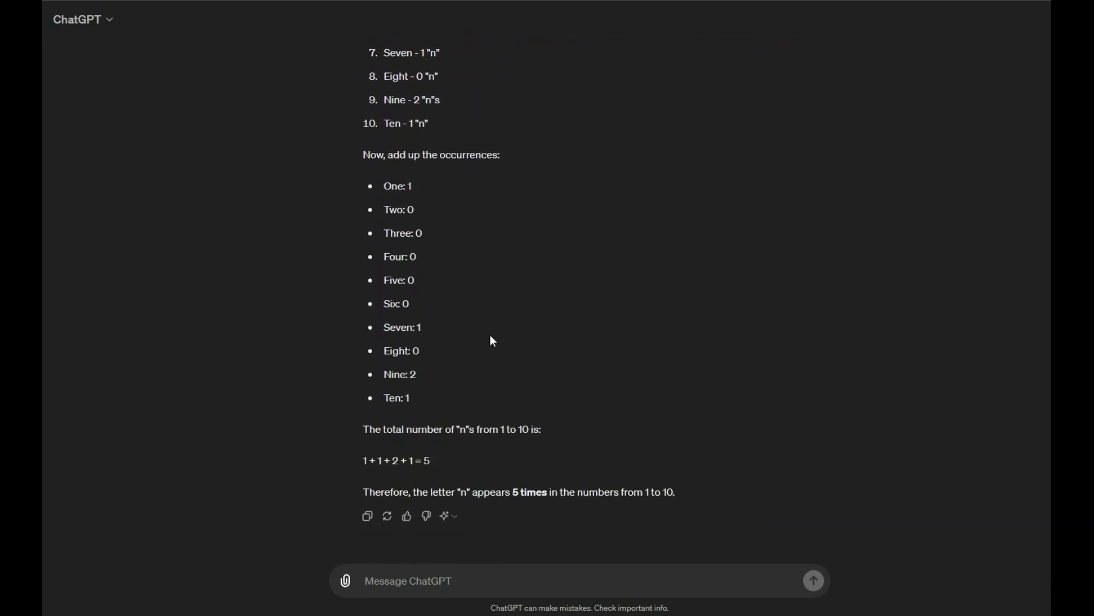